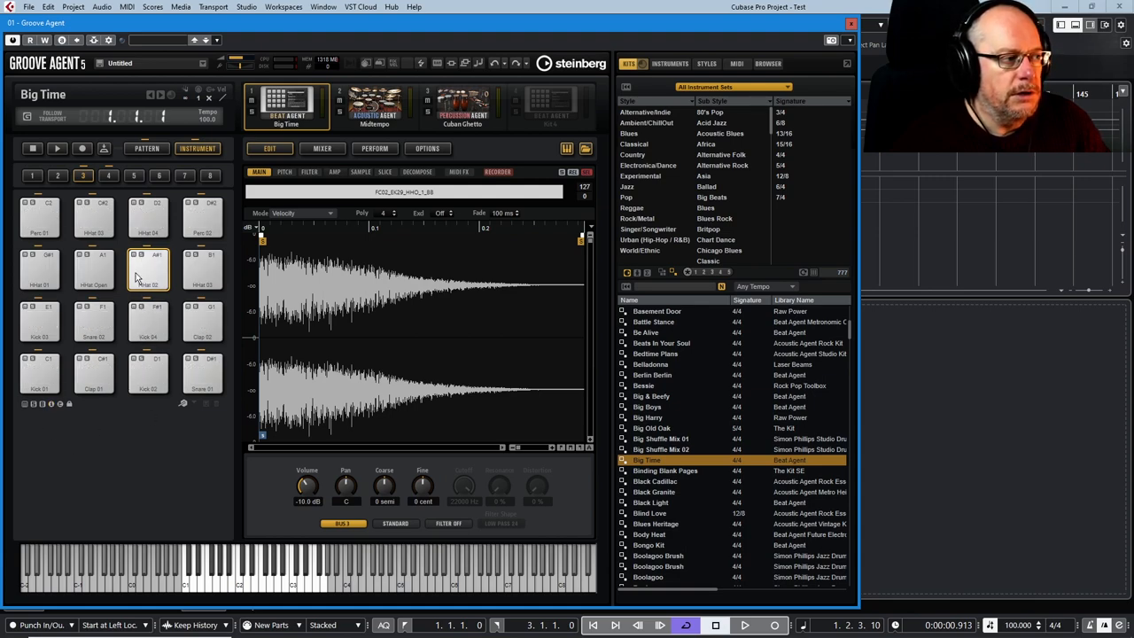
{"action": "mouse_move", "coordinate": [149, 273]}
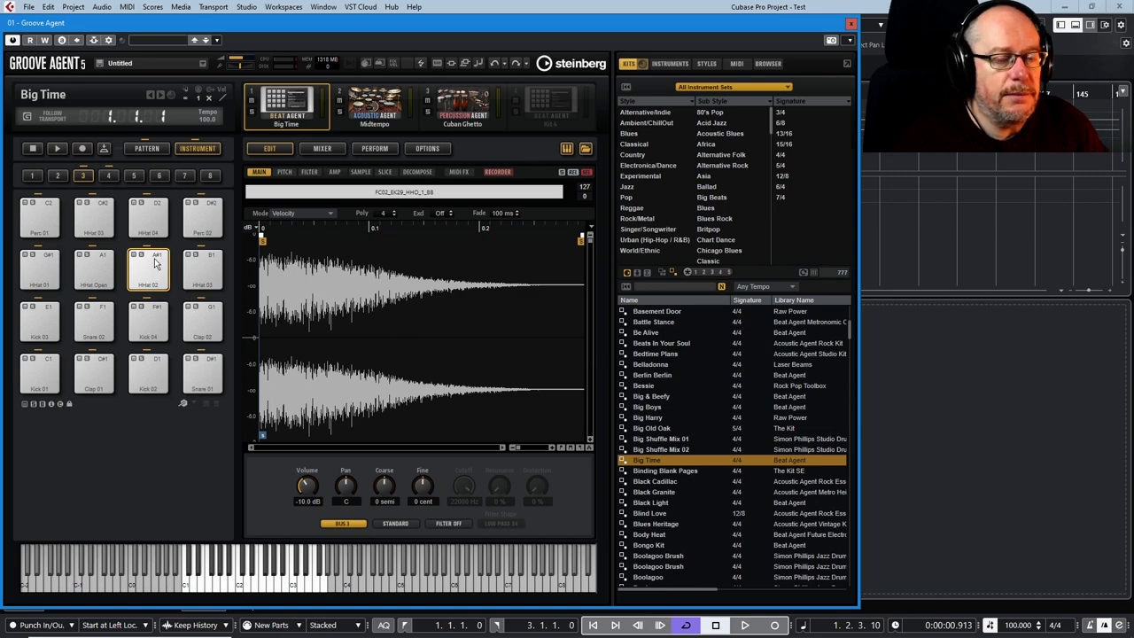
{"action": "mouse_move", "coordinate": [149, 282]}
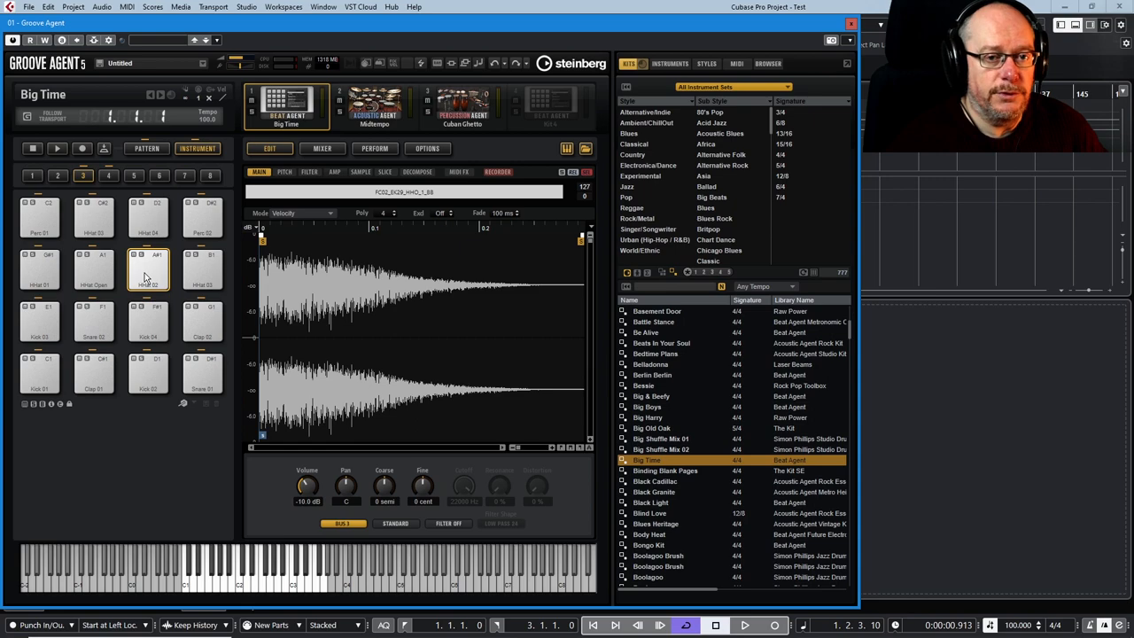
{"action": "mouse_move", "coordinate": [149, 288]}
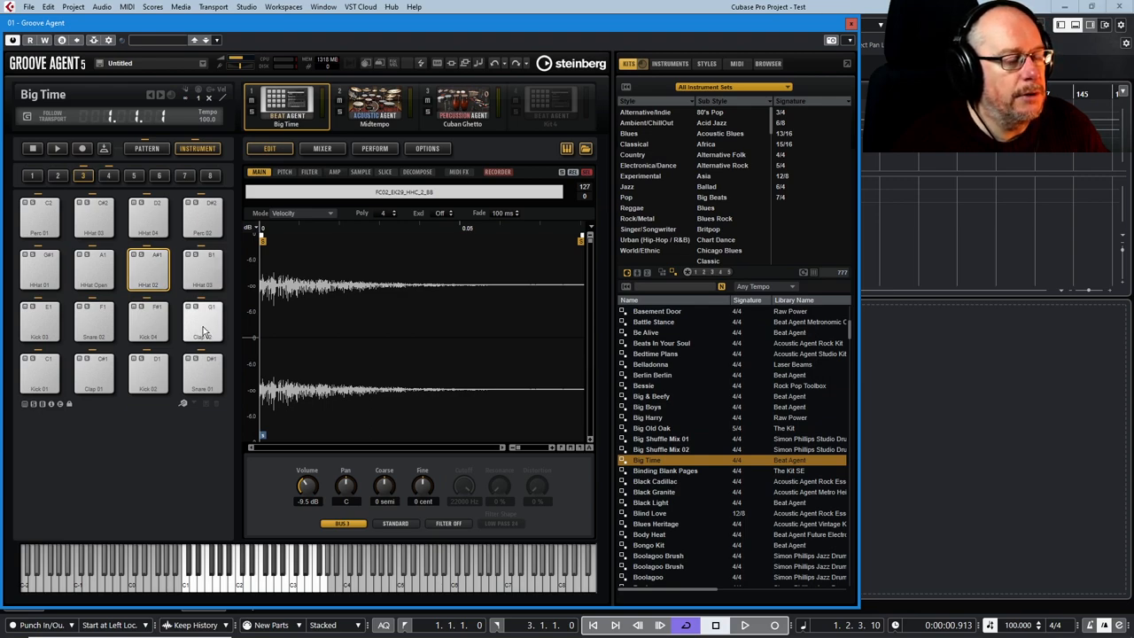
- Swap the HHat 02 and Clap 02 pads and back, then drop Clap 02 onto HHat 02
{"action": "left_click", "coordinate": [202, 321]}
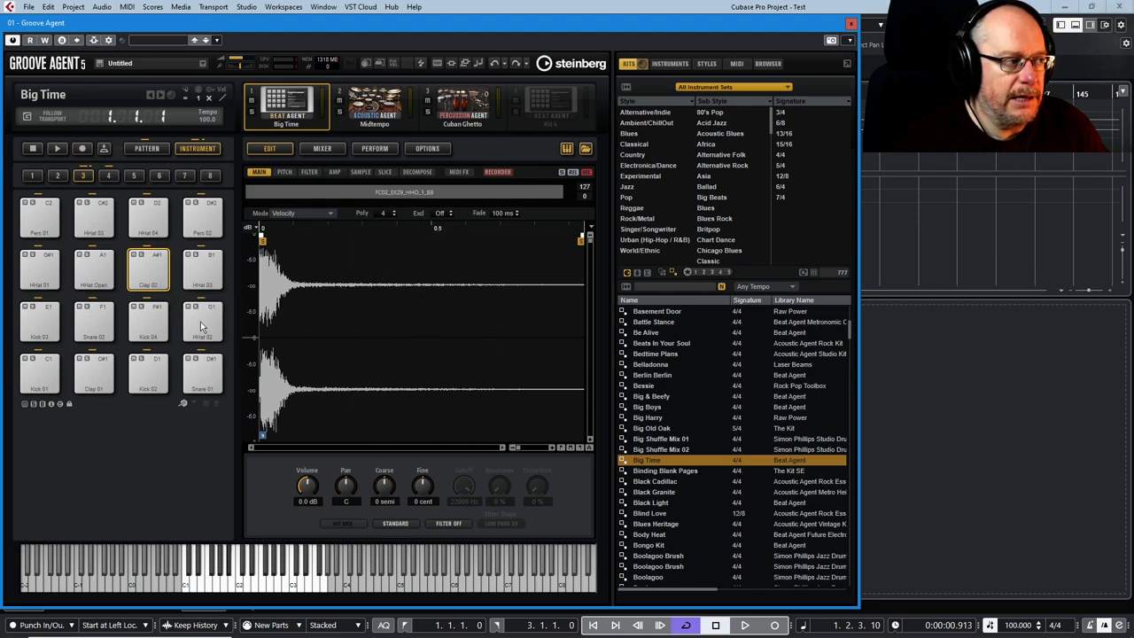
{"action": "left_click", "coordinate": [202, 321]}
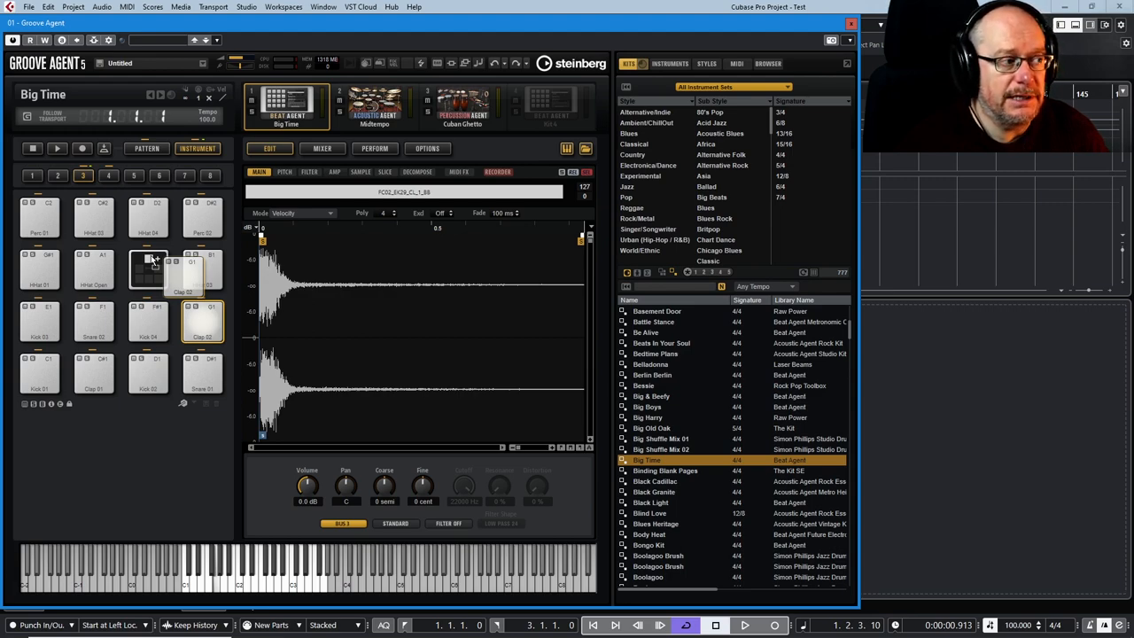
{"action": "left_click", "coordinate": [149, 268]}
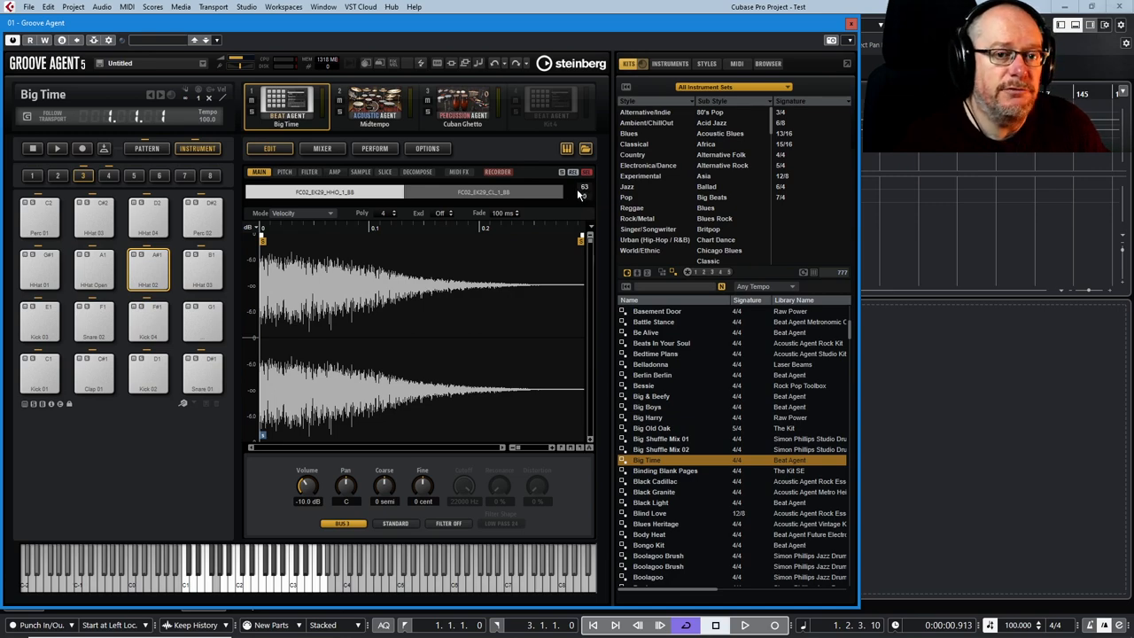
{"action": "mouse_move", "coordinate": [583, 227]}
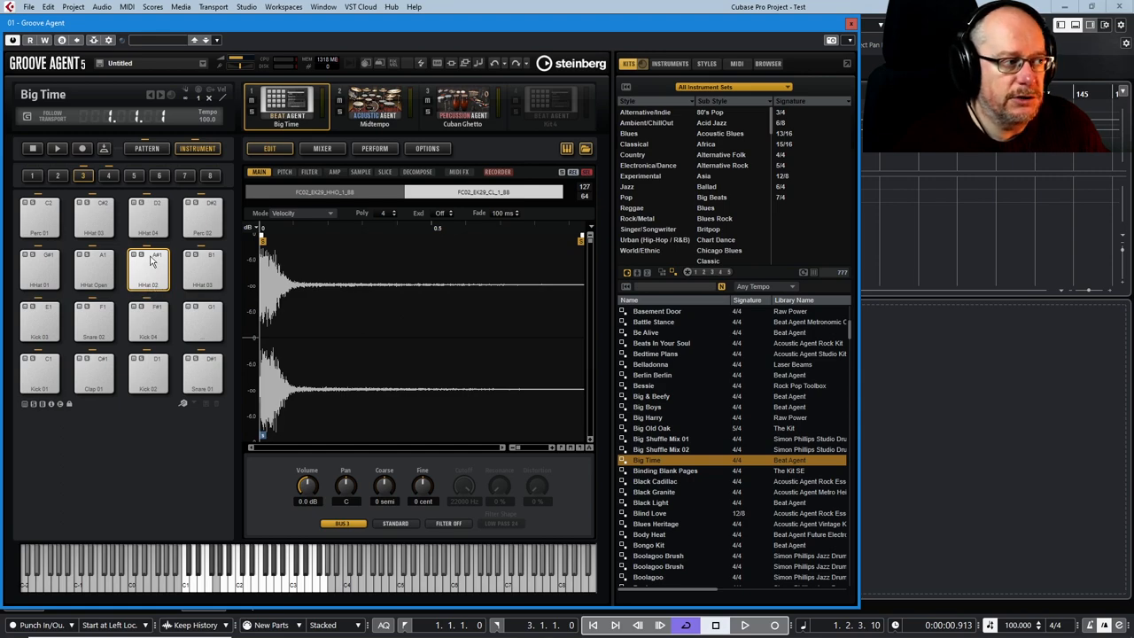
{"action": "mouse_move", "coordinate": [155, 288]}
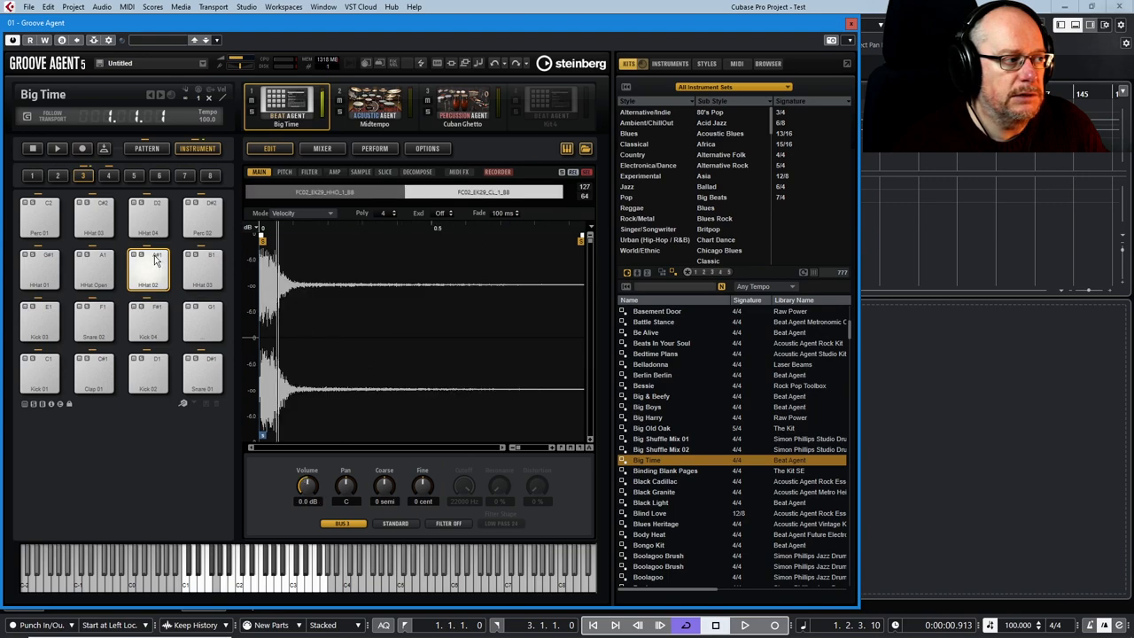
- Switch the HHat 02 pad's Mode from Velocity to Layer and audition the layered samples
{"action": "left_click", "coordinate": [148, 265]}
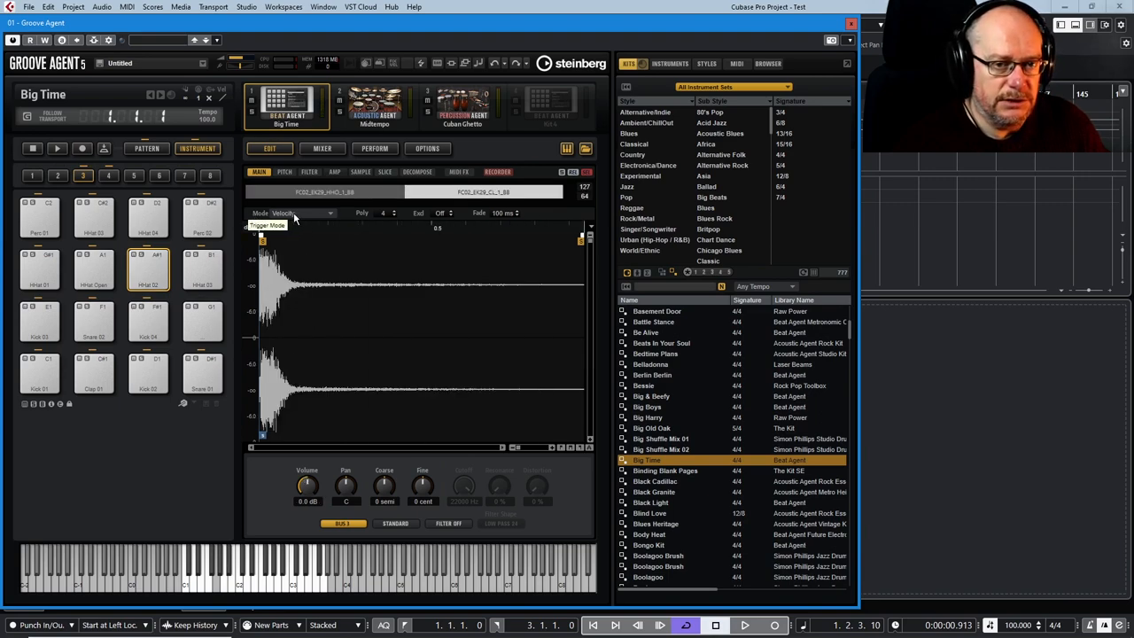
{"action": "left_click", "coordinate": [305, 213]}
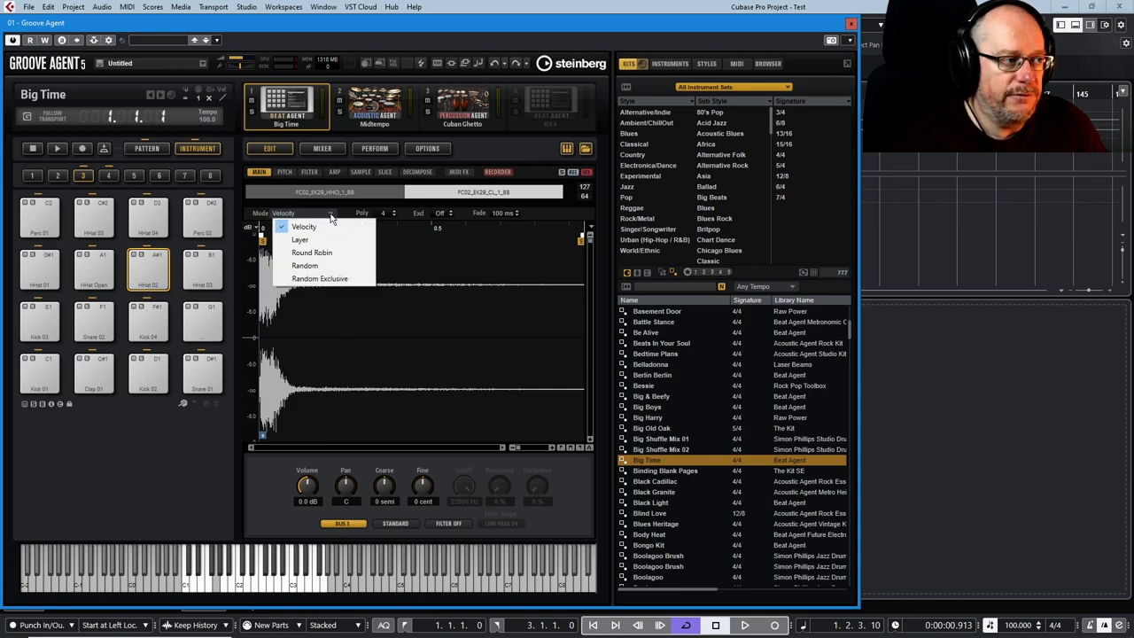
{"action": "left_click", "coordinate": [299, 239]}
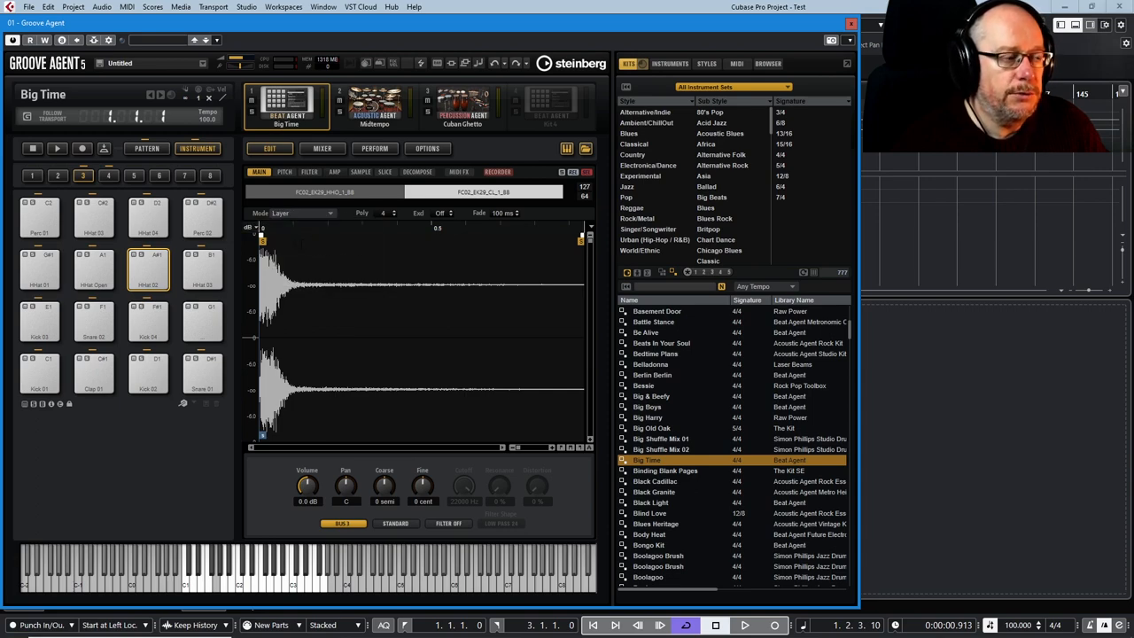
{"action": "left_click", "coordinate": [147, 266]}
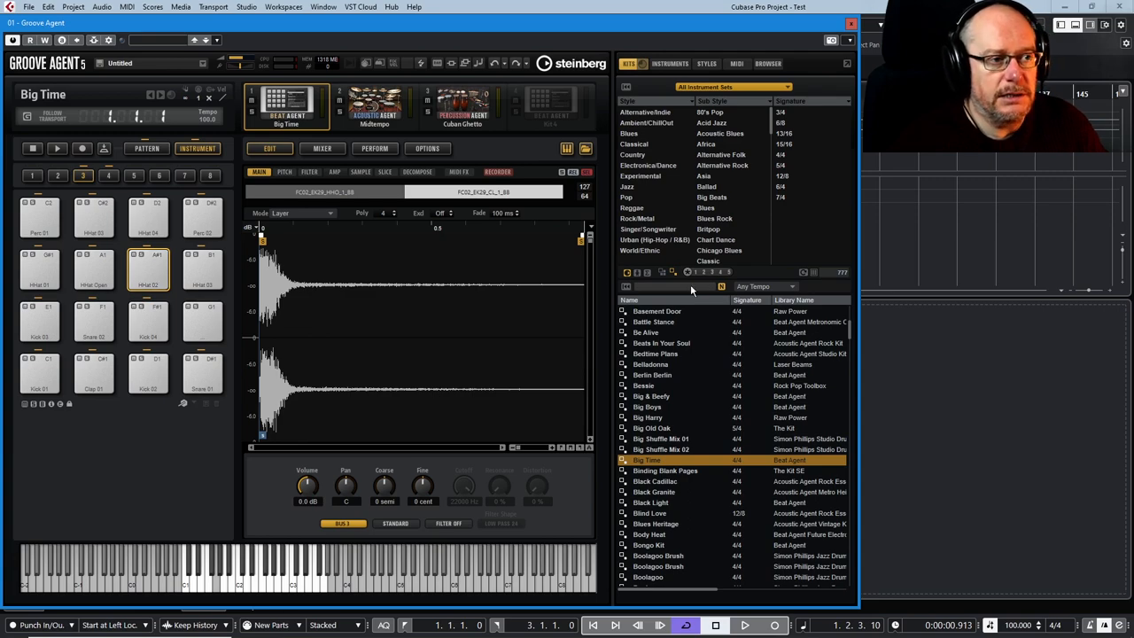
- Add dt01_808pr_021 and wasc_sp12_perc_messy_fltr_tape to HHat 02, then set Mode back to Velocity
{"action": "left_click", "coordinate": [767, 63]}
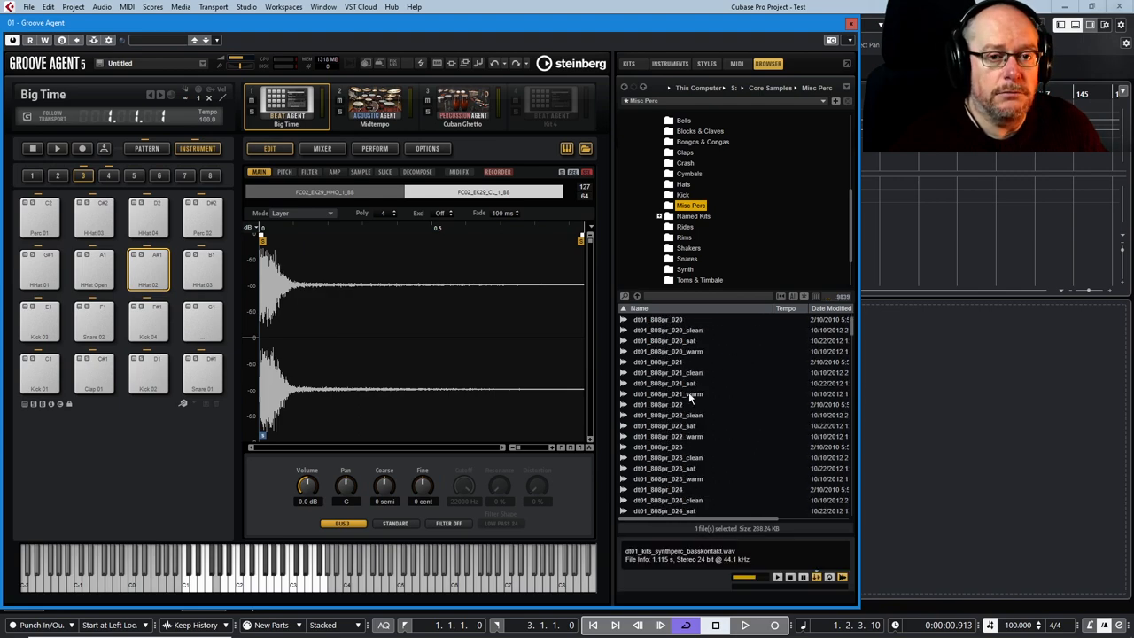
{"action": "left_click", "coordinate": [661, 362]}
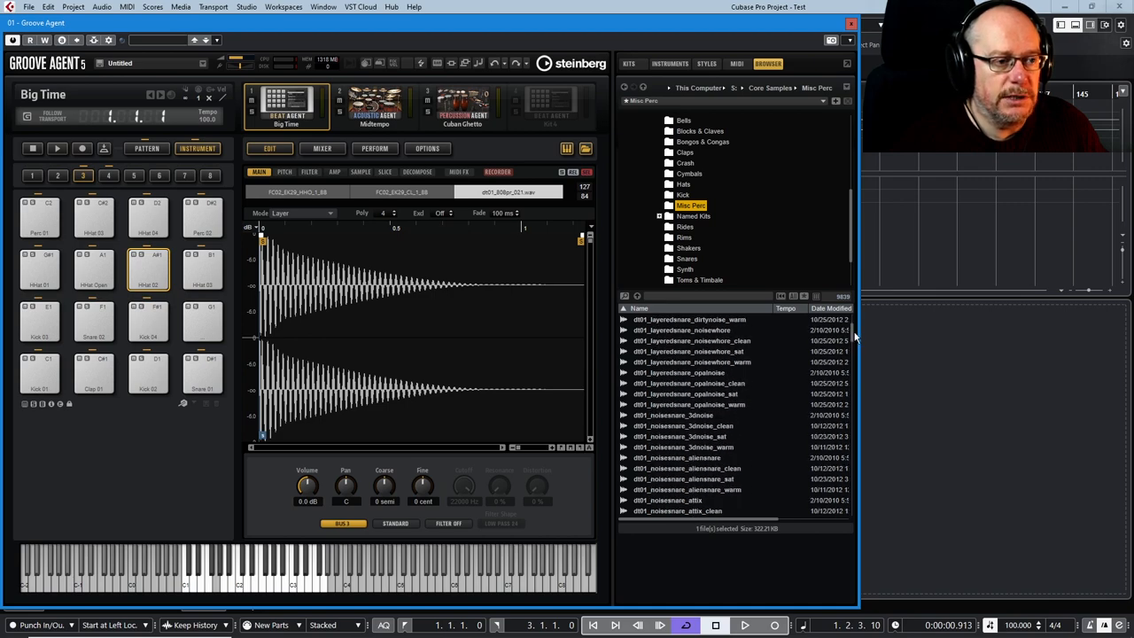
{"action": "left_click", "coordinate": [687, 405]}
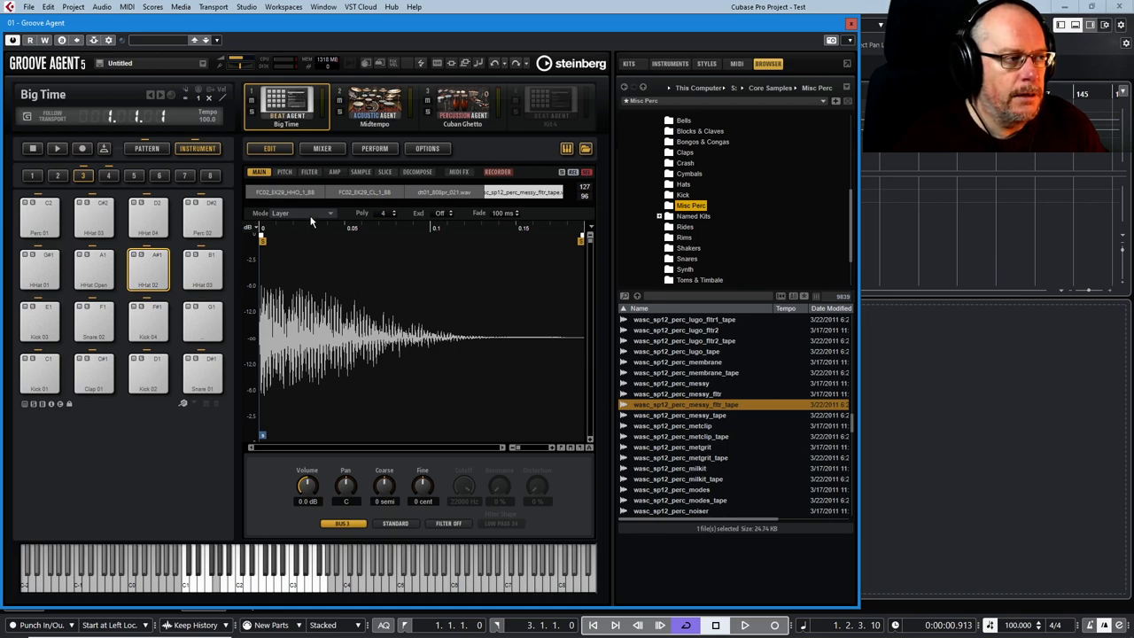
{"action": "left_click", "coordinate": [301, 212]}
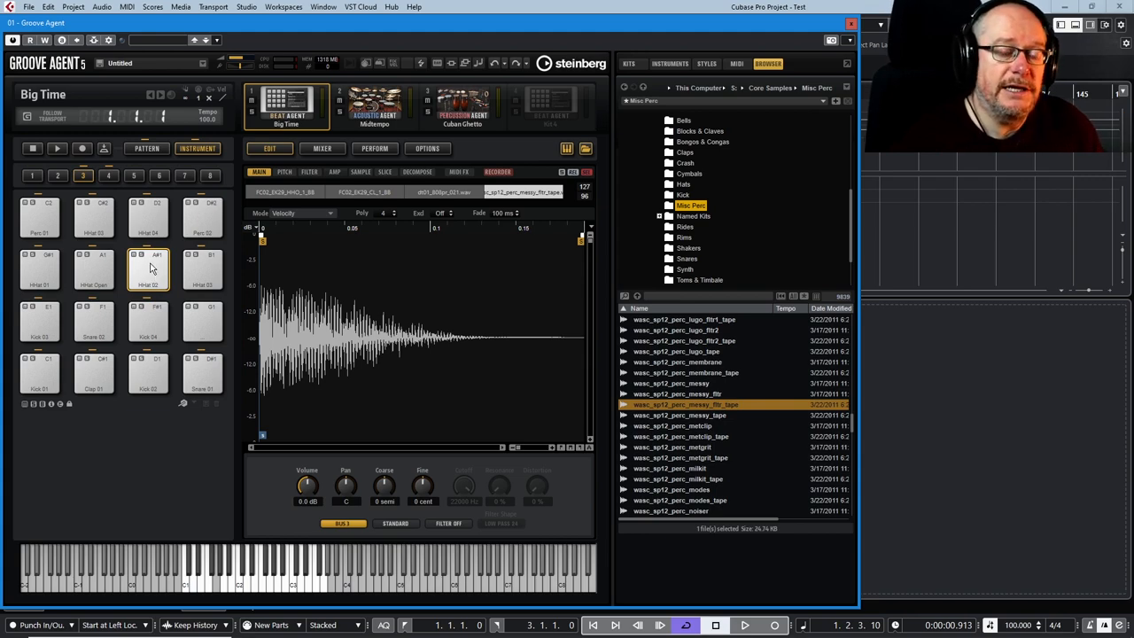
- Move HHat 02's four zones onto pads G#5–B5 in group 6 and audition them
{"action": "left_click", "coordinate": [202, 268]}
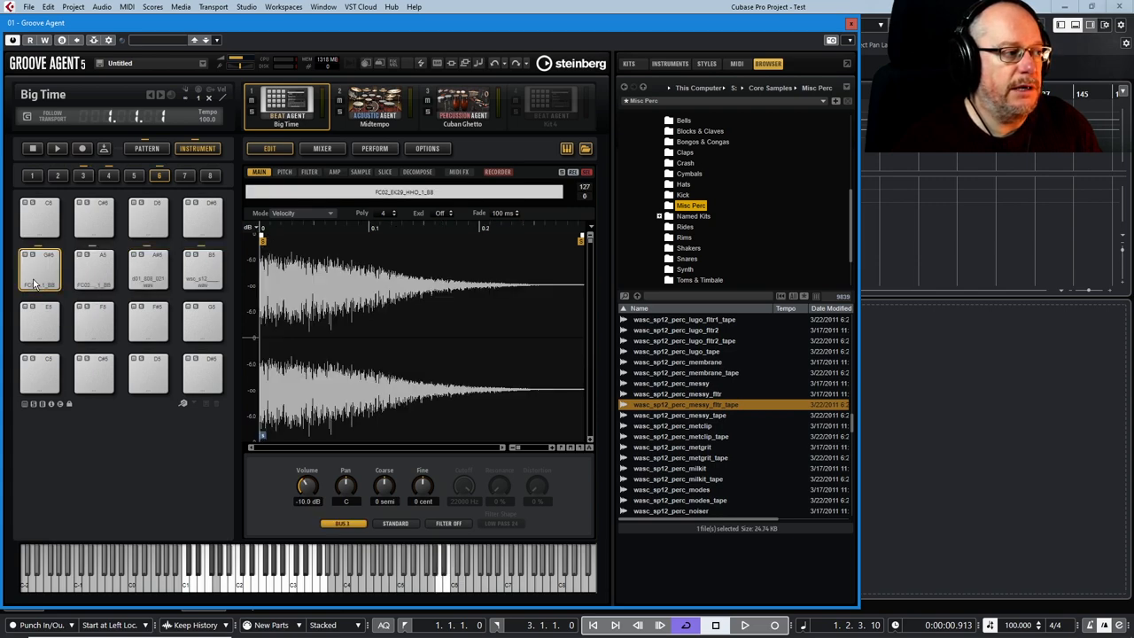
{"action": "left_click", "coordinate": [103, 270]}
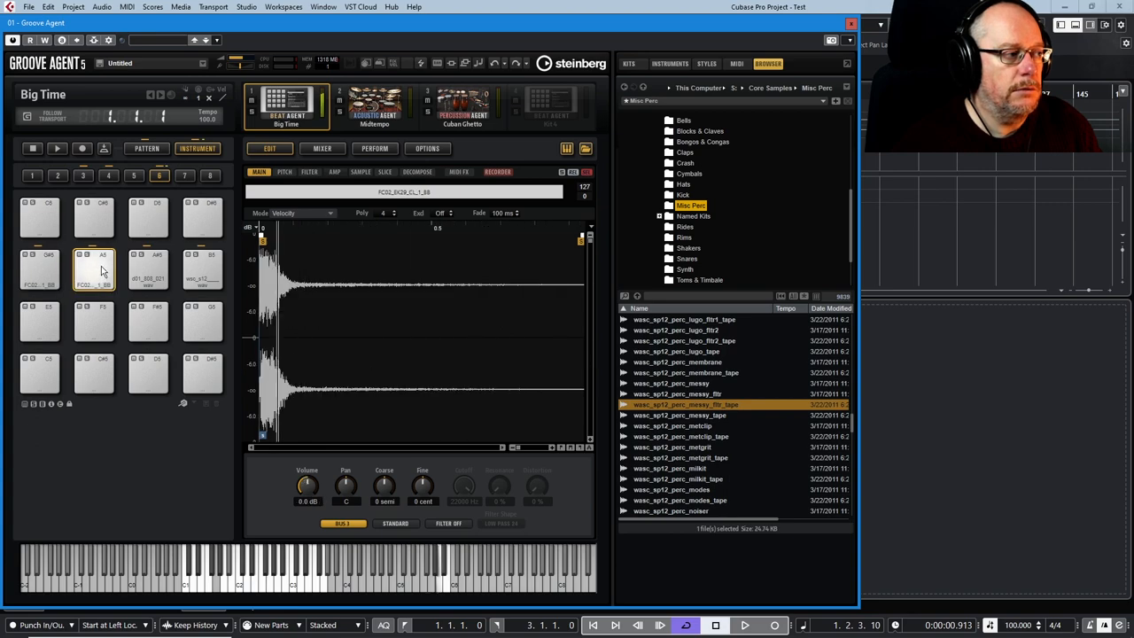
{"action": "left_click", "coordinate": [203, 270]}
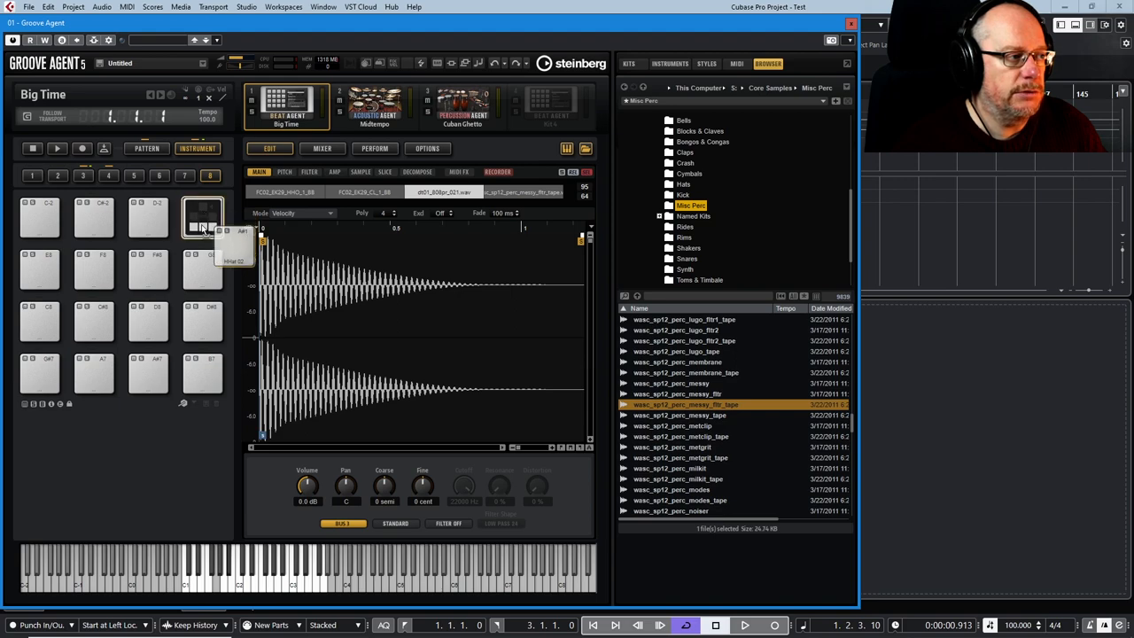
- Undo the accidental pad move, return to pad group 3, and bring up HHat 02's pad menu
{"action": "left_click", "coordinate": [202, 217]}
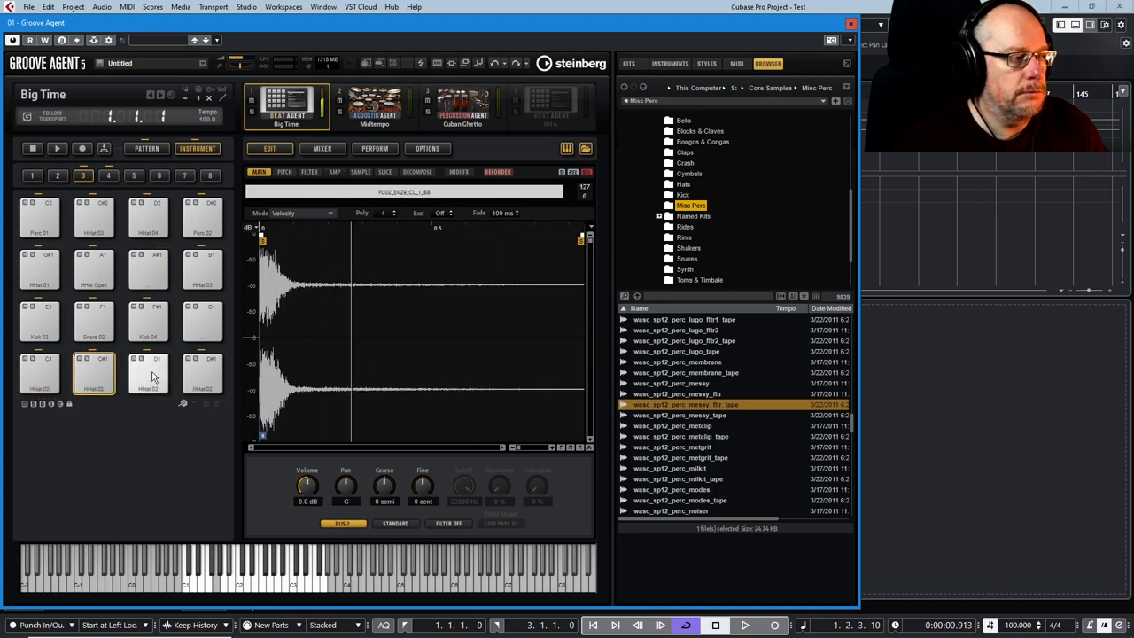
{"action": "left_click", "coordinate": [202, 370]}
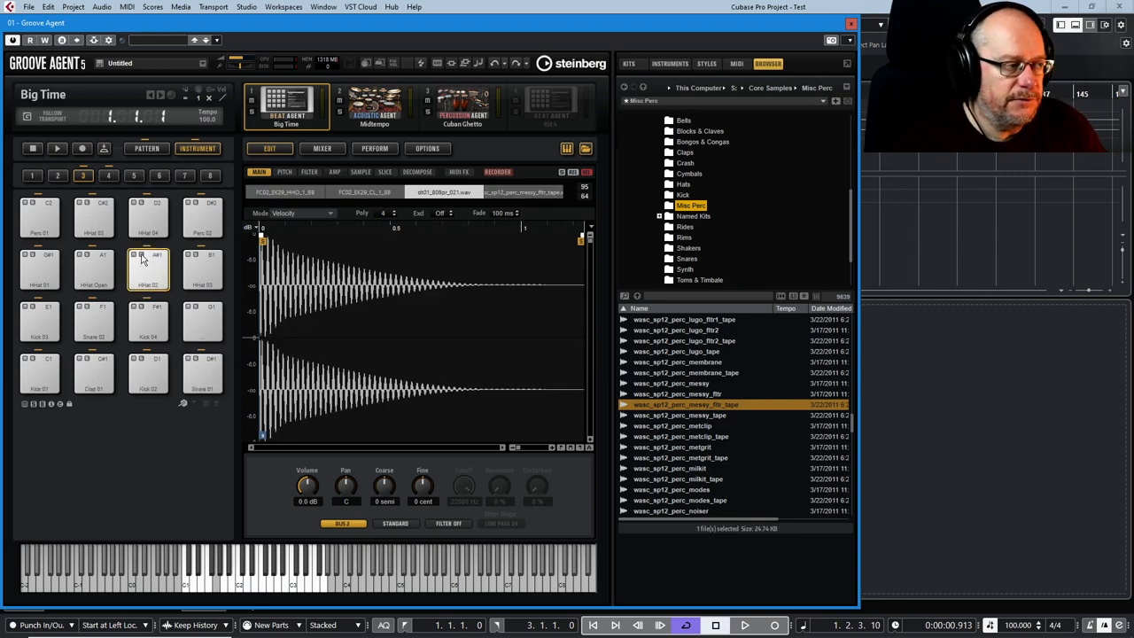
{"action": "right_click", "coordinate": [149, 257]}
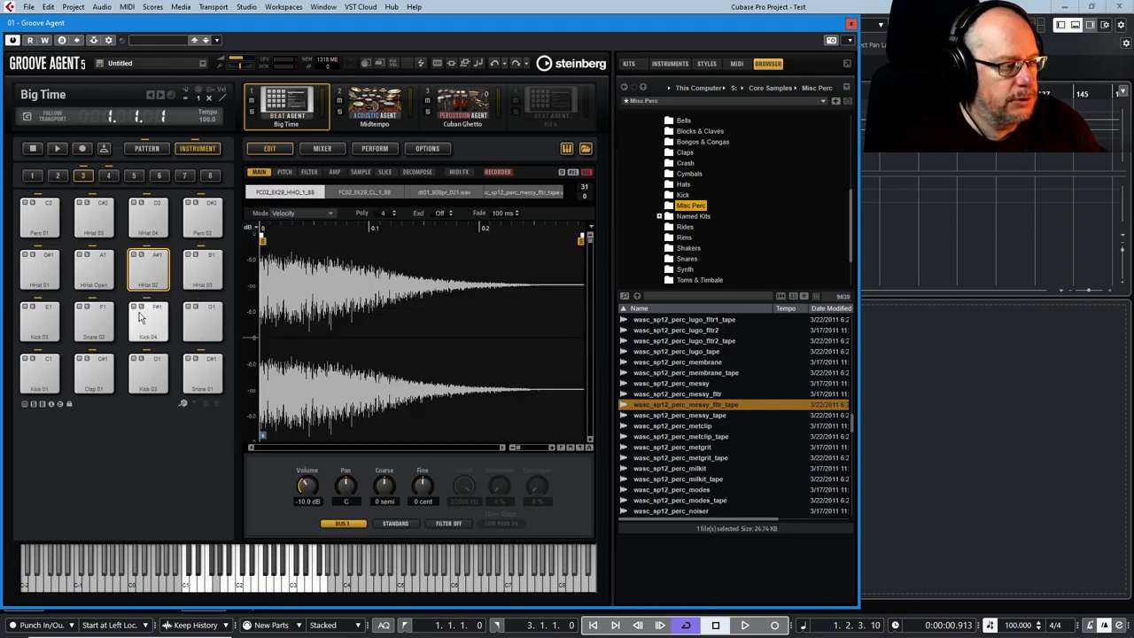
{"action": "mouse_move", "coordinate": [135, 339]}
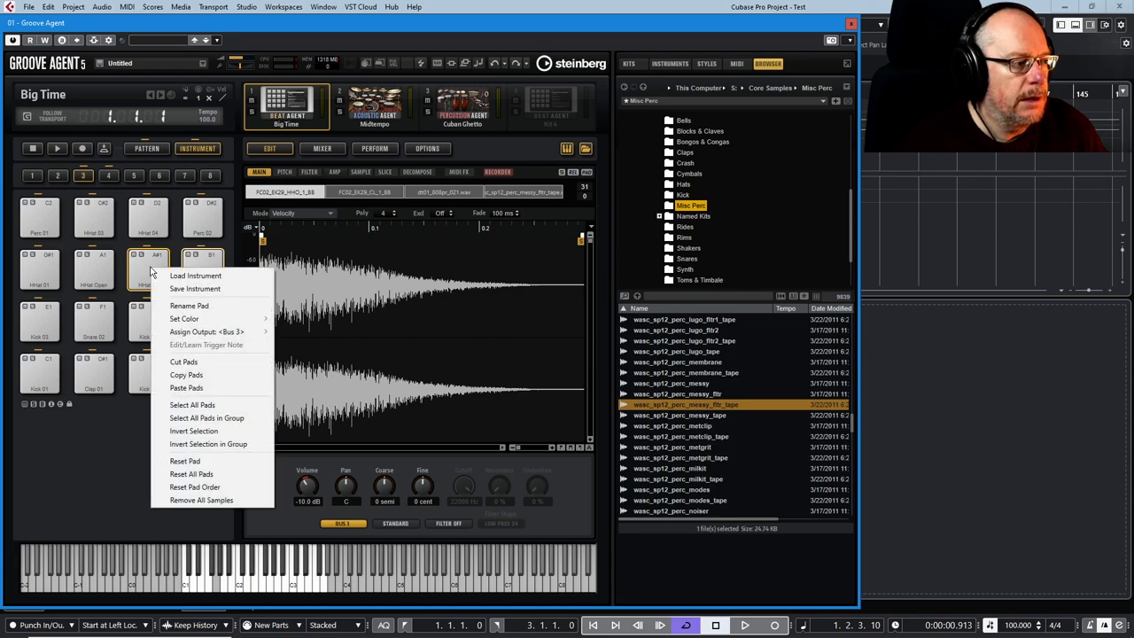
{"action": "mouse_move", "coordinate": [191, 474]}
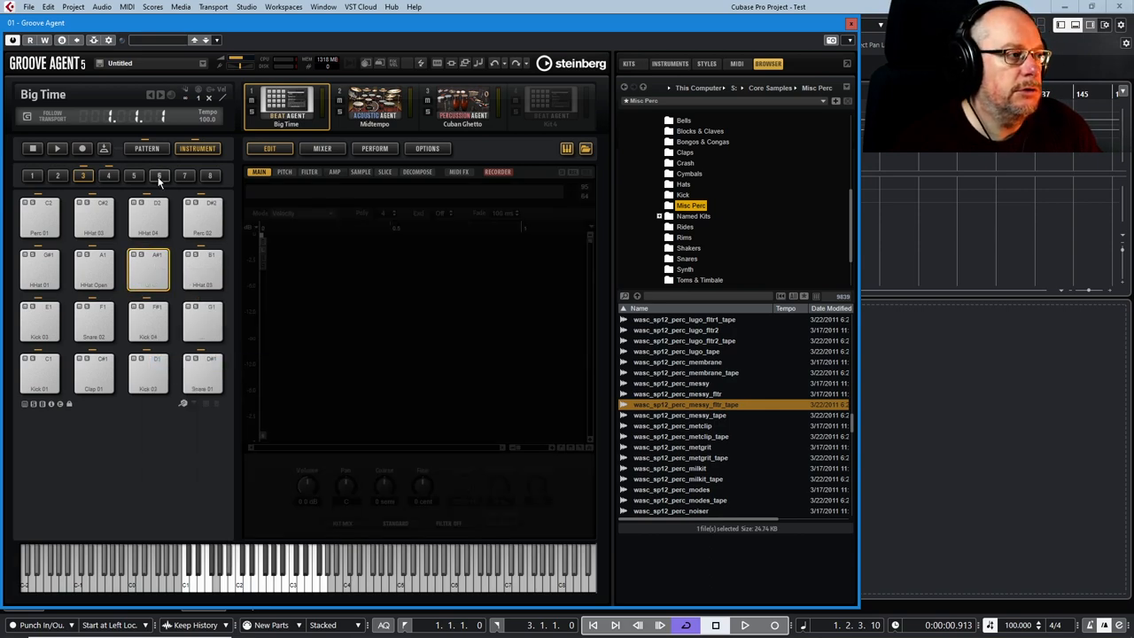
- Paste the HHat 02 pad onto pad A#5 in pad group 6
{"action": "right_click", "coordinate": [148, 271]}
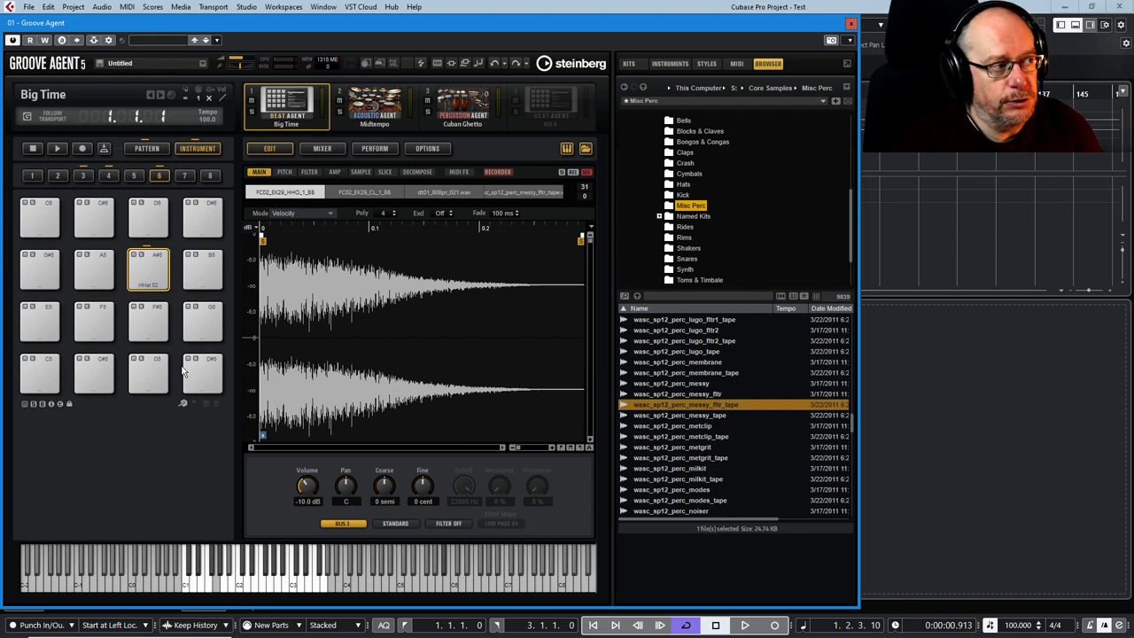
{"action": "left_click", "coordinate": [148, 218]}
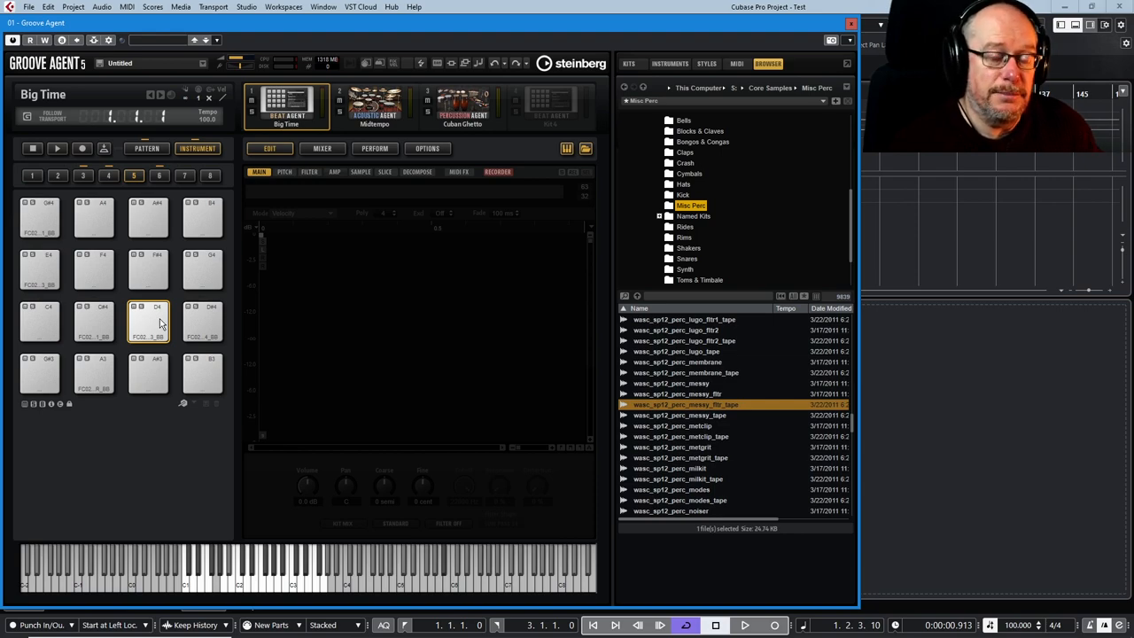
- Return to the Big Time kit's pad group 3 with the hi-hat pads
{"action": "left_click", "coordinate": [202, 322]}
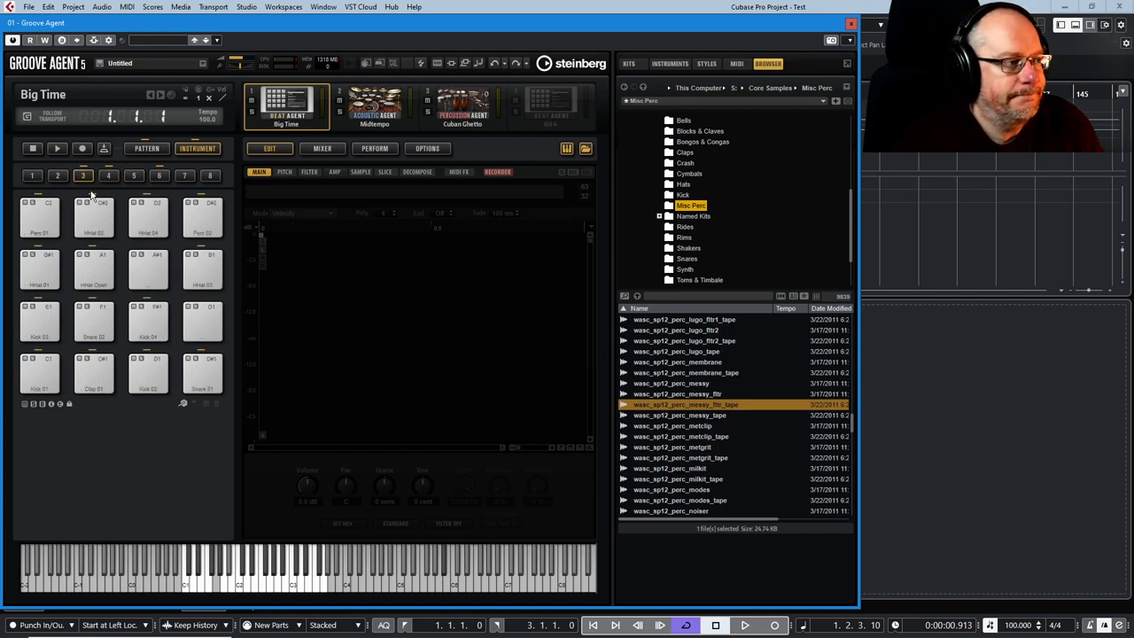
- Paste the copied HHat 02 pad onto pad B1, then select pad A#1
{"action": "right_click", "coordinate": [202, 266]}
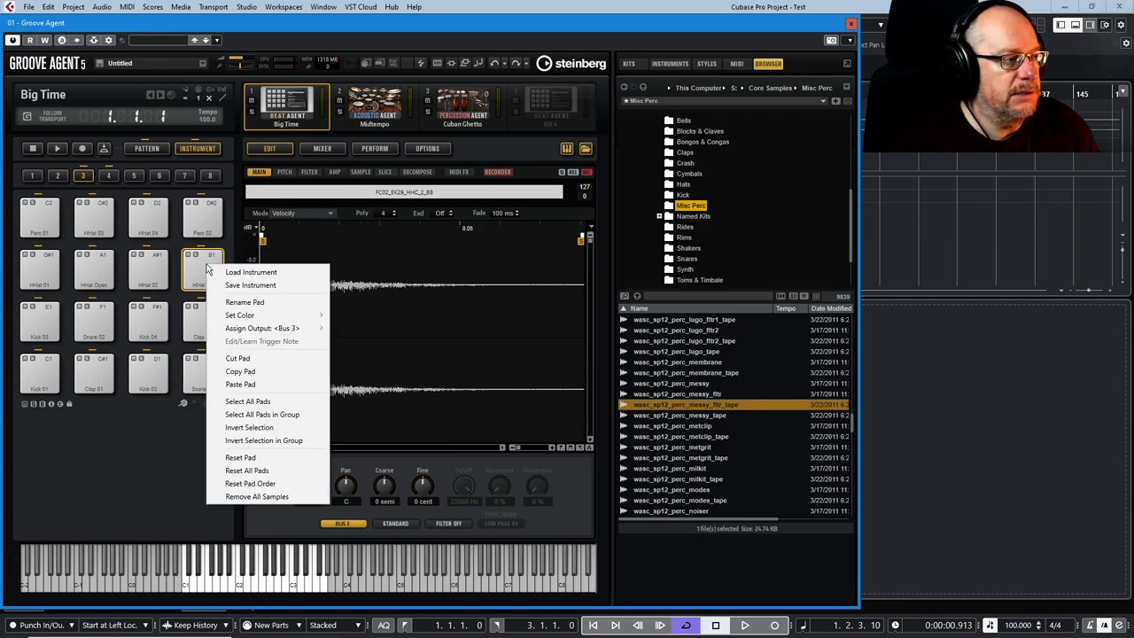
{"action": "mouse_move", "coordinate": [246, 384]}
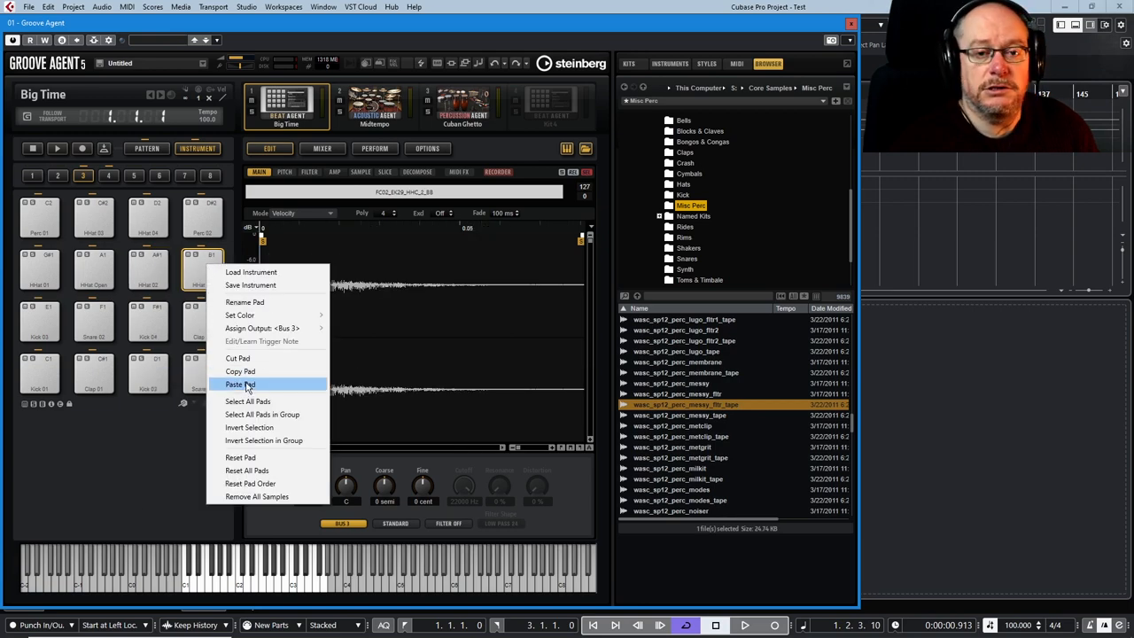
{"action": "left_click", "coordinate": [239, 384]}
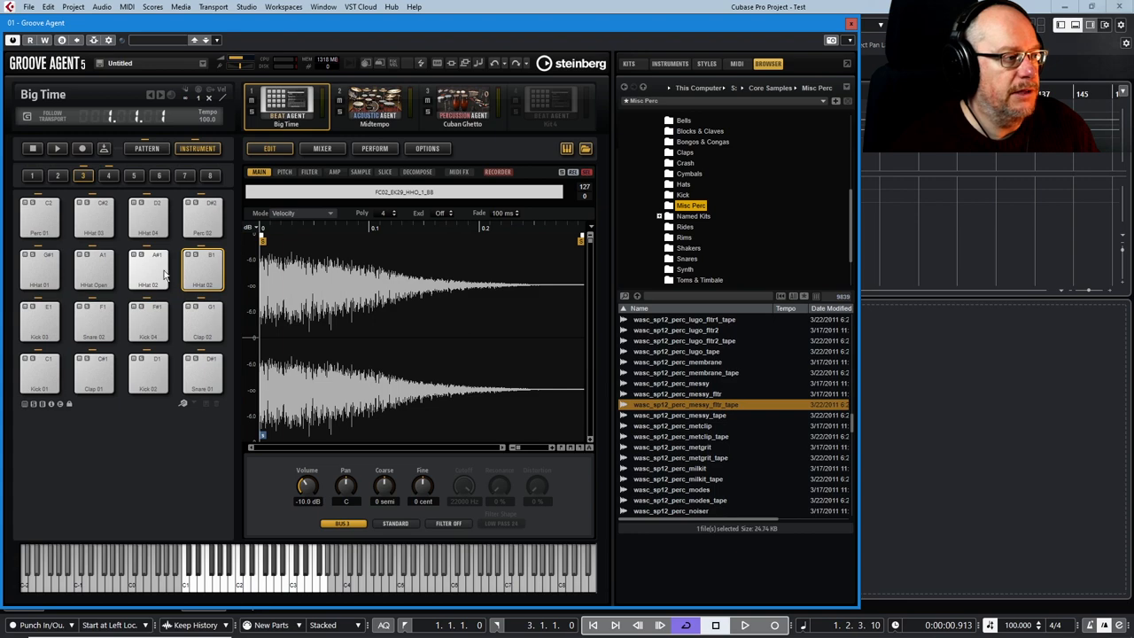
{"action": "left_click", "coordinate": [148, 268]}
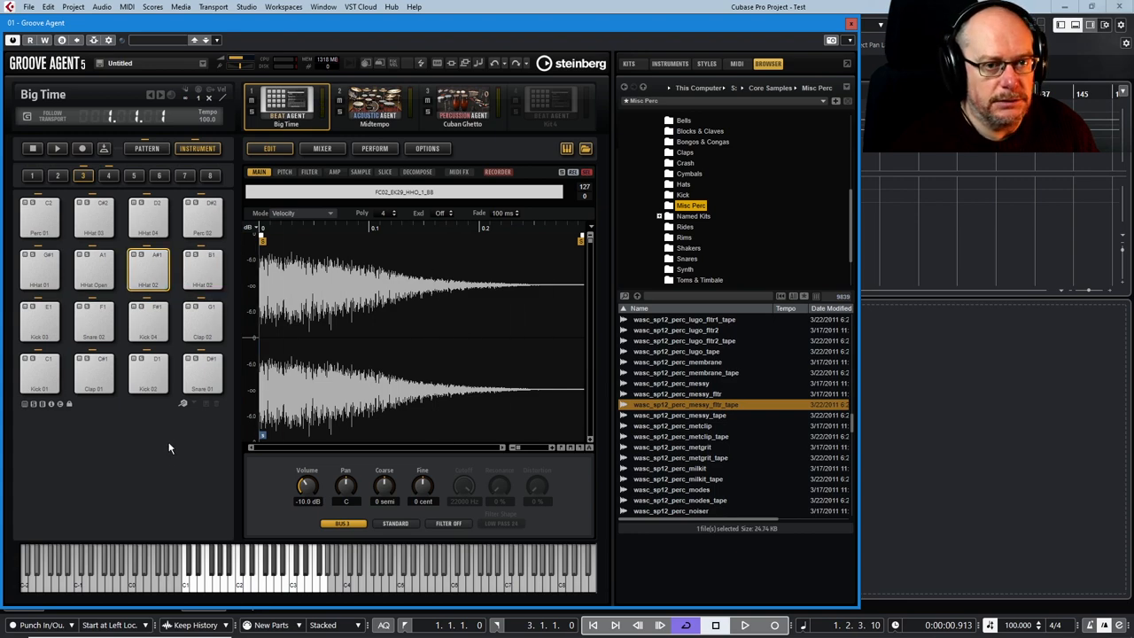
{"action": "left_click", "coordinate": [673, 383]}
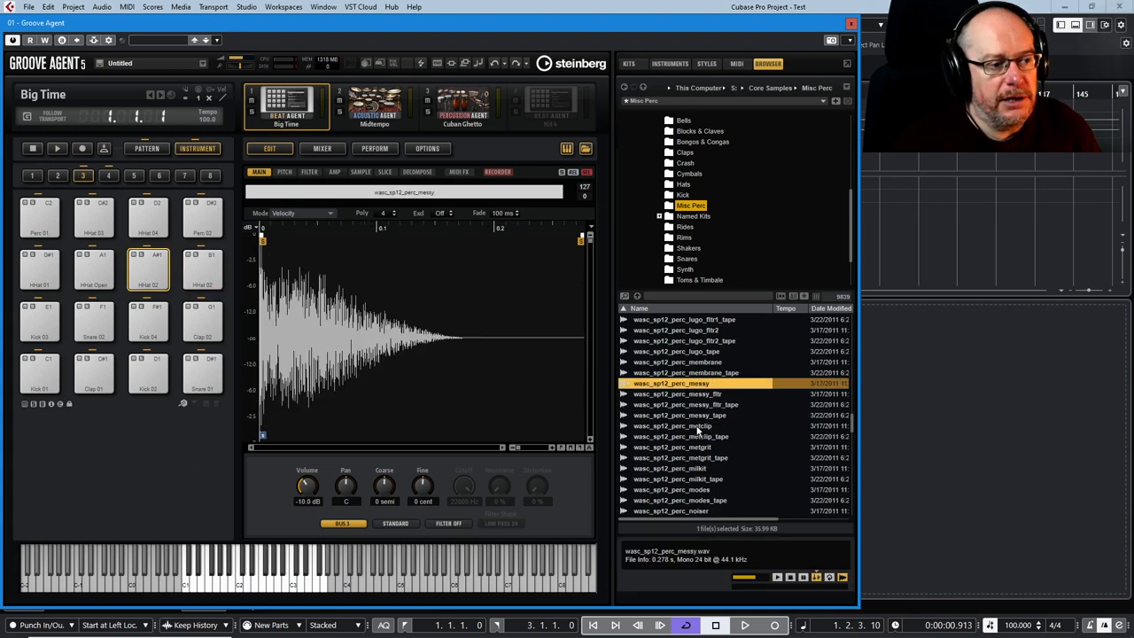
- Drop eight wasc_sp12 samples, starting with lugo_fltr2_tape, onto pad A#1 as layers
{"action": "left_click", "coordinate": [682, 341]}
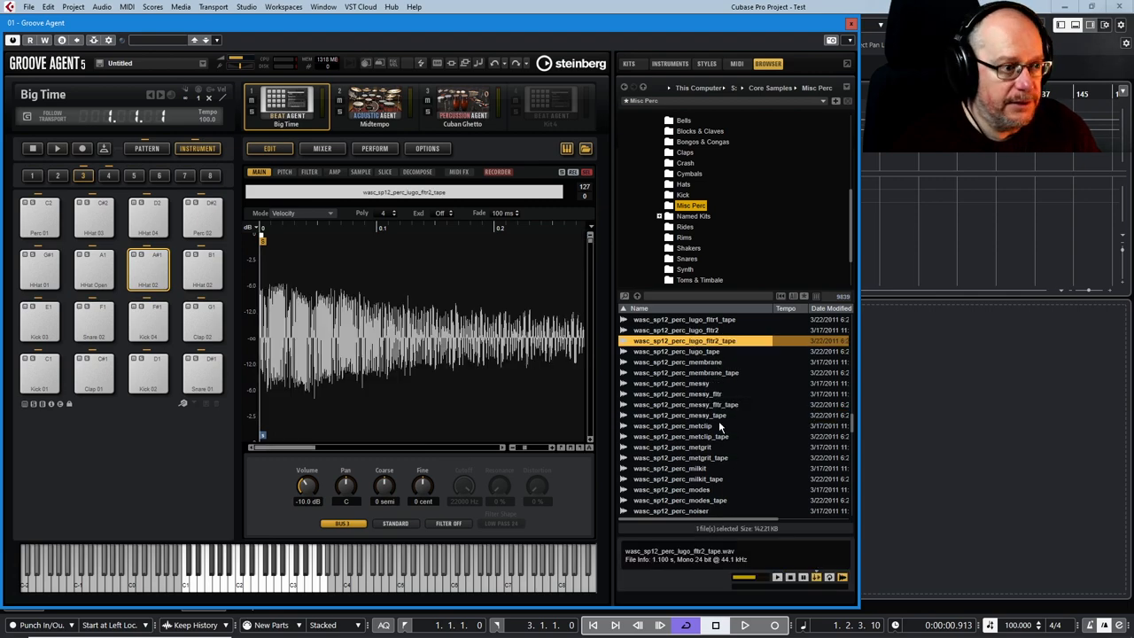
{"action": "left_click", "coordinate": [680, 415]}
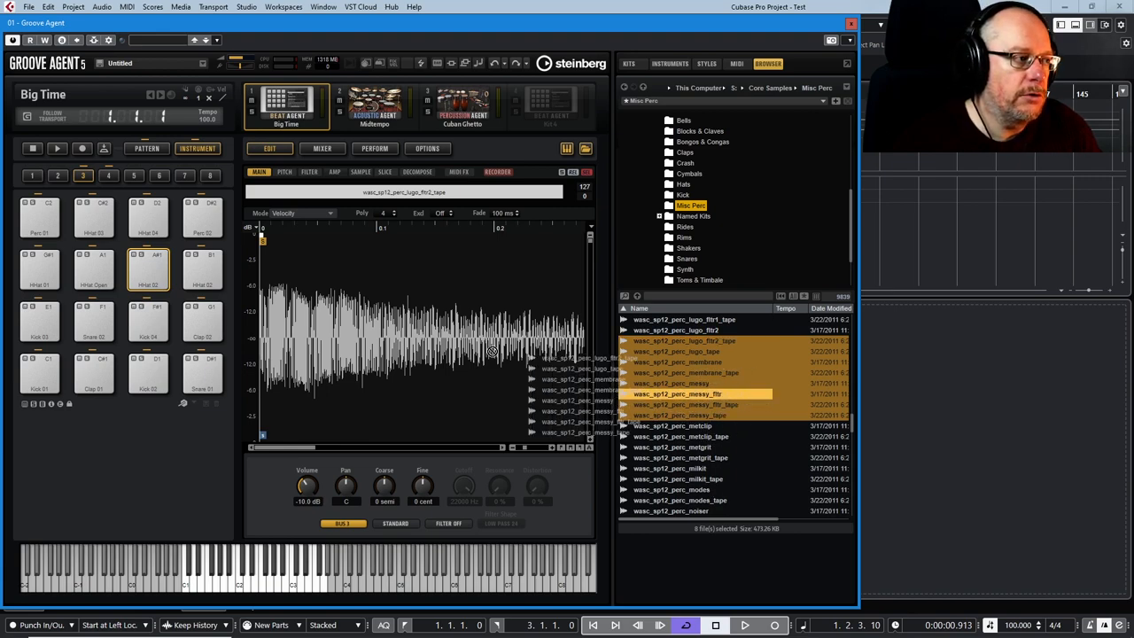
{"action": "left_click", "coordinate": [148, 270]}
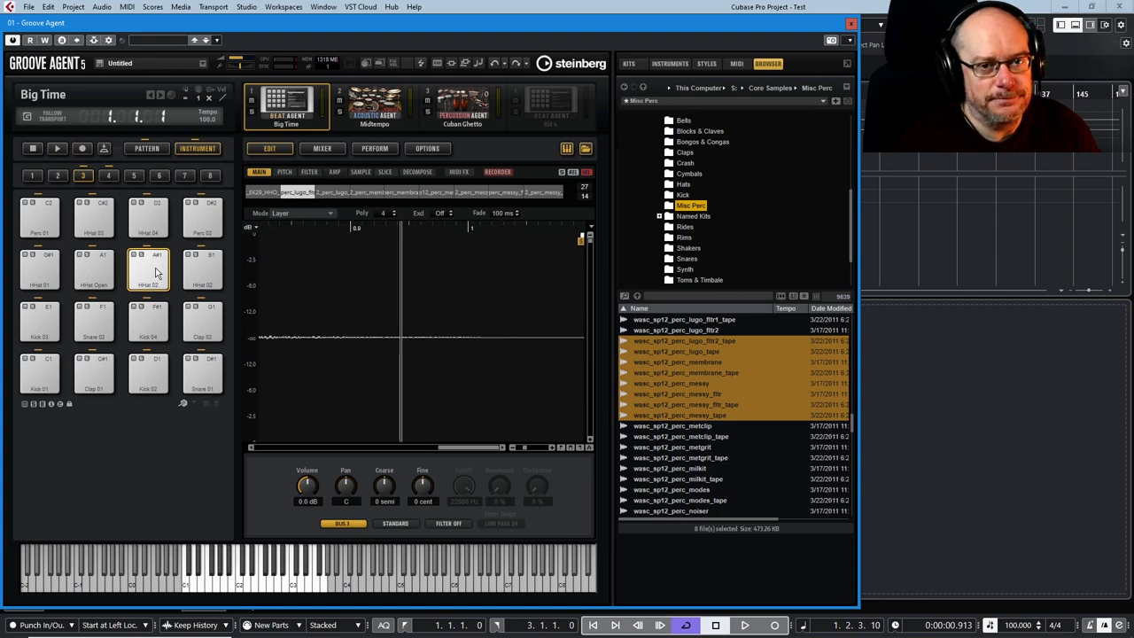
{"action": "left_click", "coordinate": [670, 63]}
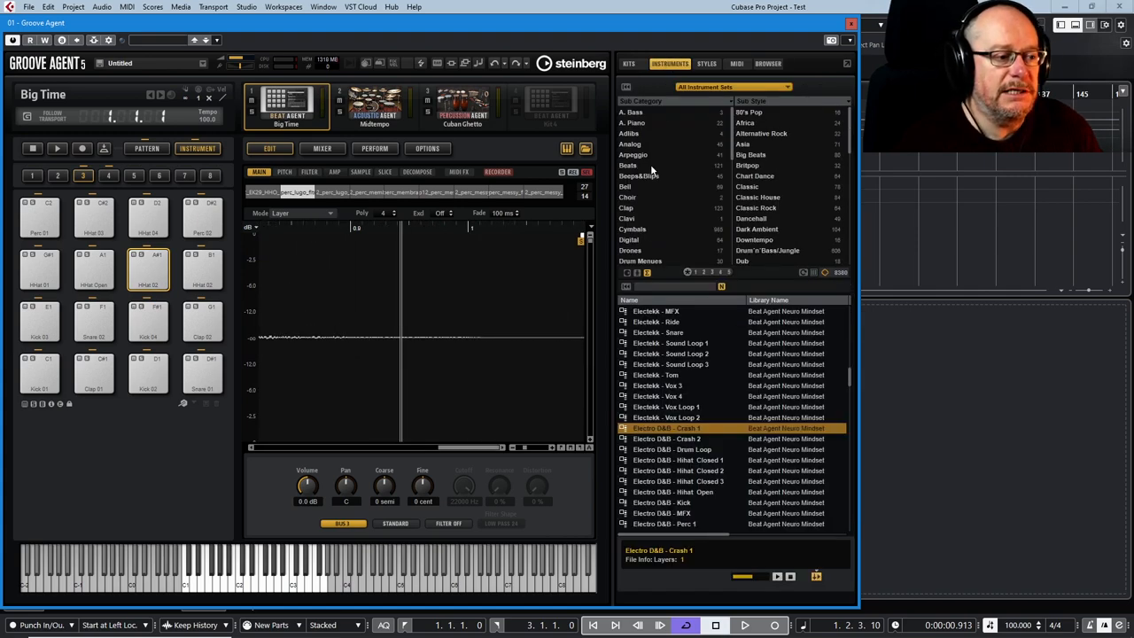
- Replace an accidental Electekk - Vox 3 drop with Electro D&B - Crash 2 on pad A#1
{"action": "left_click", "coordinate": [657, 385]}
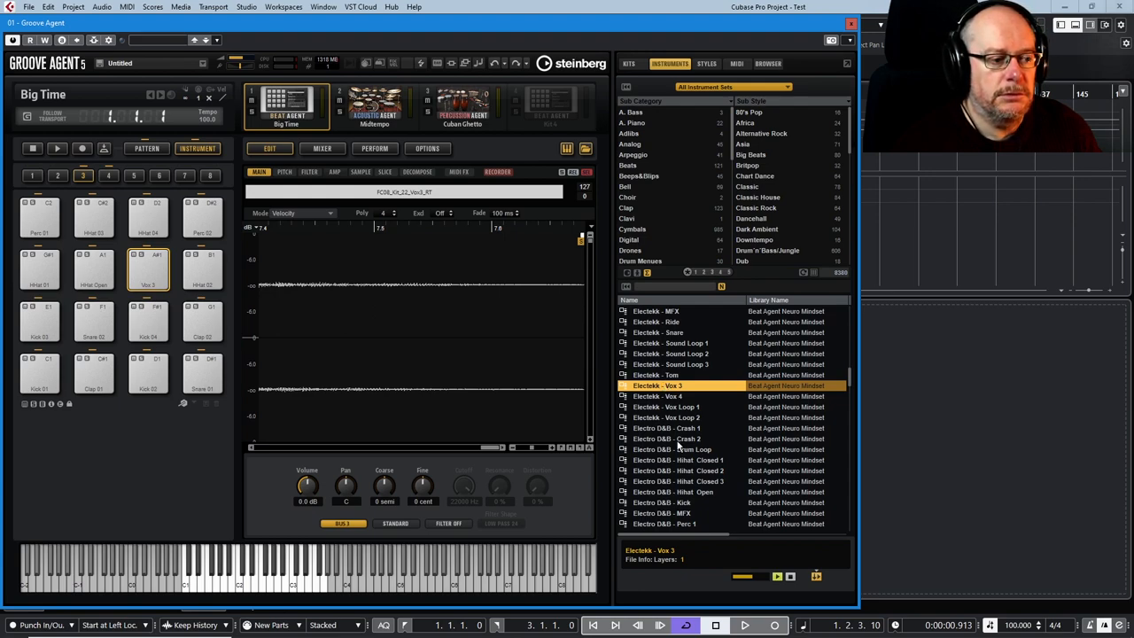
{"action": "left_click", "coordinate": [667, 439]}
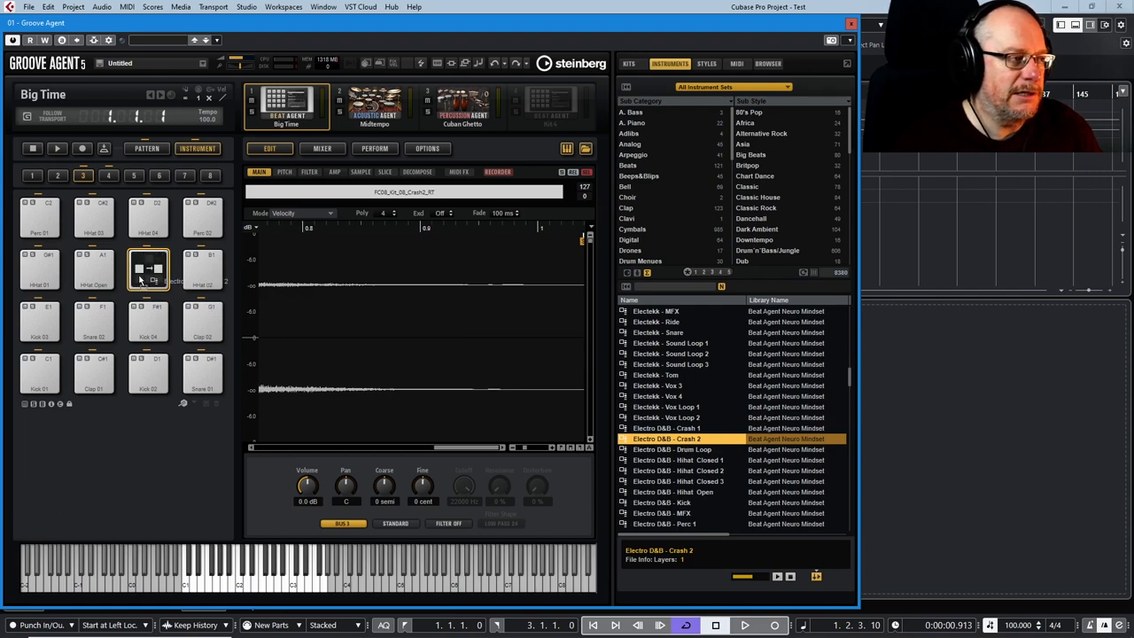
{"action": "left_click", "coordinate": [148, 271]}
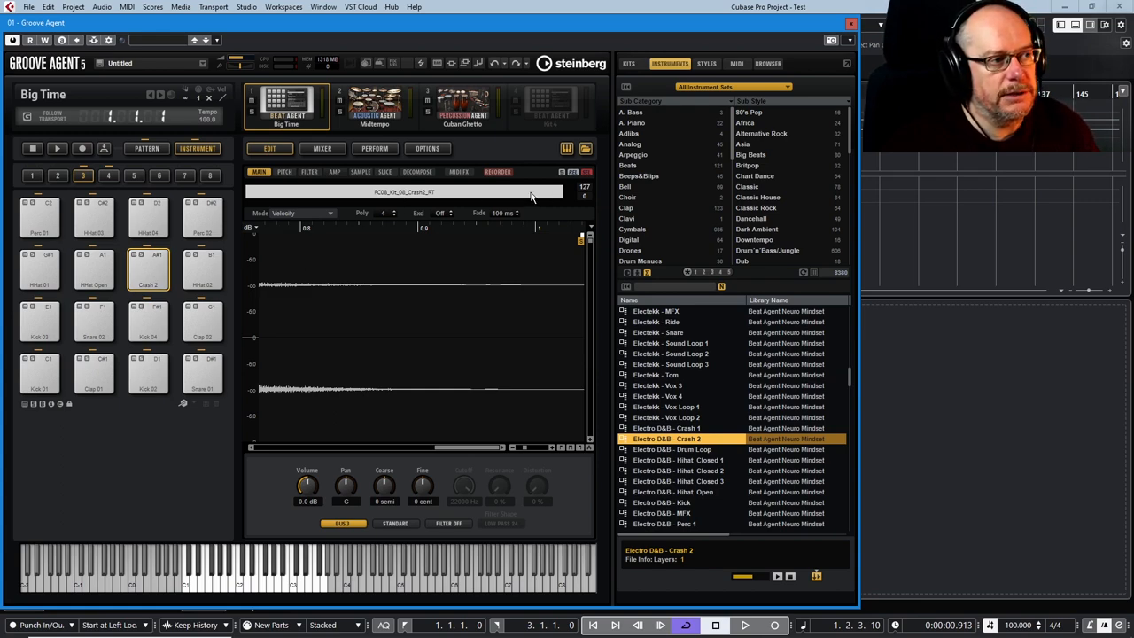
{"action": "mouse_move", "coordinate": [645, 401]}
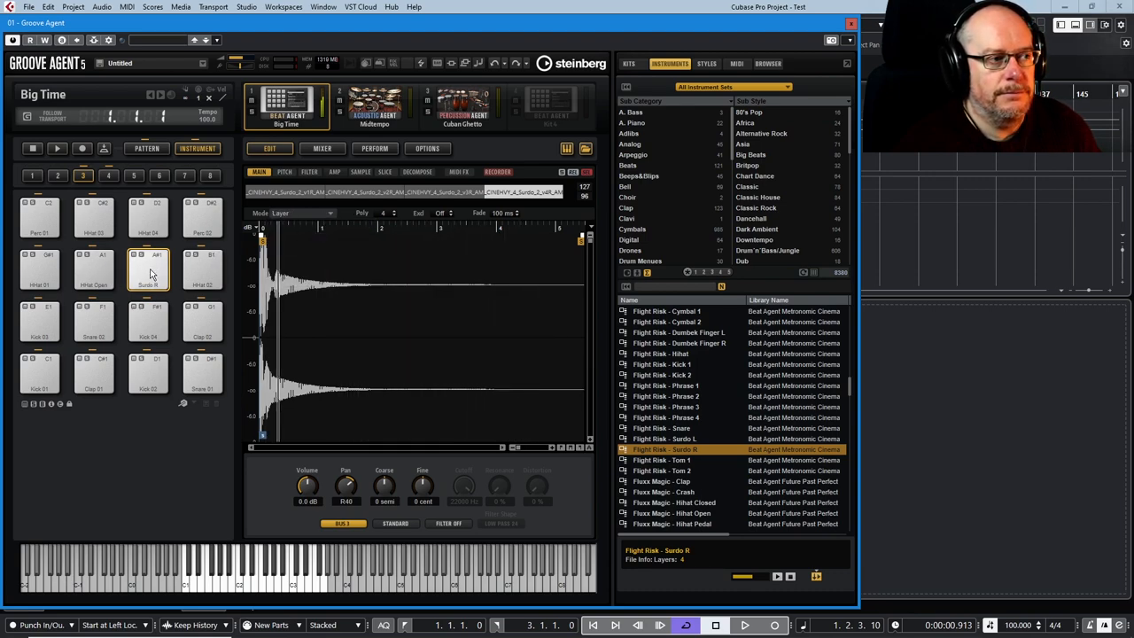
- Set the Flight Risk - Surdo R pad to Velocity mode, then load the Midtempo acoustic kit
{"action": "left_click", "coordinate": [301, 213]}
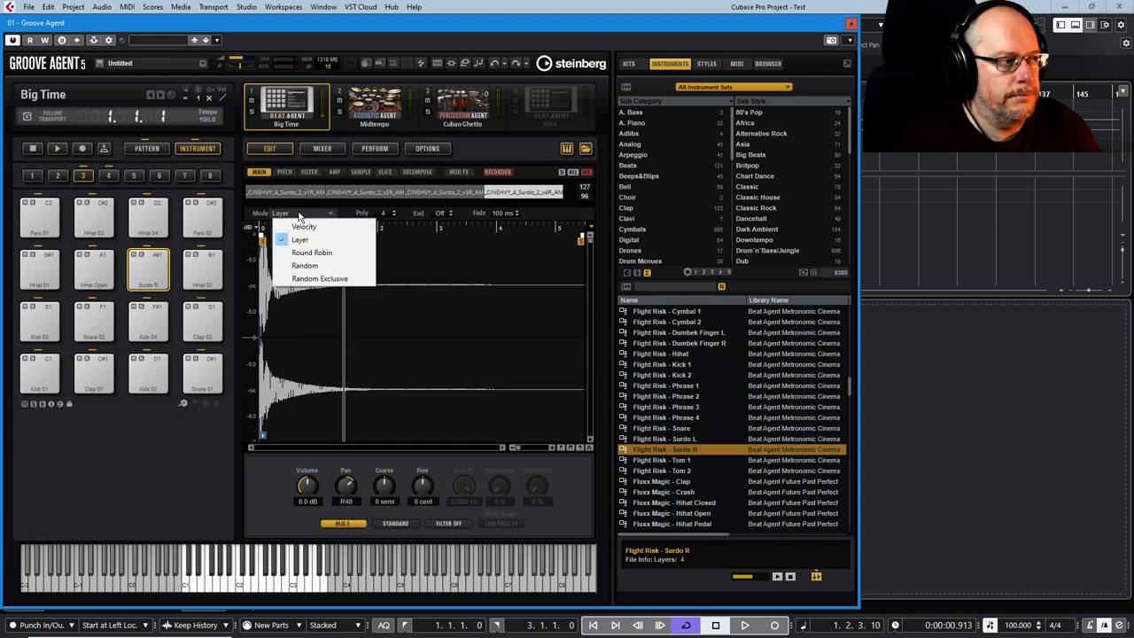
{"action": "left_click", "coordinate": [304, 226]}
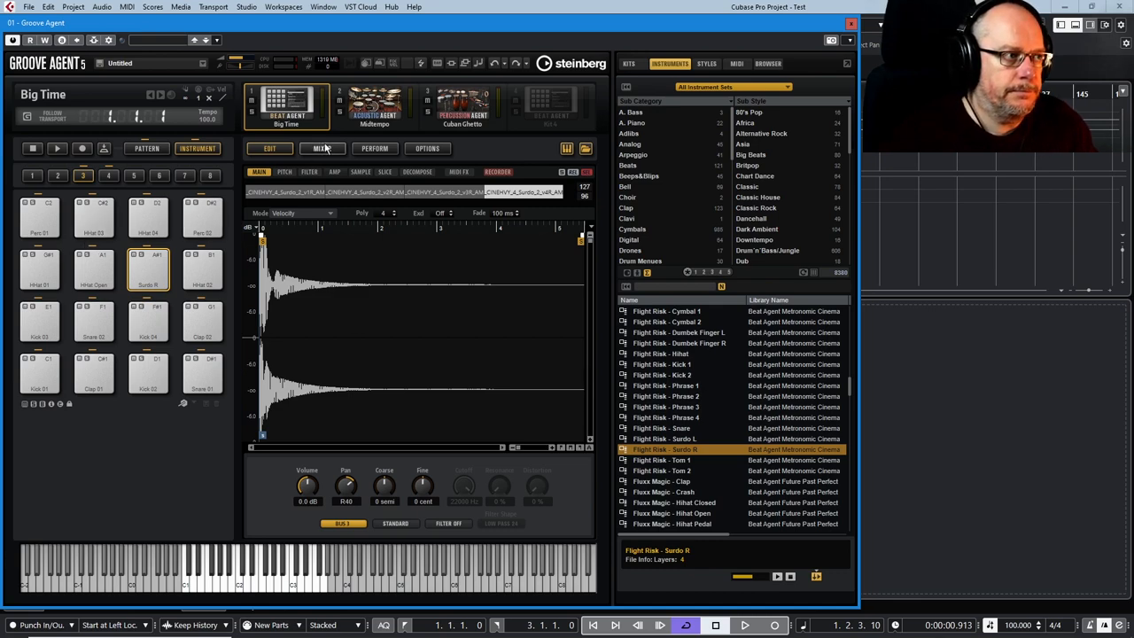
{"action": "left_click", "coordinate": [373, 105]}
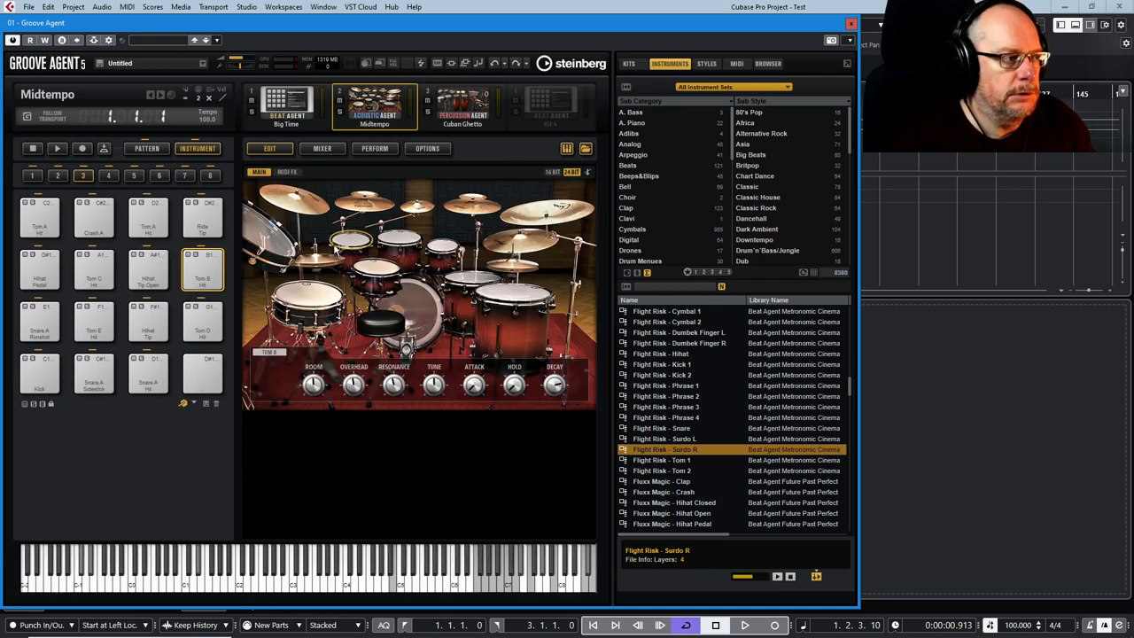
- Open the sample browser on the Misc Perc files and switch back to the Big Time beat kit
{"action": "left_click", "coordinate": [148, 322]}
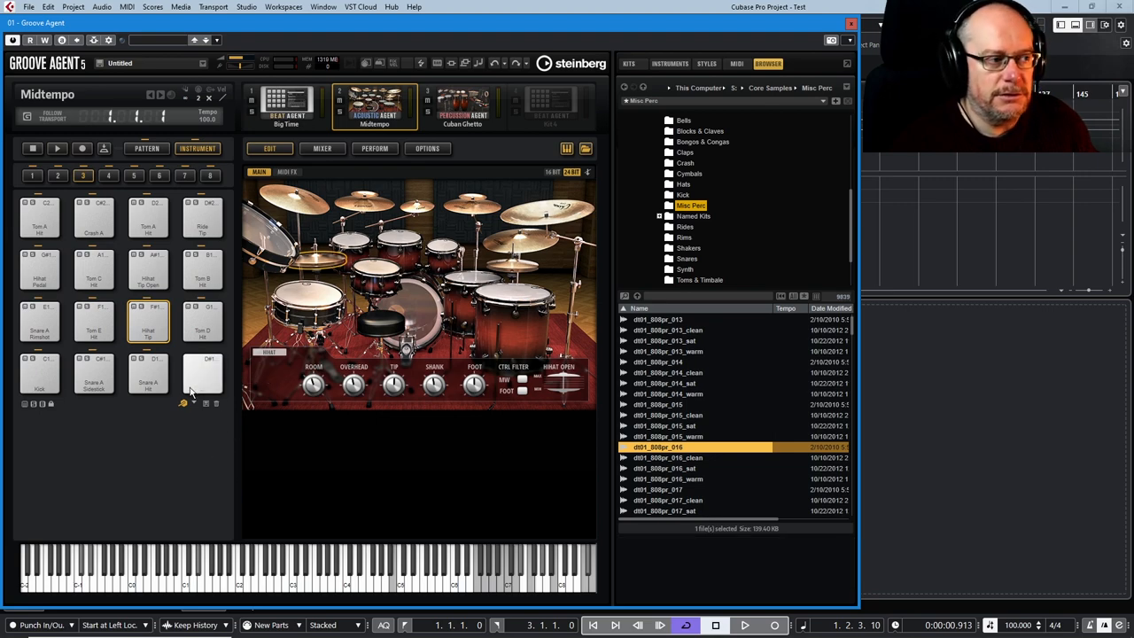
{"action": "left_click", "coordinate": [202, 372]}
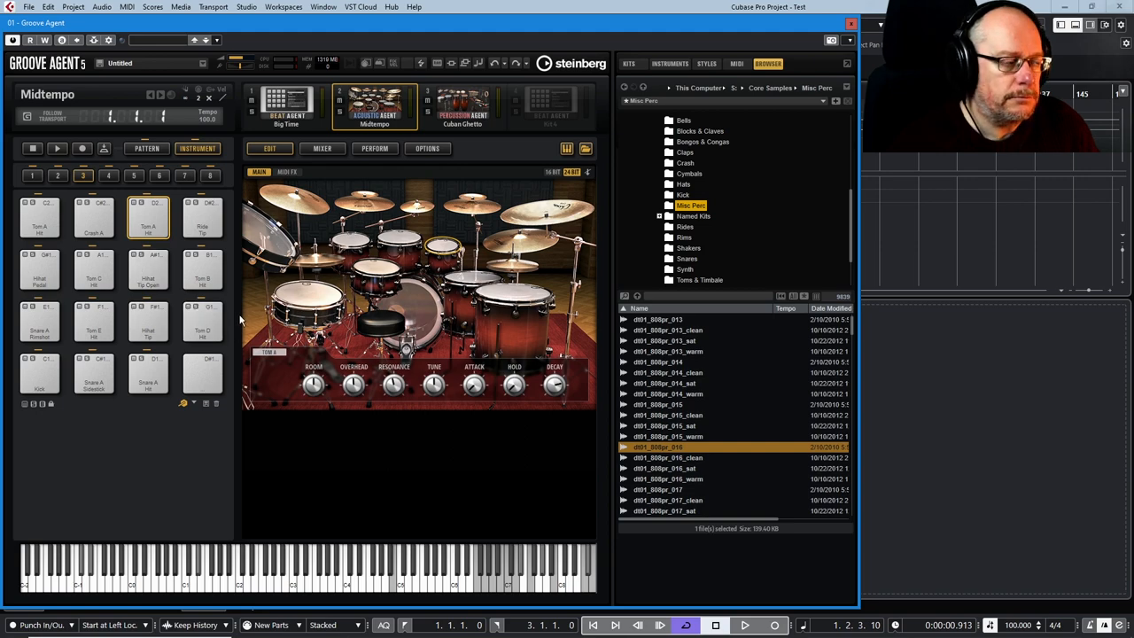
{"action": "mouse_move", "coordinate": [291, 102]}
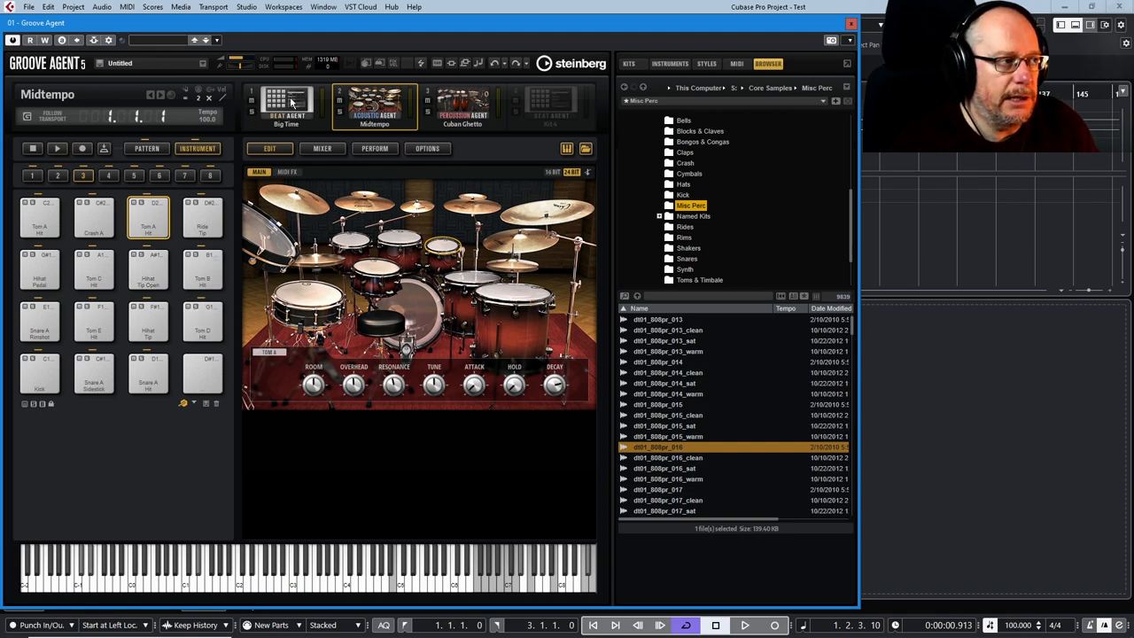
{"action": "left_click", "coordinate": [286, 105]}
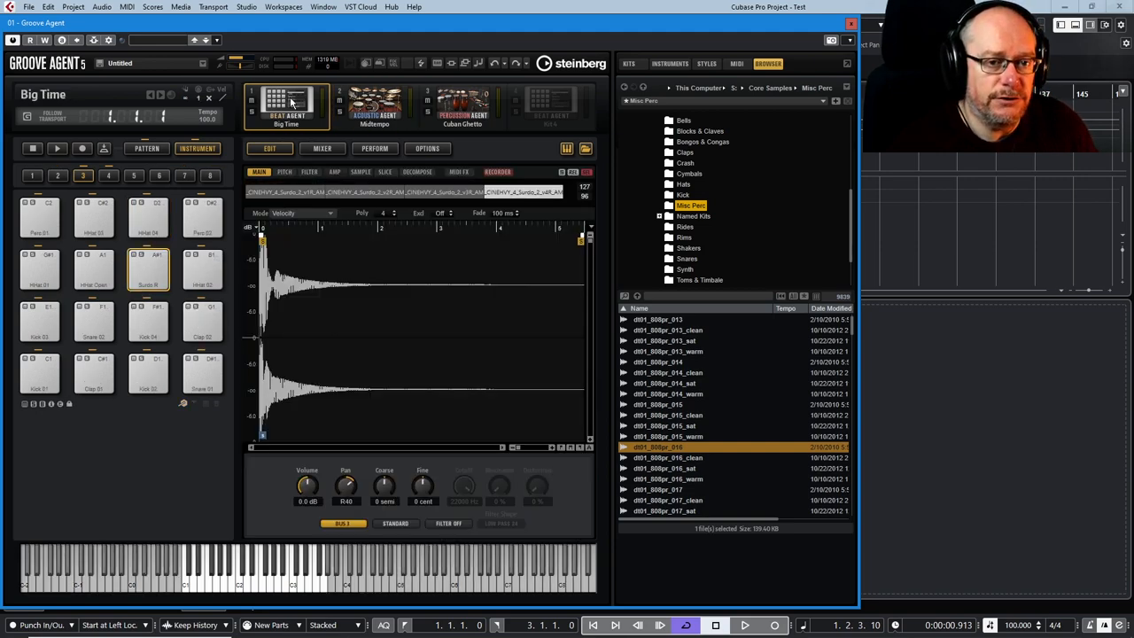
- Play the Clap 02 pad to load its sample into the Big Time kit's Edit page
{"action": "left_click", "coordinate": [148, 322]}
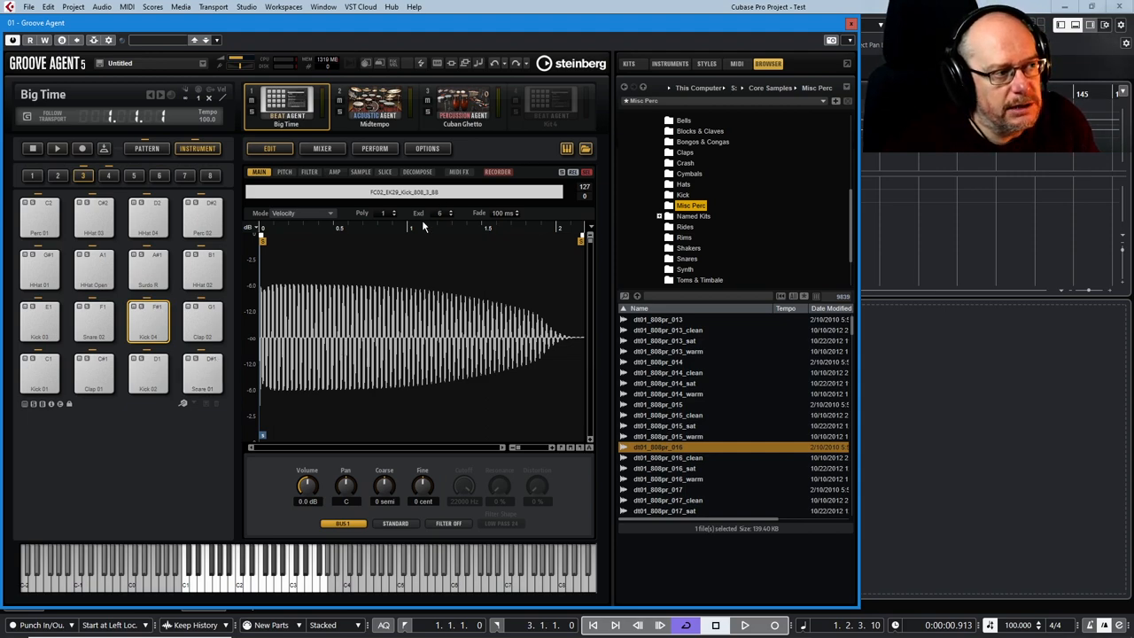
{"action": "mouse_move", "coordinate": [430, 222]}
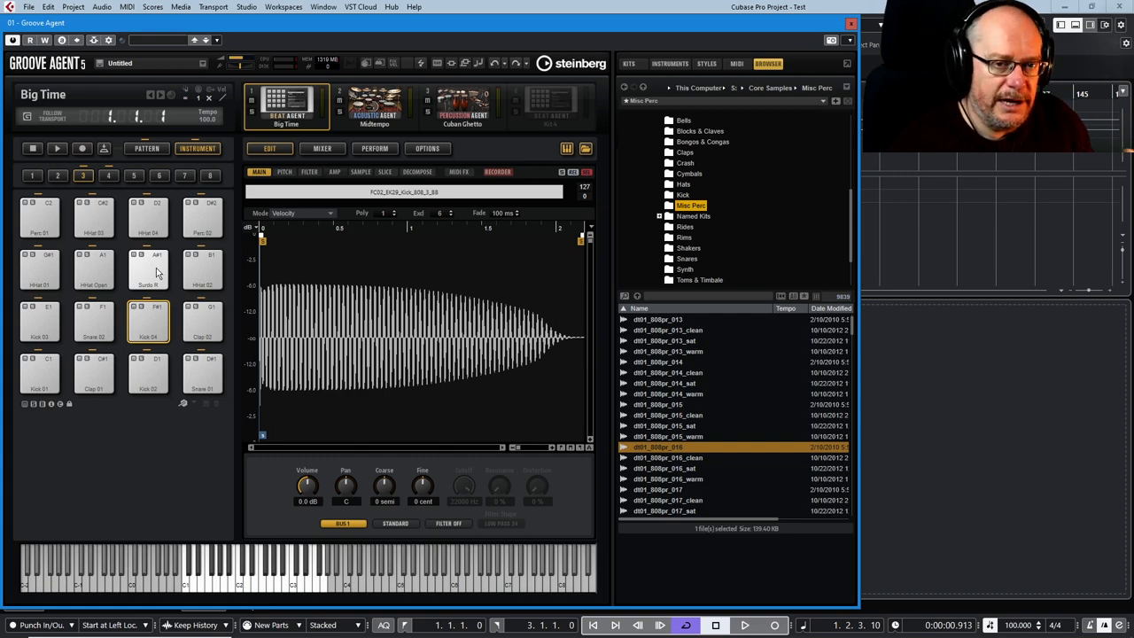
{"action": "left_click", "coordinate": [202, 322]}
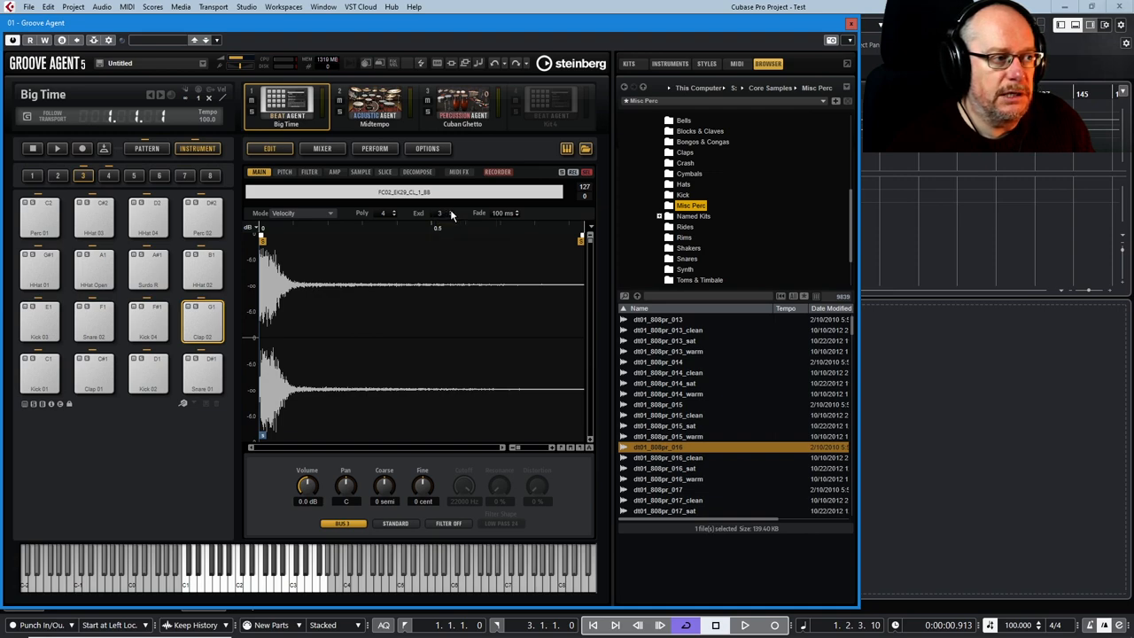
{"action": "left_click", "coordinate": [438, 213]}
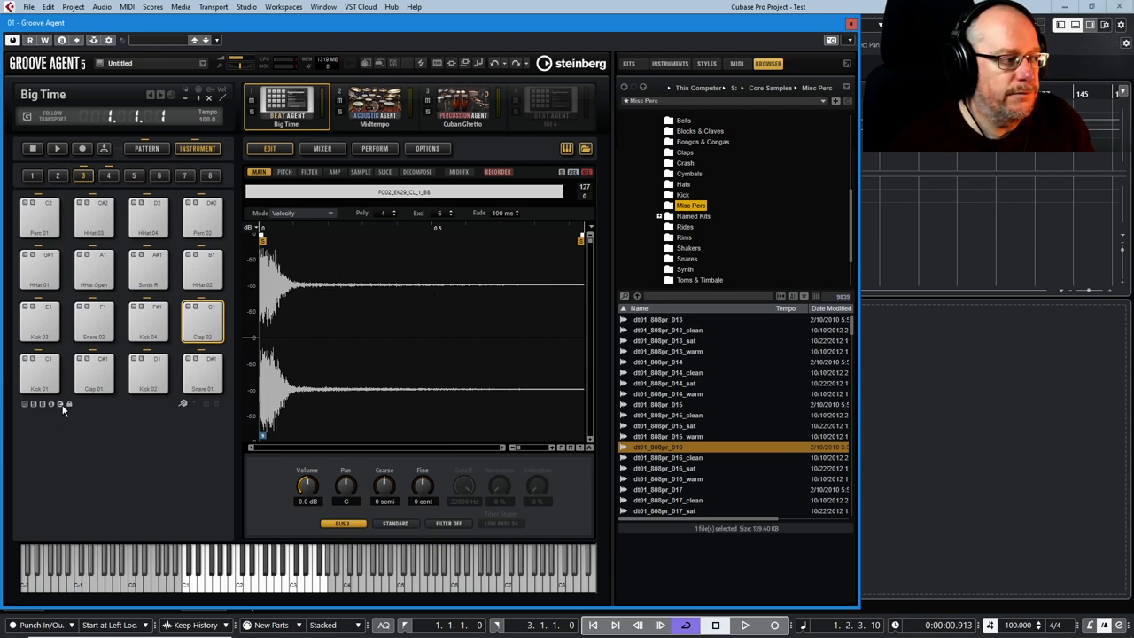
{"action": "mouse_move", "coordinate": [68, 404]}
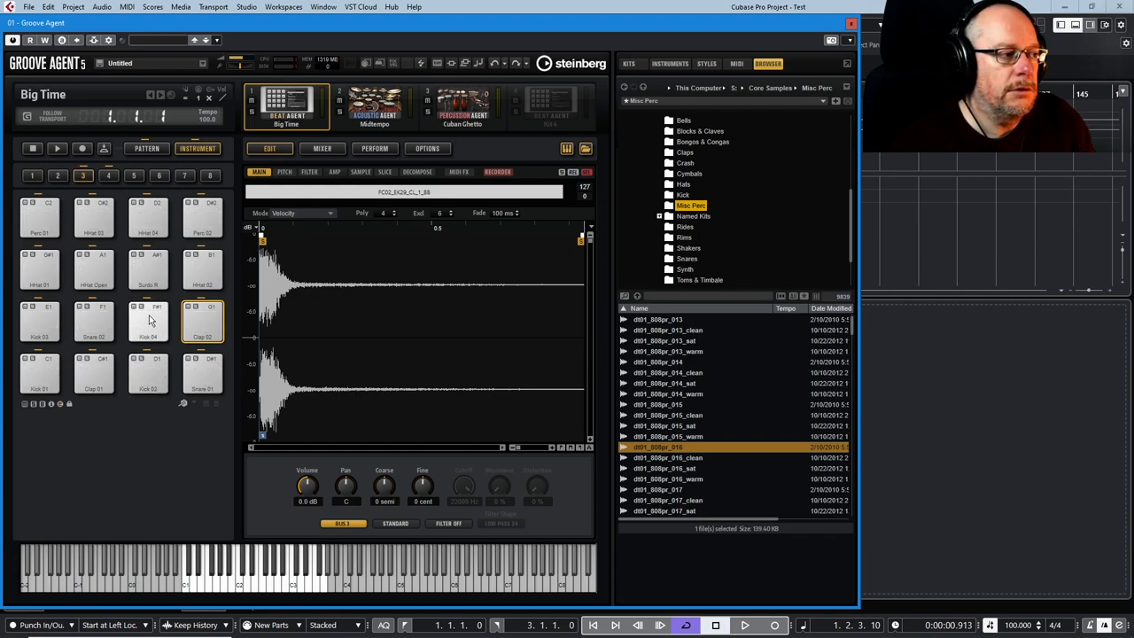
- Audition the Kick 04 and Clap 02 pads alternately, then switch to the Midtempo acoustic kit
{"action": "left_click", "coordinate": [147, 322]}
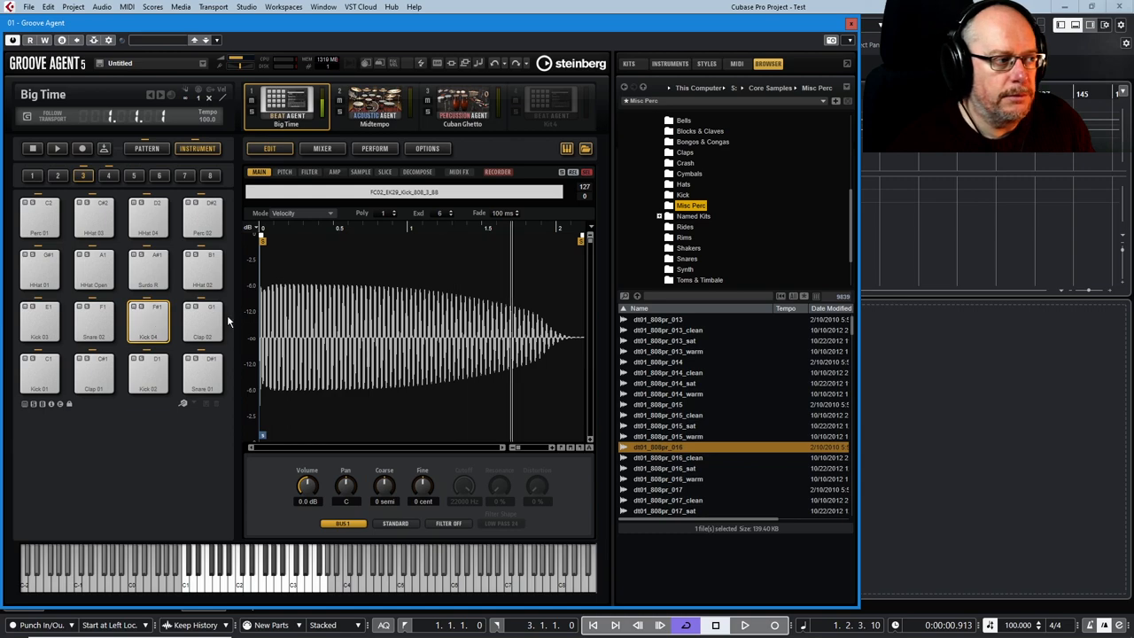
{"action": "left_click", "coordinate": [148, 319]}
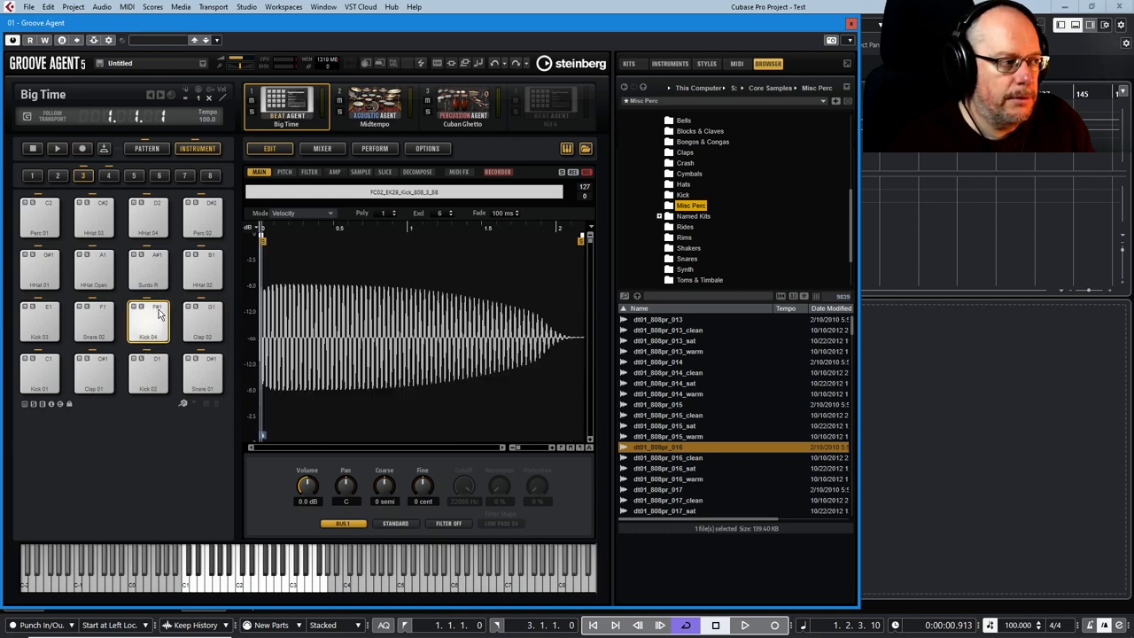
{"action": "left_click", "coordinate": [202, 322]}
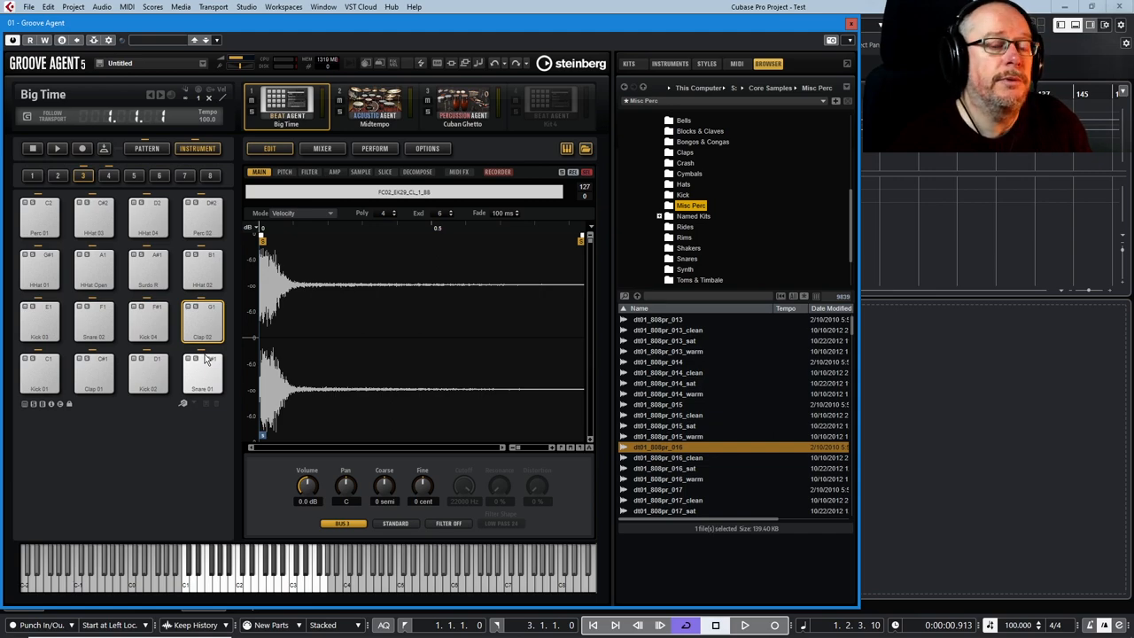
{"action": "left_click", "coordinate": [148, 319]}
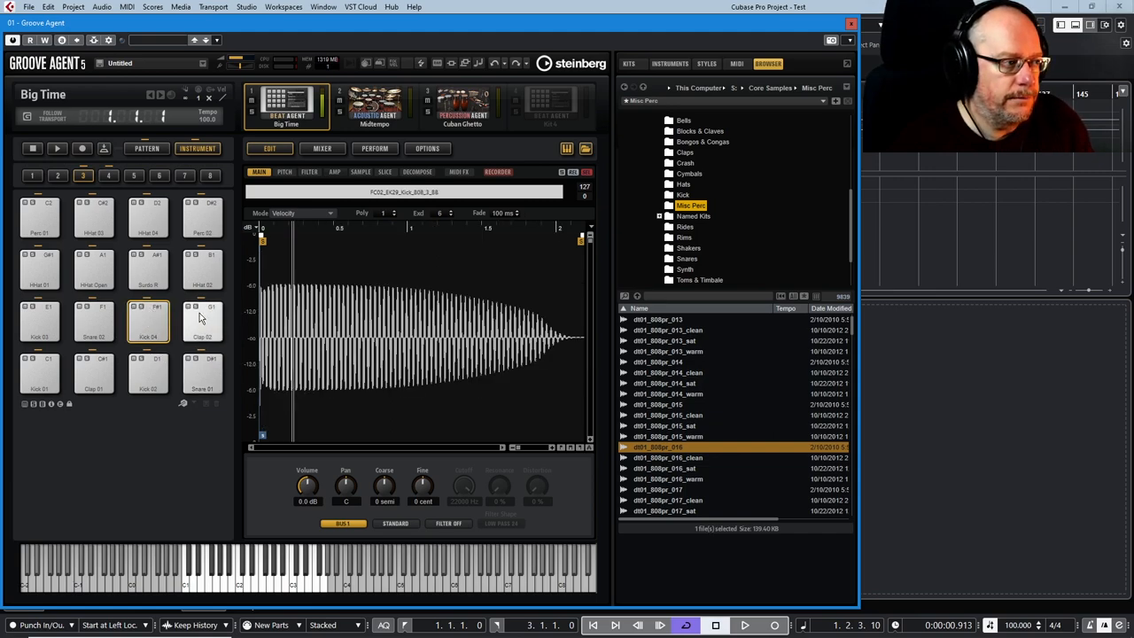
{"action": "left_click", "coordinate": [202, 321]}
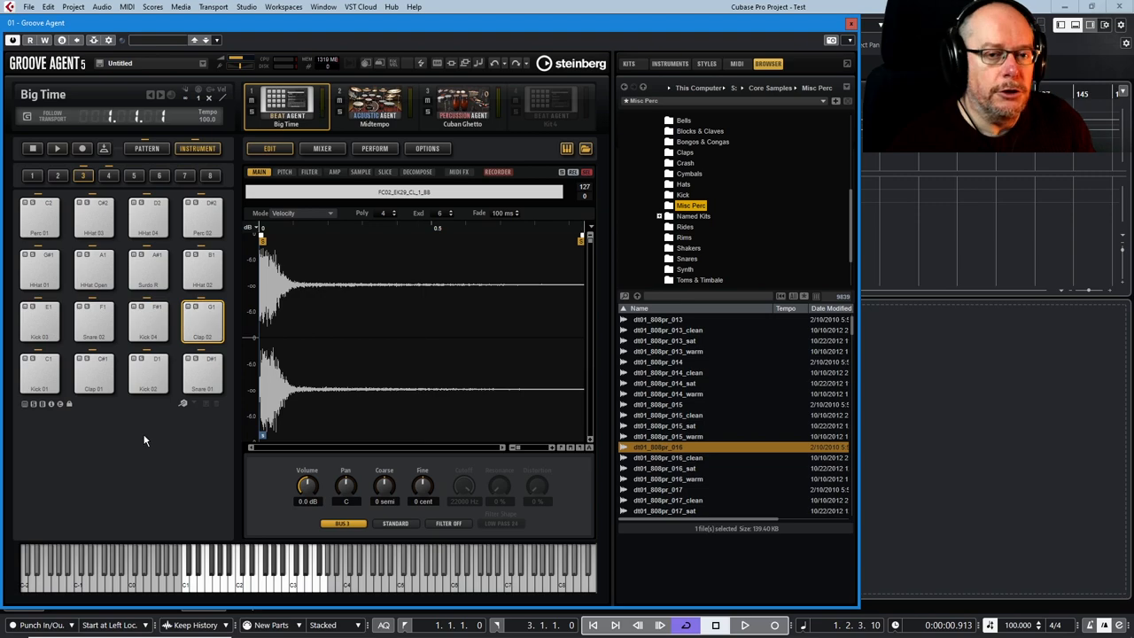
{"action": "mouse_move", "coordinate": [151, 433]}
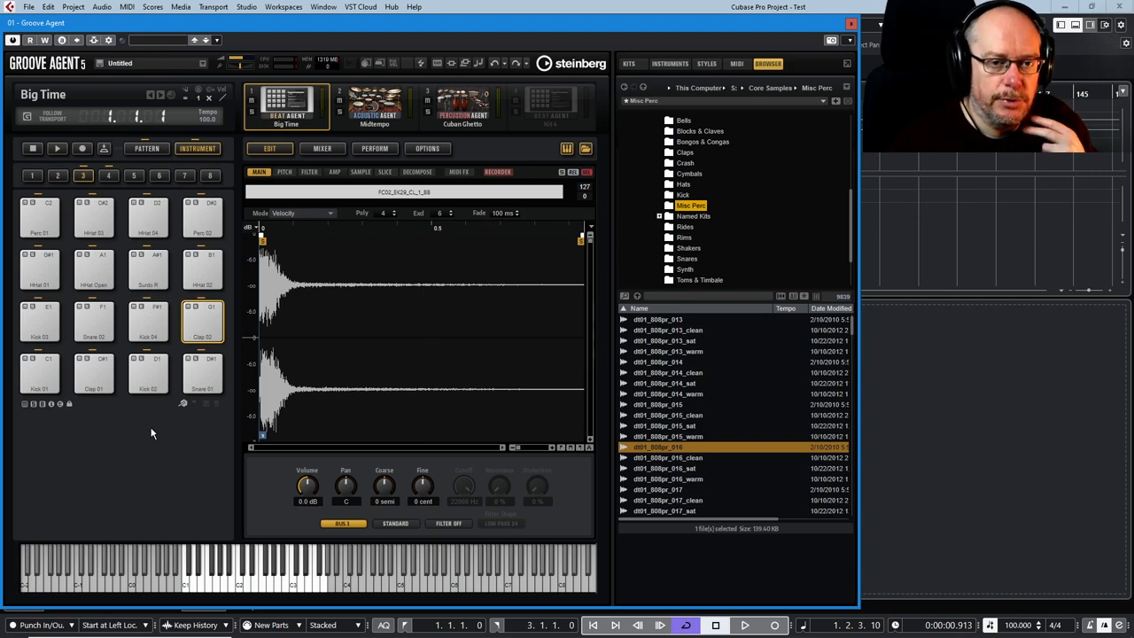
{"action": "left_click", "coordinate": [374, 106]}
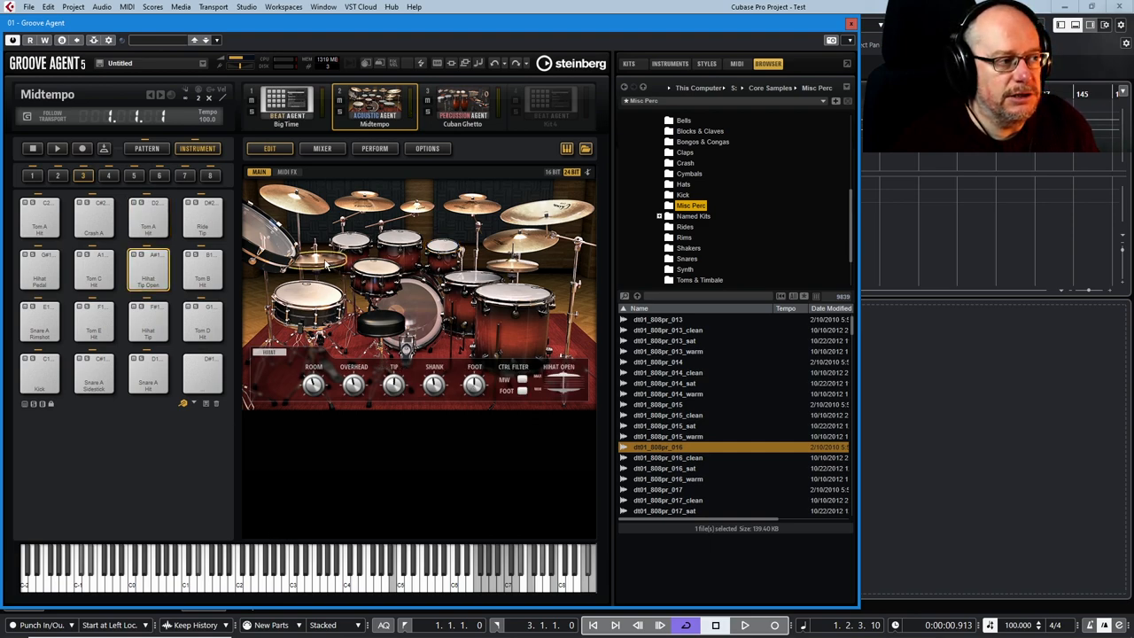
- Play the Hihat Tip pad and browse the Acoustic, Percussion and Beat Agent slots
{"action": "left_click", "coordinate": [148, 270]}
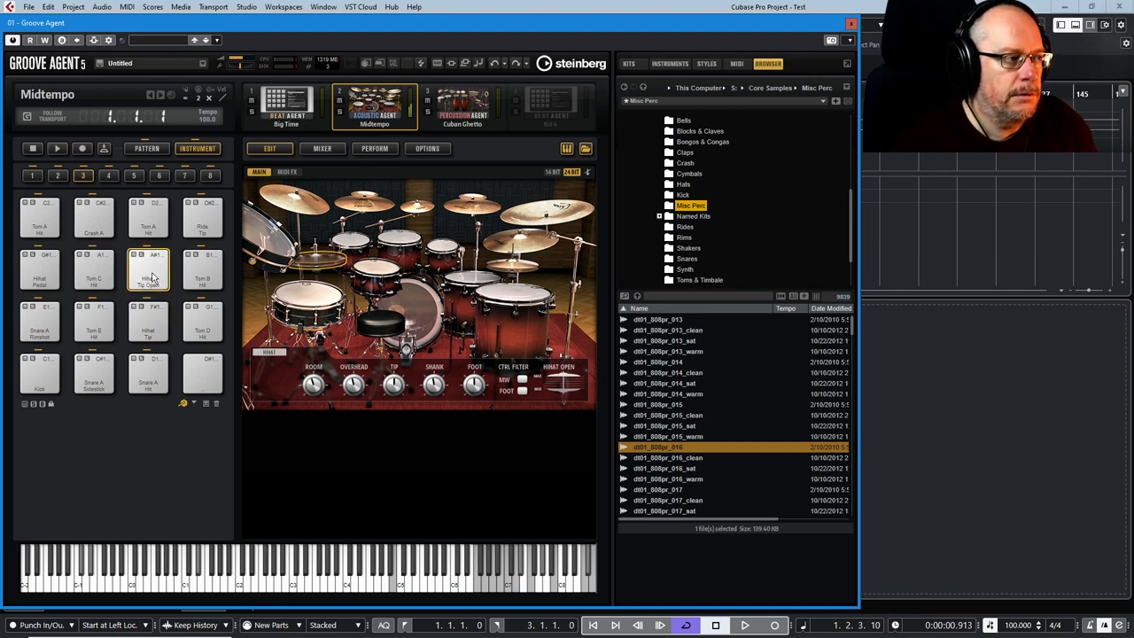
{"action": "left_click", "coordinate": [148, 322]}
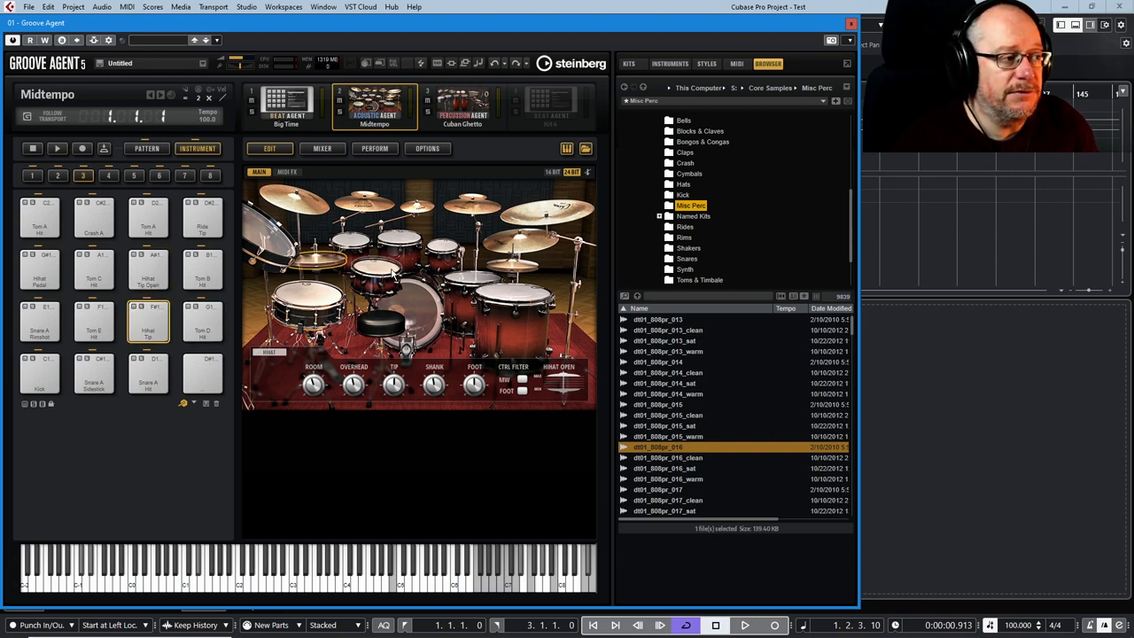
{"action": "left_click", "coordinate": [93, 323]}
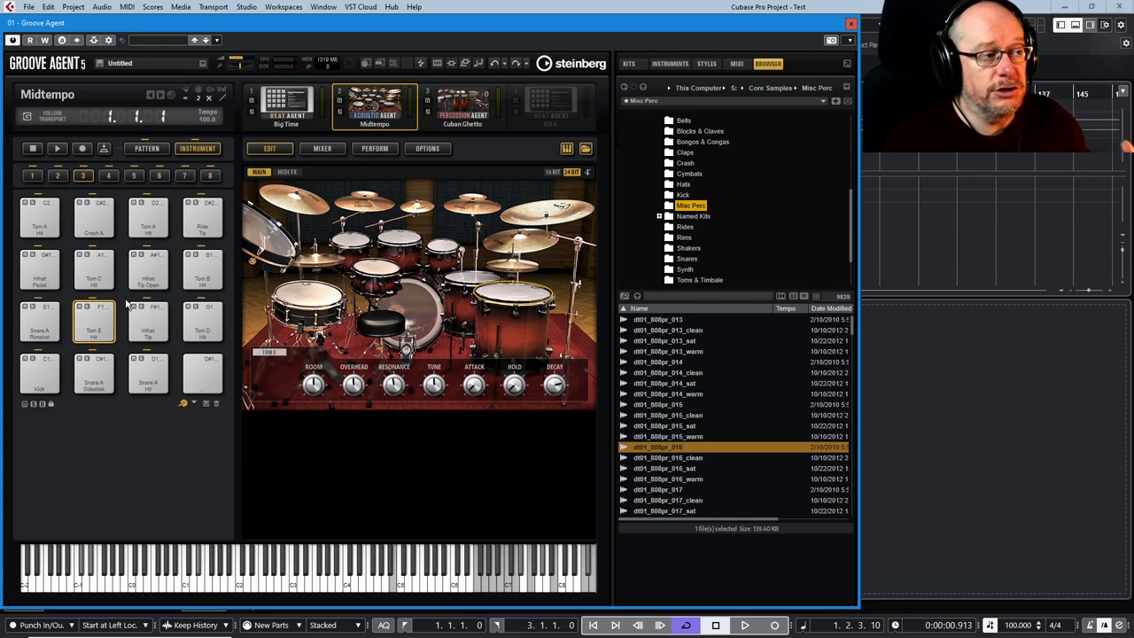
{"action": "left_click", "coordinate": [461, 105]}
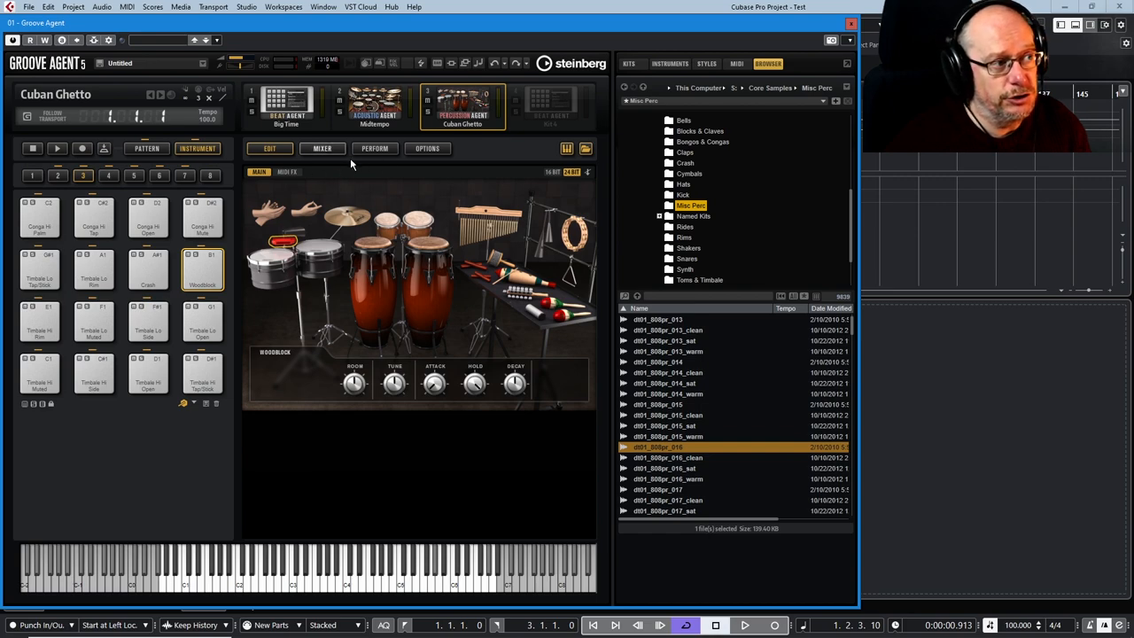
{"action": "mouse_move", "coordinate": [319, 205]}
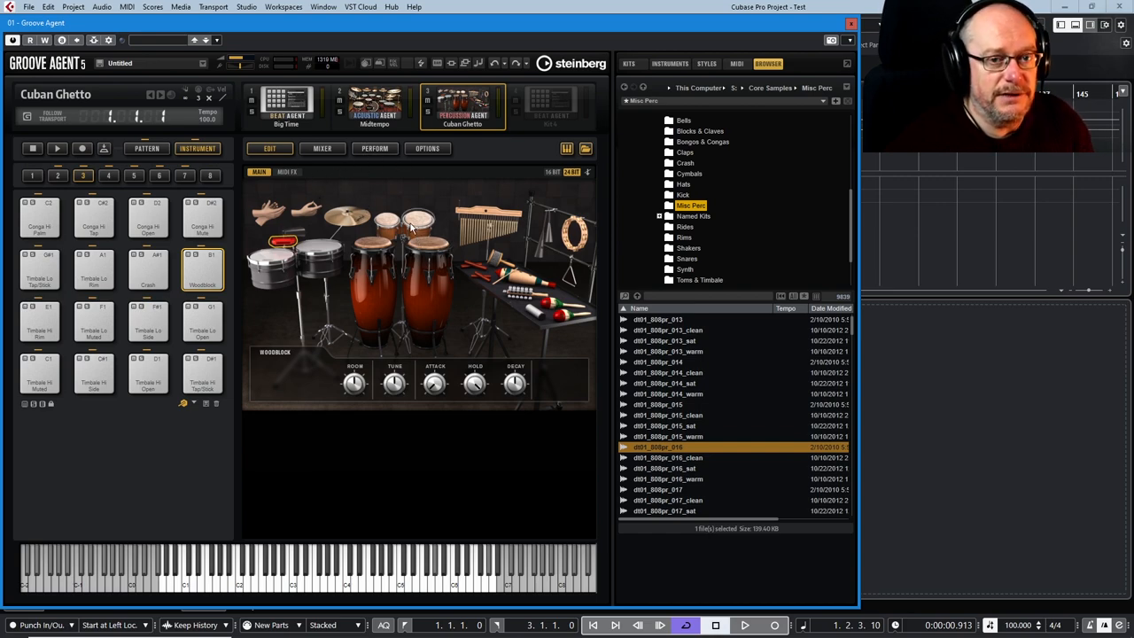
- Rename the F#1 pad to 'Blah Blah' through the pad context menu
{"action": "right_click", "coordinate": [148, 323]}
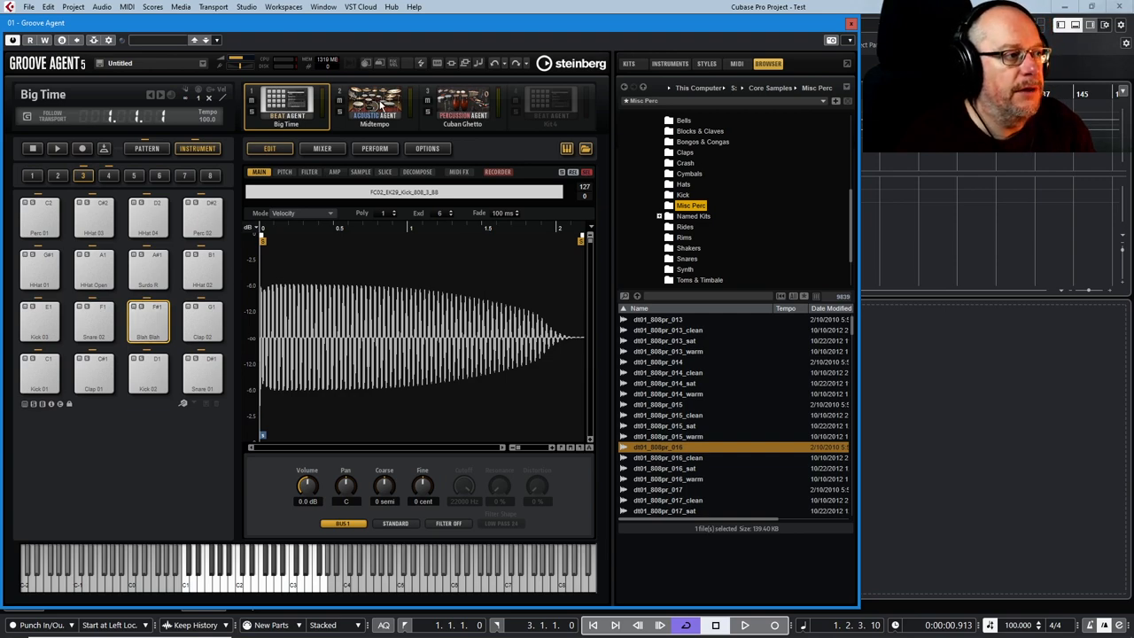
{"action": "right_click", "coordinate": [150, 319]}
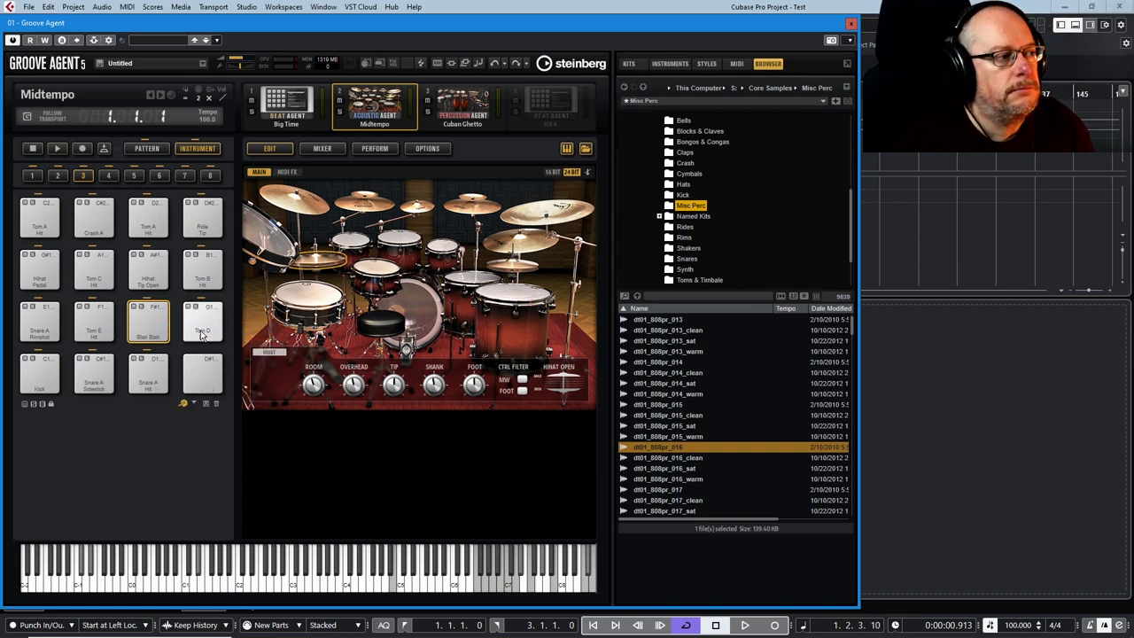
{"action": "right_click", "coordinate": [155, 322]}
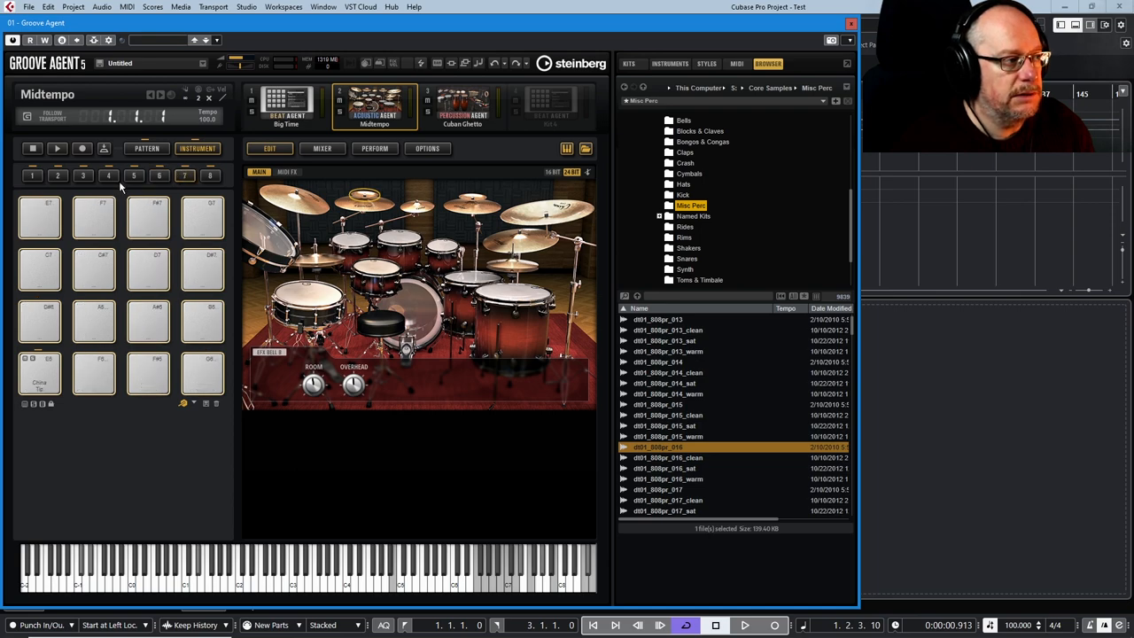
- Browse pad groups 4, 5 and 8, settling on the hi-hat and cymbal group
{"action": "left_click", "coordinate": [108, 175]}
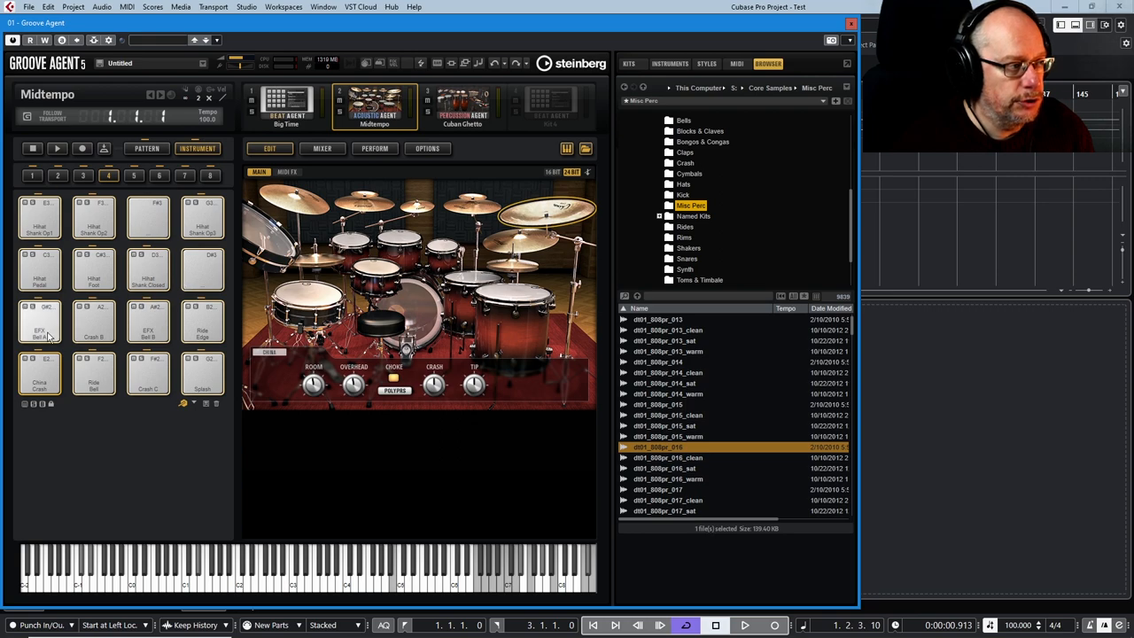
{"action": "left_click", "coordinate": [83, 175]}
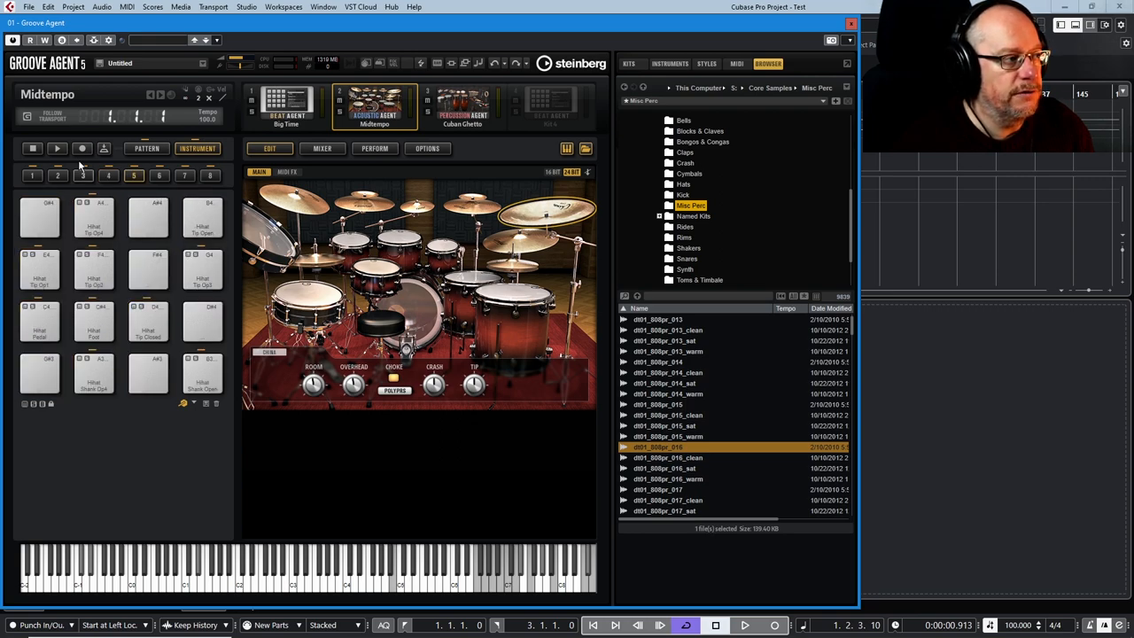
{"action": "right_click", "coordinate": [149, 321]}
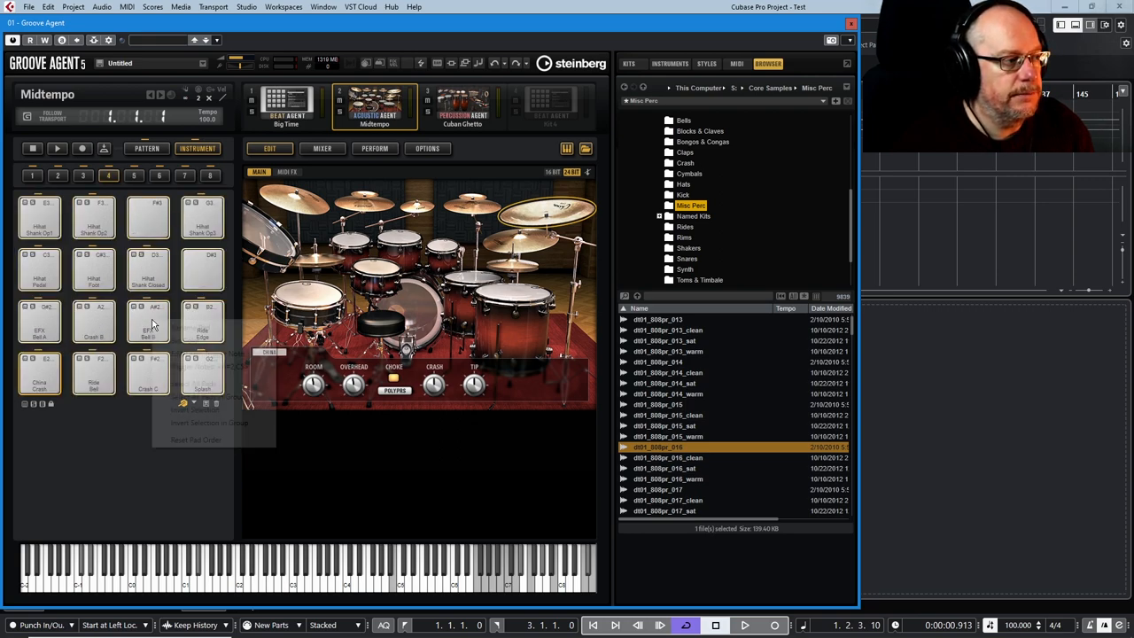
{"action": "left_click", "coordinate": [210, 175]}
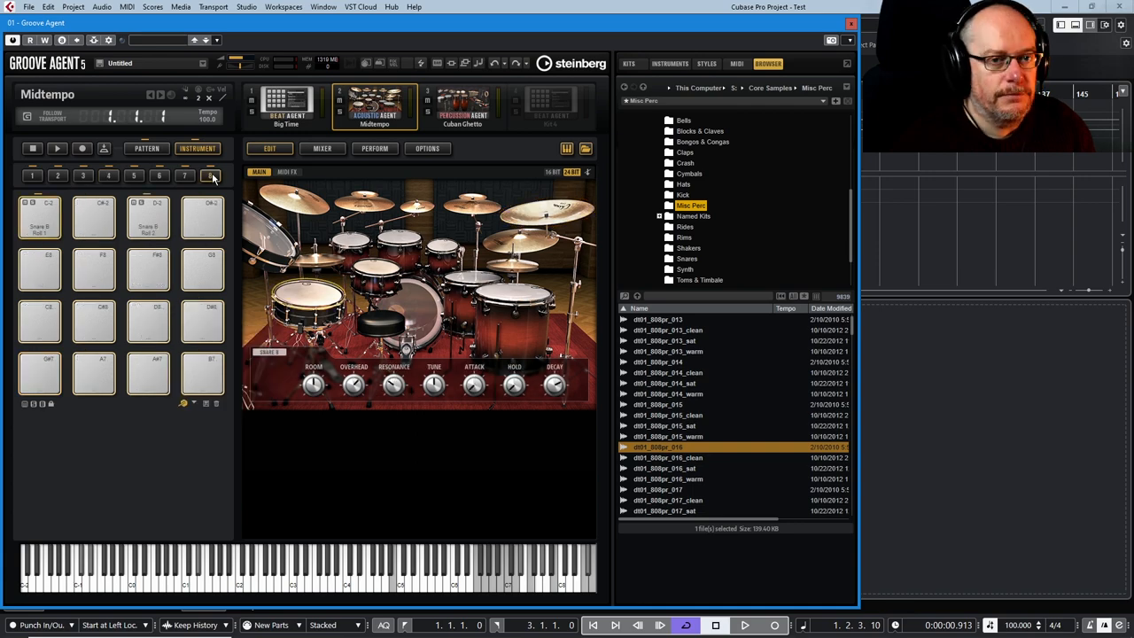
{"action": "mouse_move", "coordinate": [211, 174]}
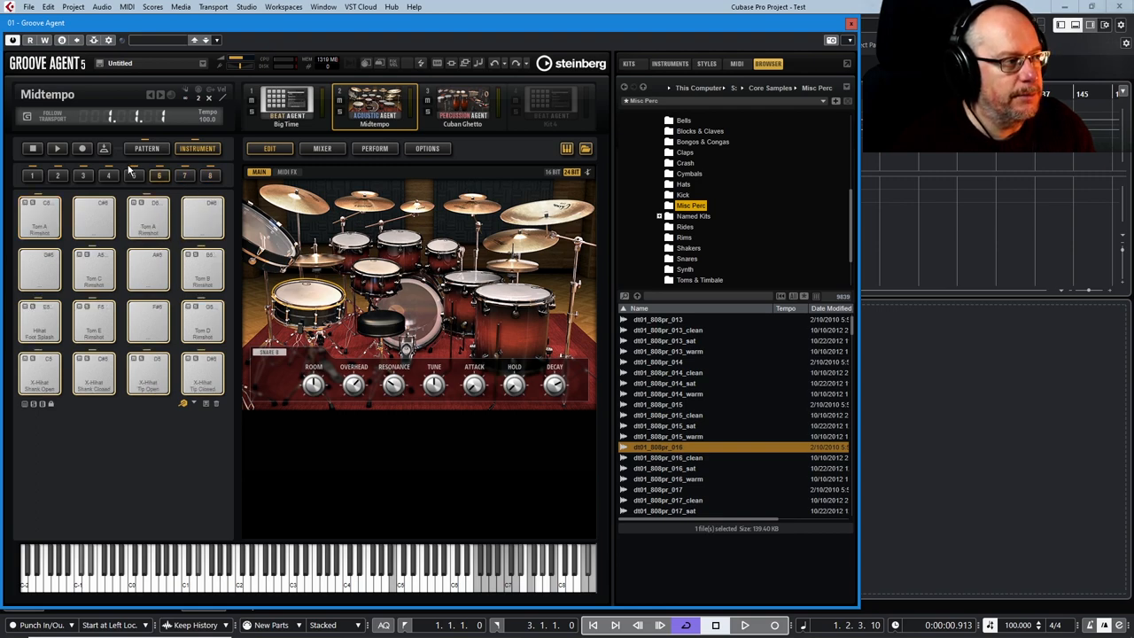
{"action": "left_click", "coordinate": [83, 174]}
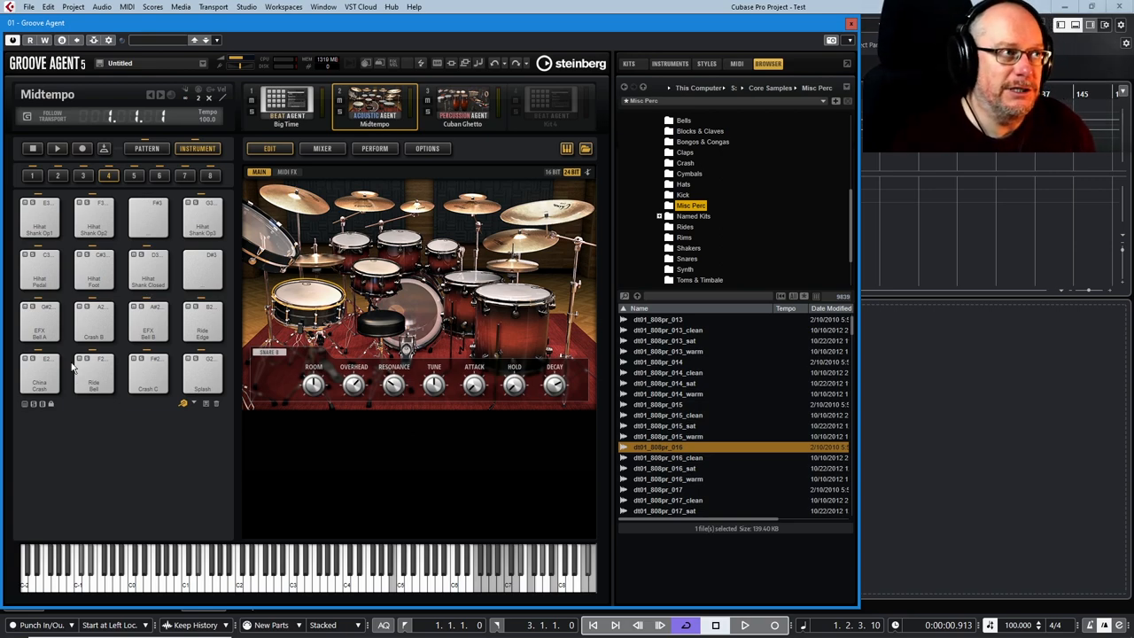
- Select the Hihat Foot pad and inspect Hihat Shank Closed's trigger notes in its options
{"action": "left_click", "coordinate": [148, 270]}
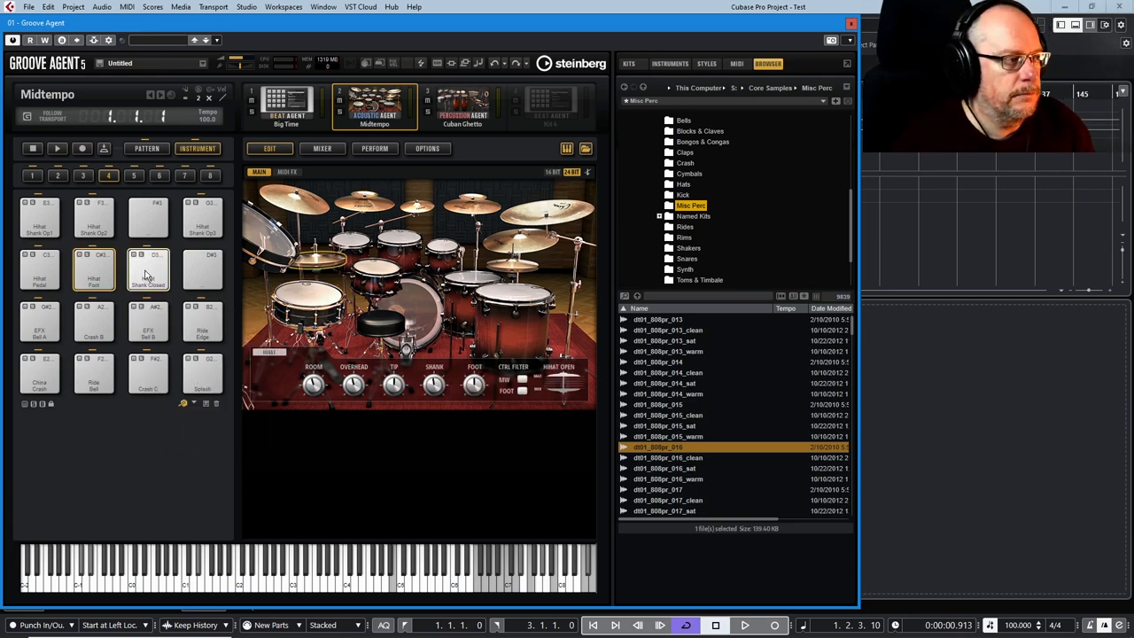
{"action": "right_click", "coordinate": [148, 271]}
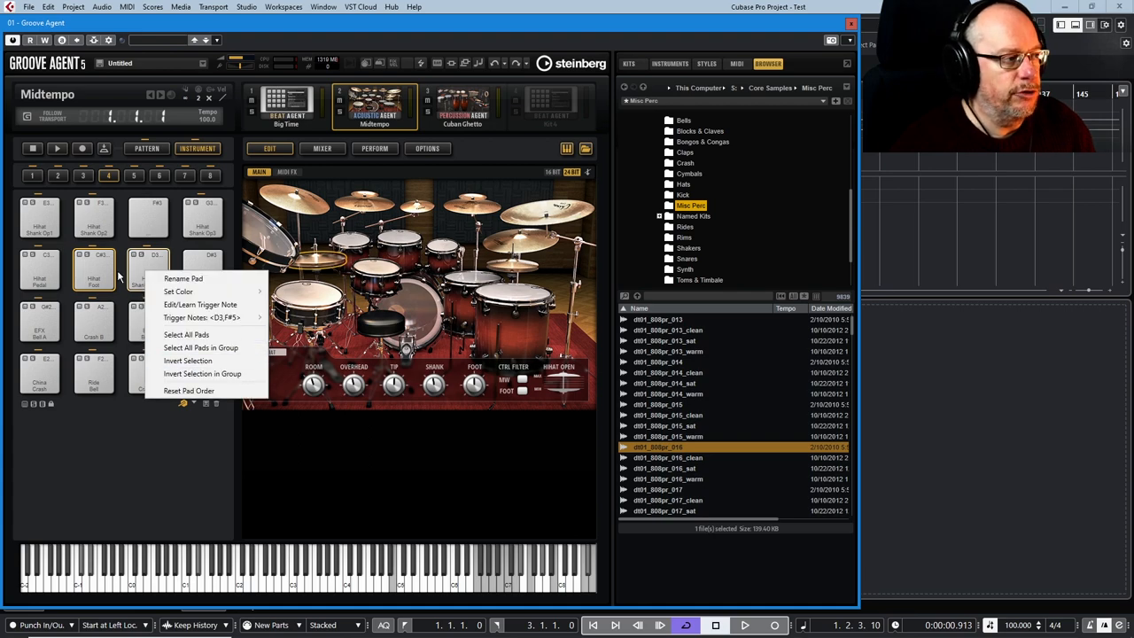
{"action": "left_click", "coordinate": [148, 270]}
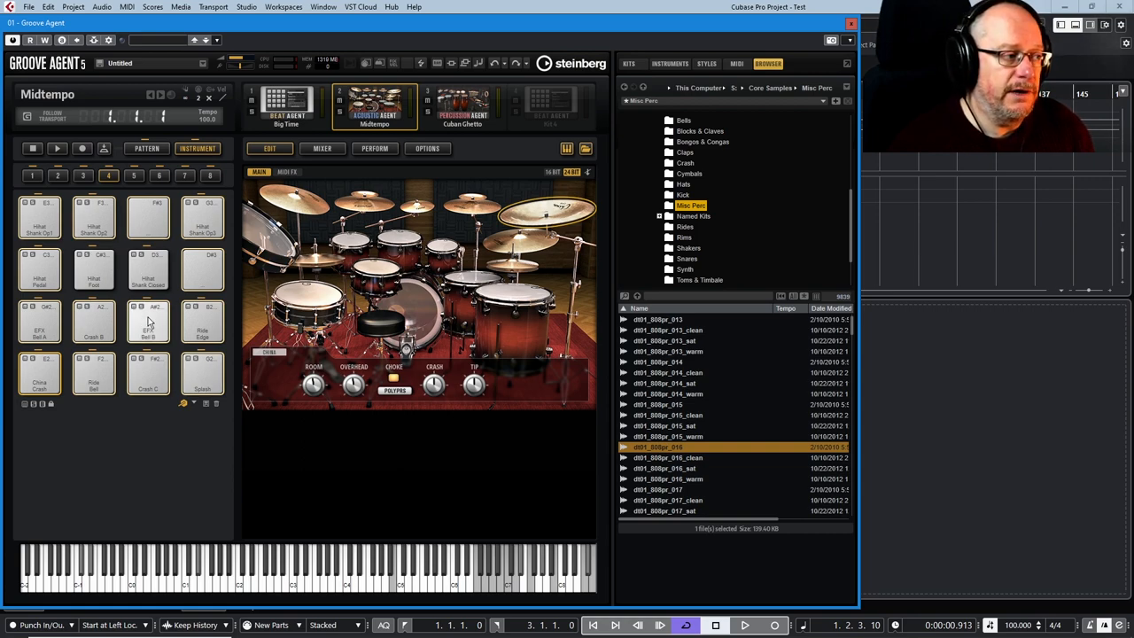
{"action": "right_click", "coordinate": [148, 319]}
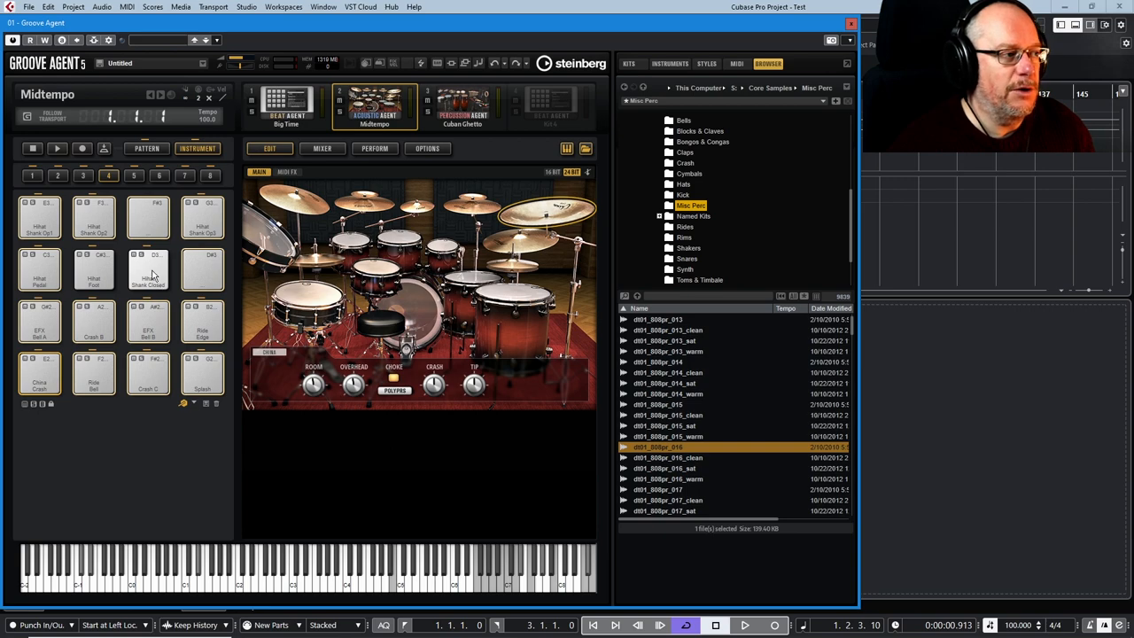
{"action": "right_click", "coordinate": [148, 270]}
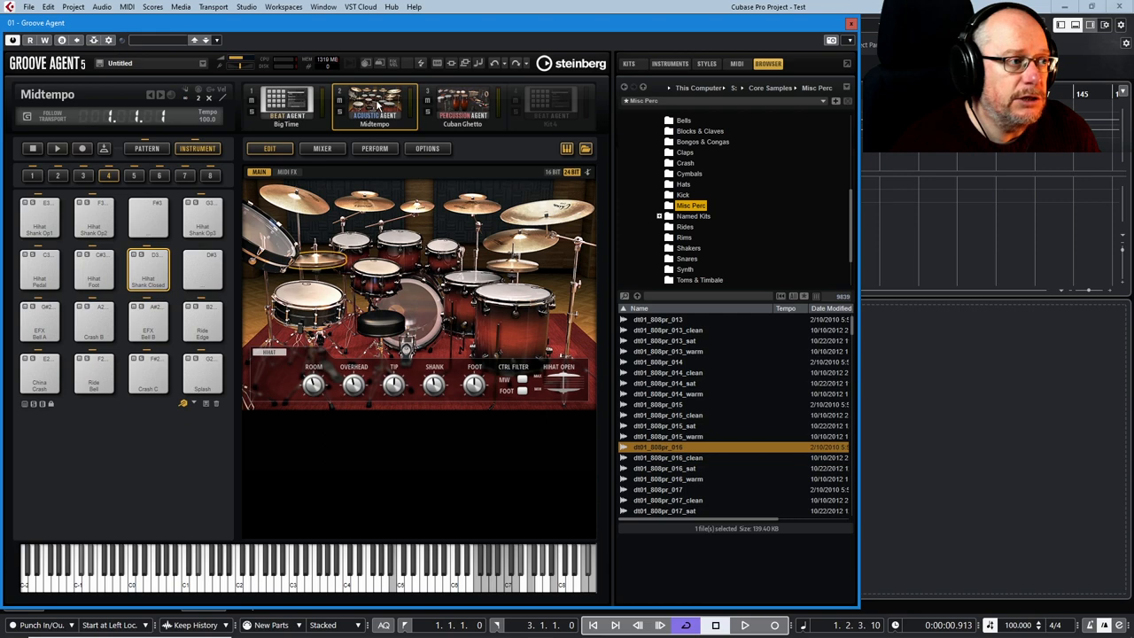
{"action": "mouse_move", "coordinate": [189, 411]}
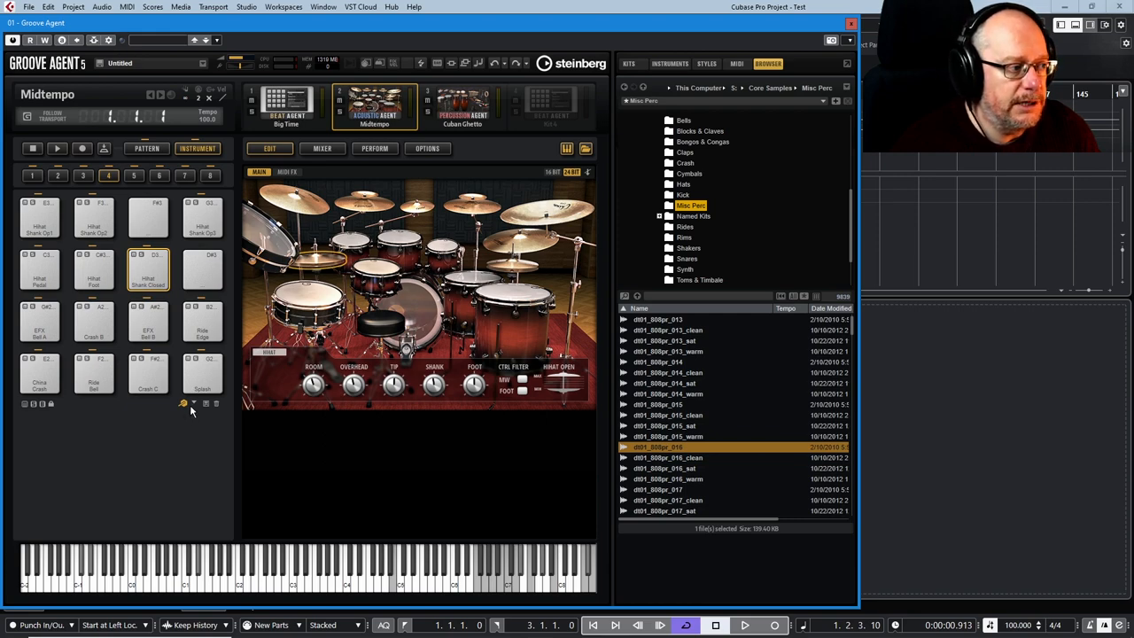
- Apply the Default trigger note map from the map list below the pads
{"action": "left_click", "coordinate": [184, 404]}
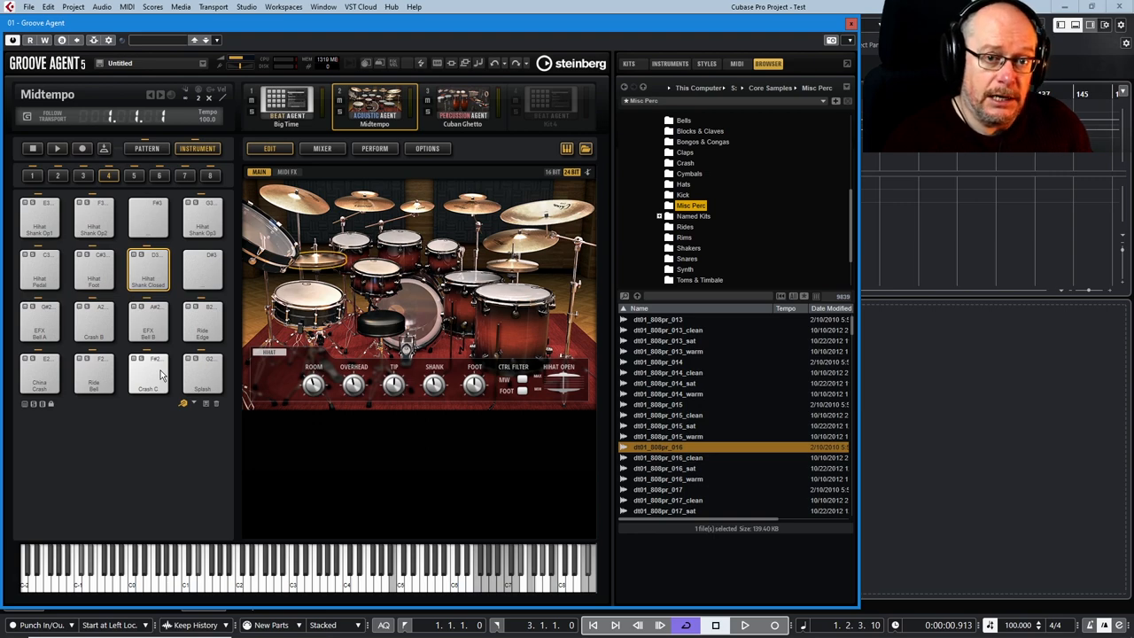
{"action": "mouse_move", "coordinate": [182, 314]}
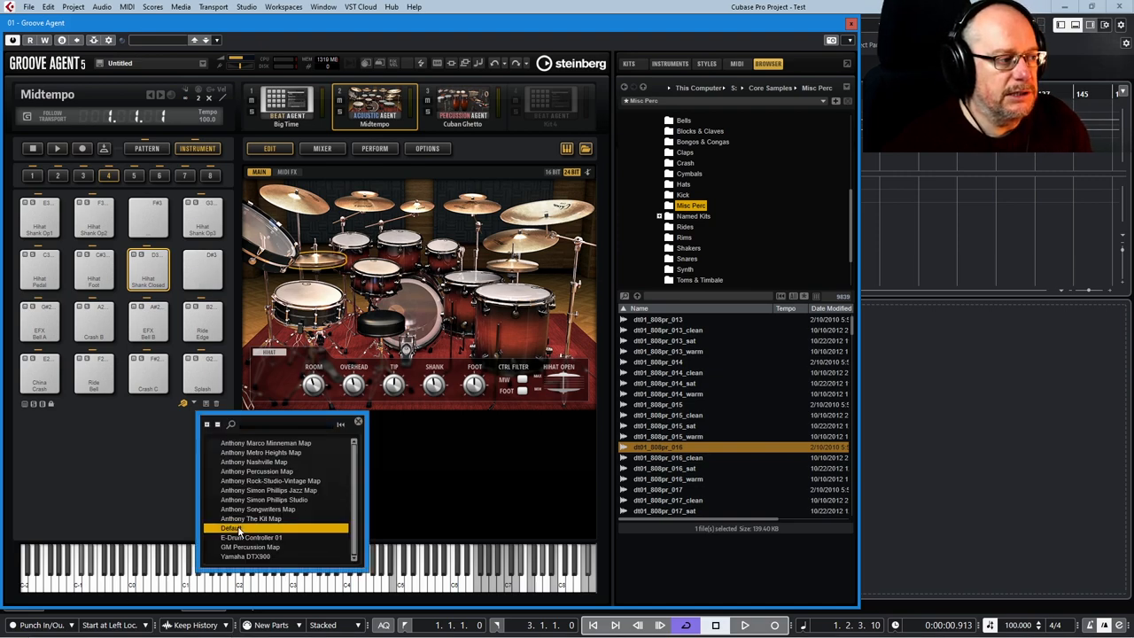
{"action": "left_click", "coordinate": [232, 528]}
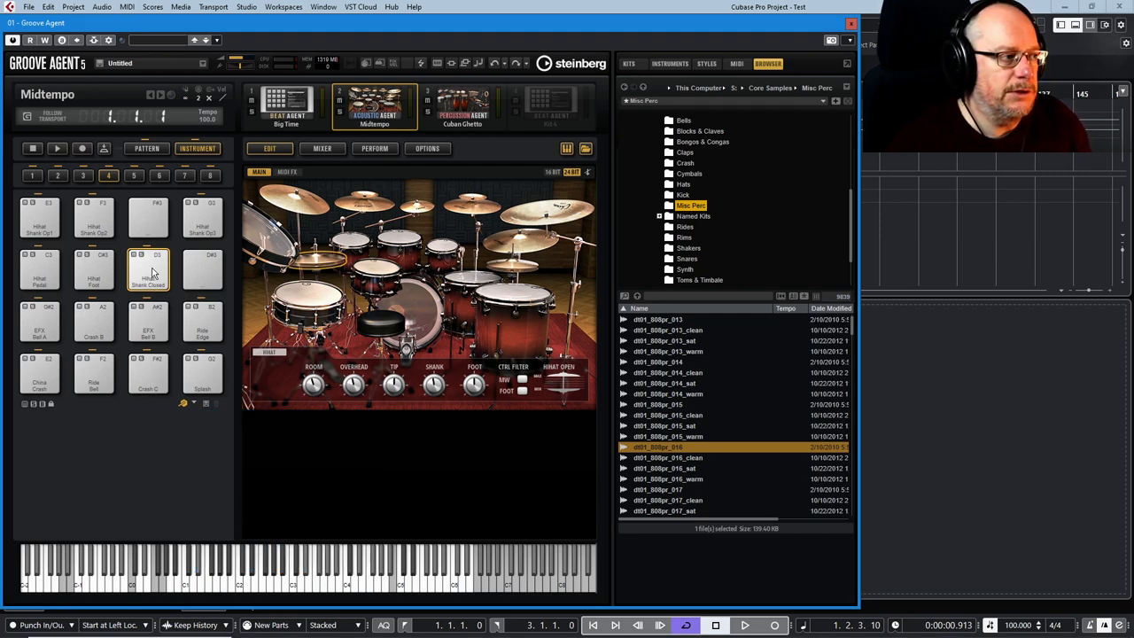
- Add D#3 as a second trigger note to Hihat Shank Closed via Trigger Notes > Octave 3
{"action": "right_click", "coordinate": [149, 266]}
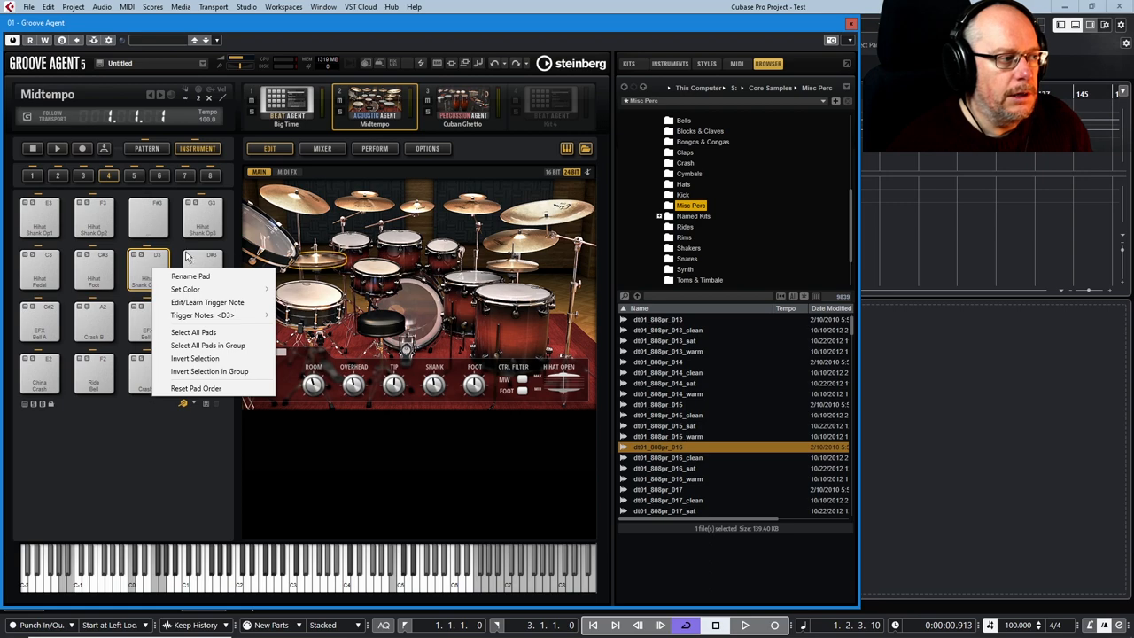
{"action": "mouse_move", "coordinate": [213, 315]}
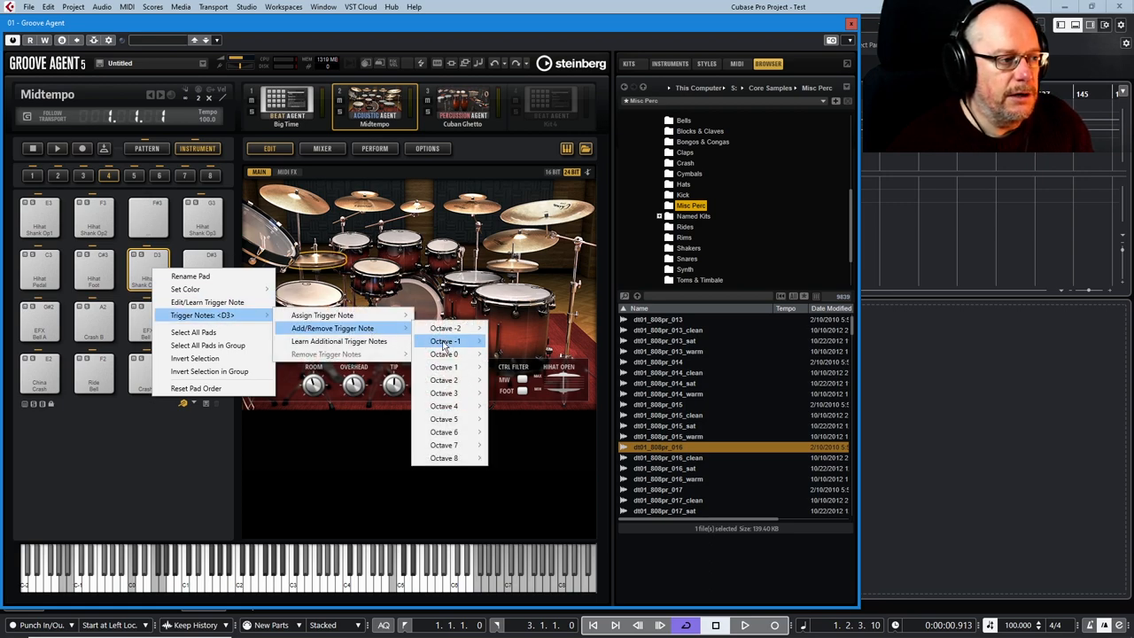
{"action": "mouse_move", "coordinate": [444, 392]}
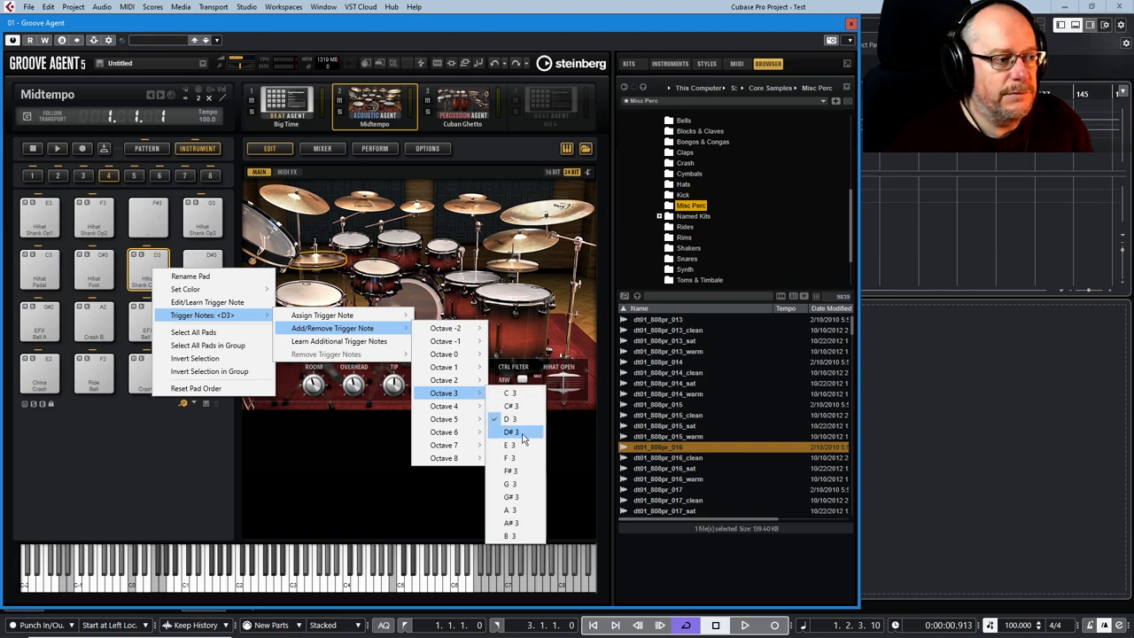
{"action": "left_click", "coordinate": [511, 432]}
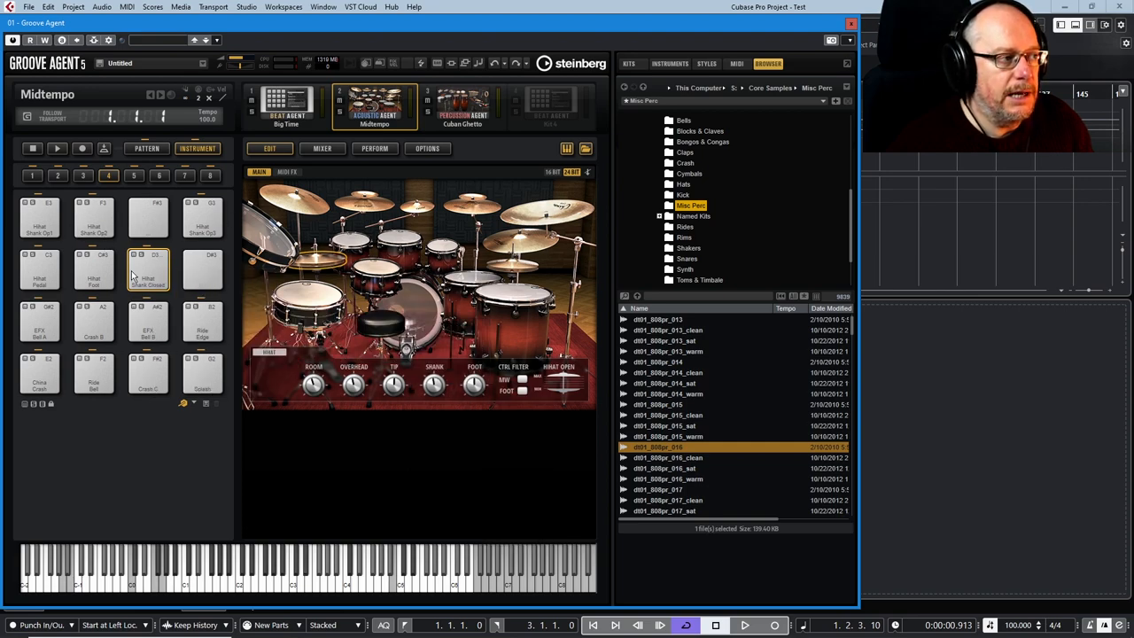
{"action": "right_click", "coordinate": [148, 266]}
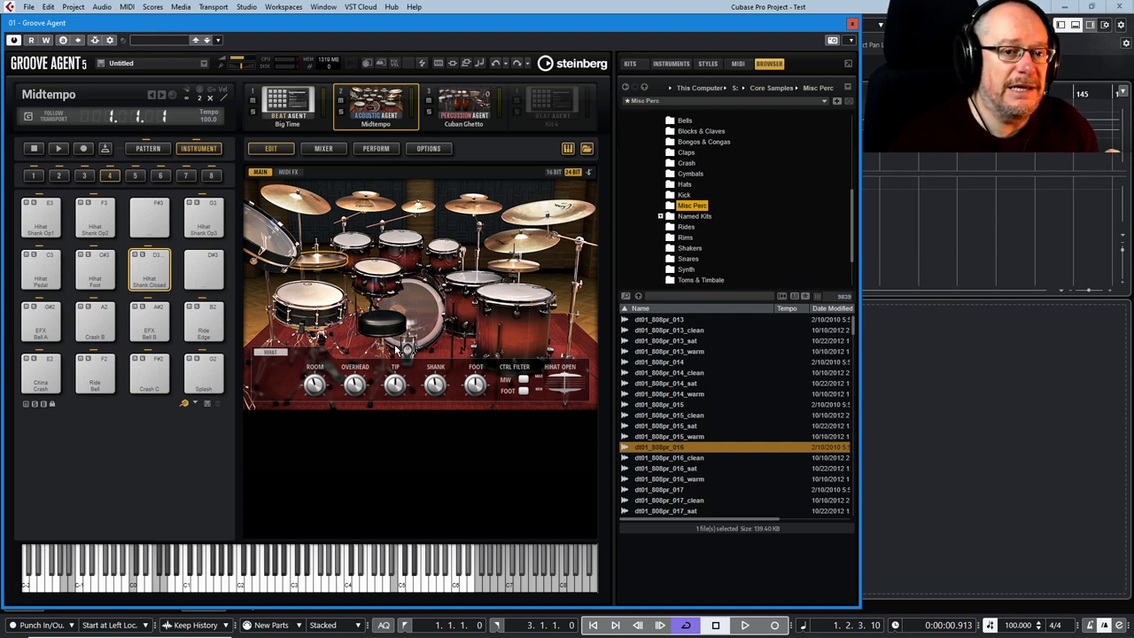
{"action": "mouse_move", "coordinate": [366, 308]}
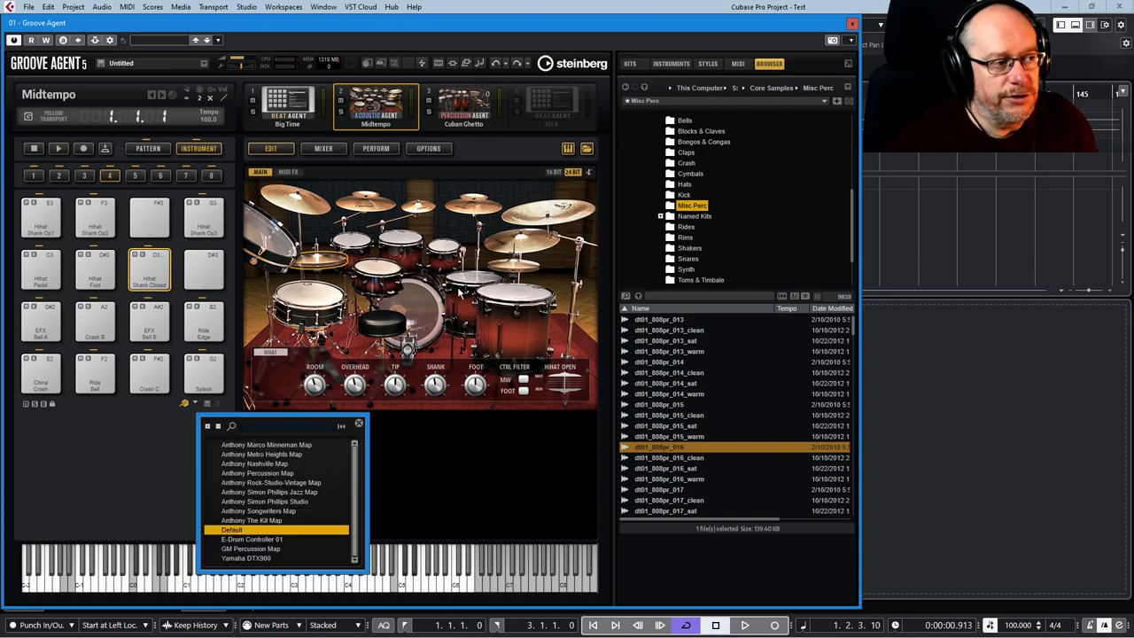
{"action": "mouse_move", "coordinate": [281, 442]}
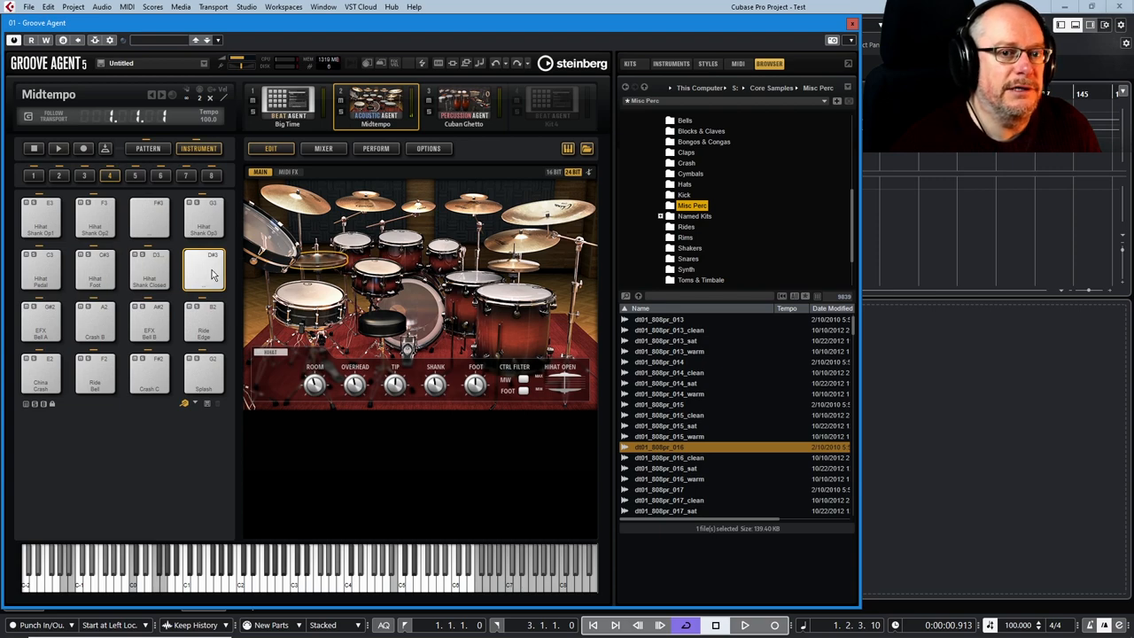
- Verify the hi-hat pad triggers on D3 and D#3, then open a Big Time kit pad's options
{"action": "right_click", "coordinate": [206, 270]}
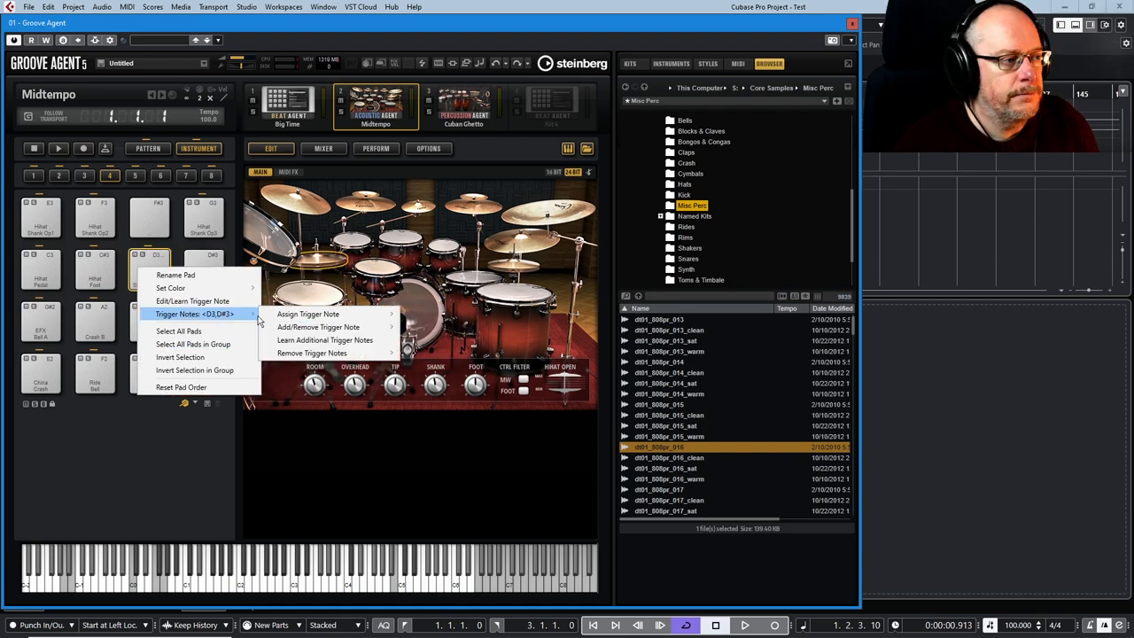
{"action": "mouse_move", "coordinate": [325, 341]}
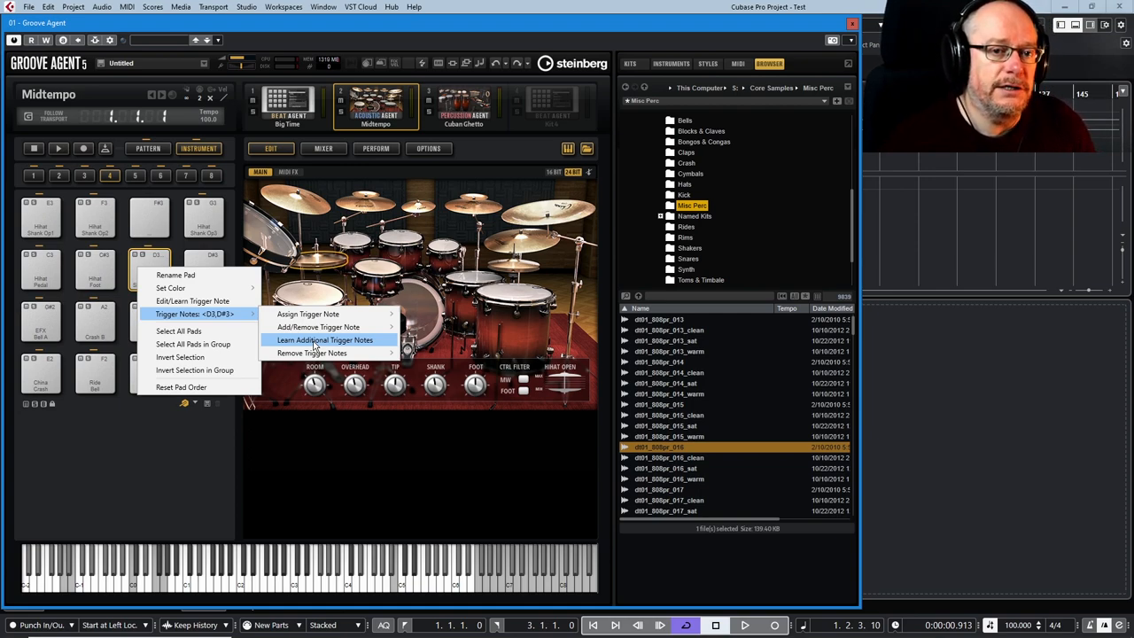
{"action": "mouse_move", "coordinate": [312, 353]}
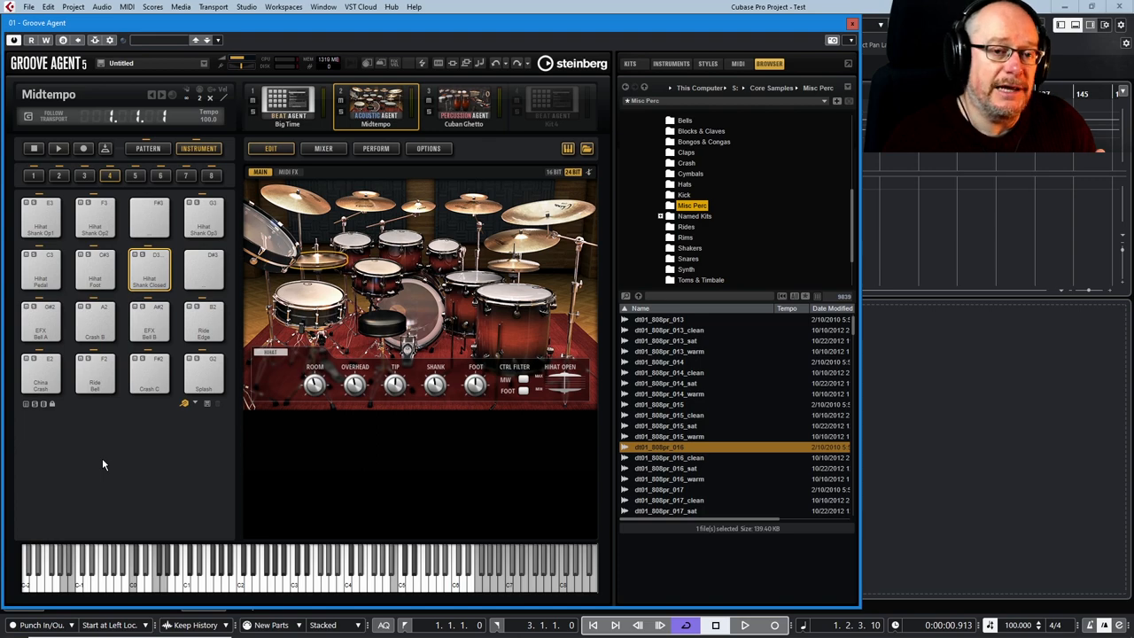
{"action": "mouse_move", "coordinate": [159, 460]}
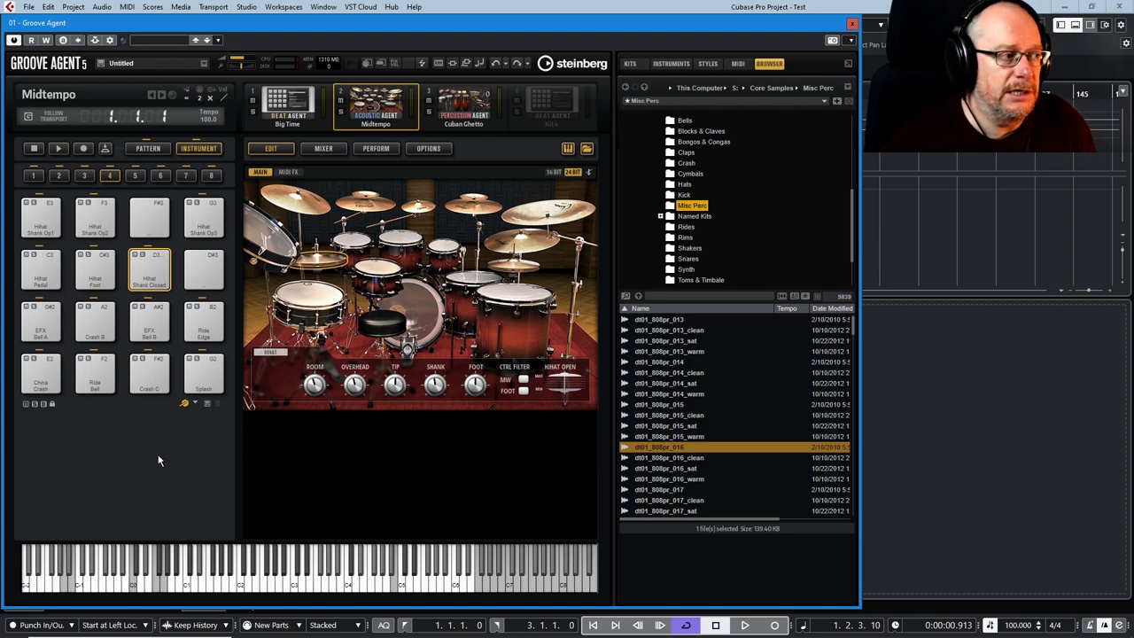
{"action": "left_click", "coordinate": [287, 106]}
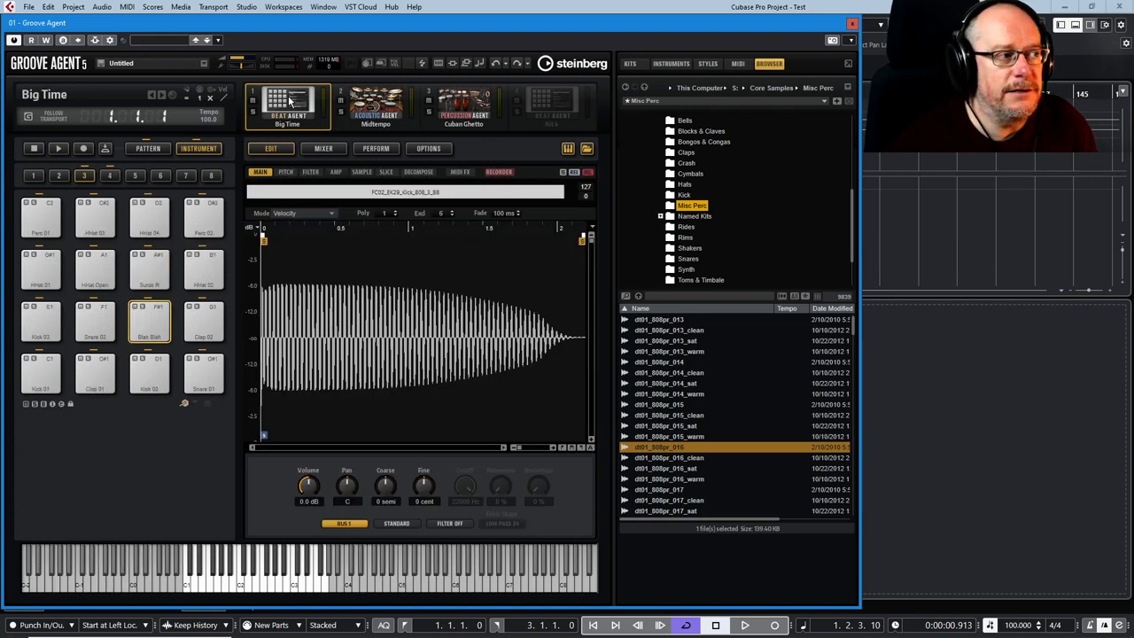
{"action": "right_click", "coordinate": [150, 266]}
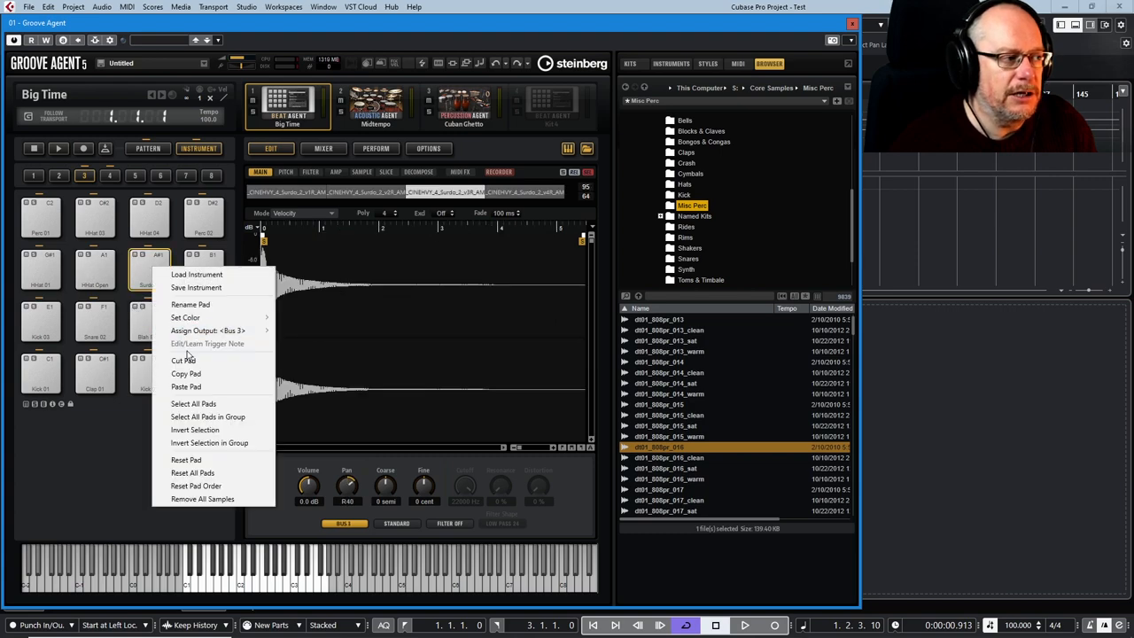